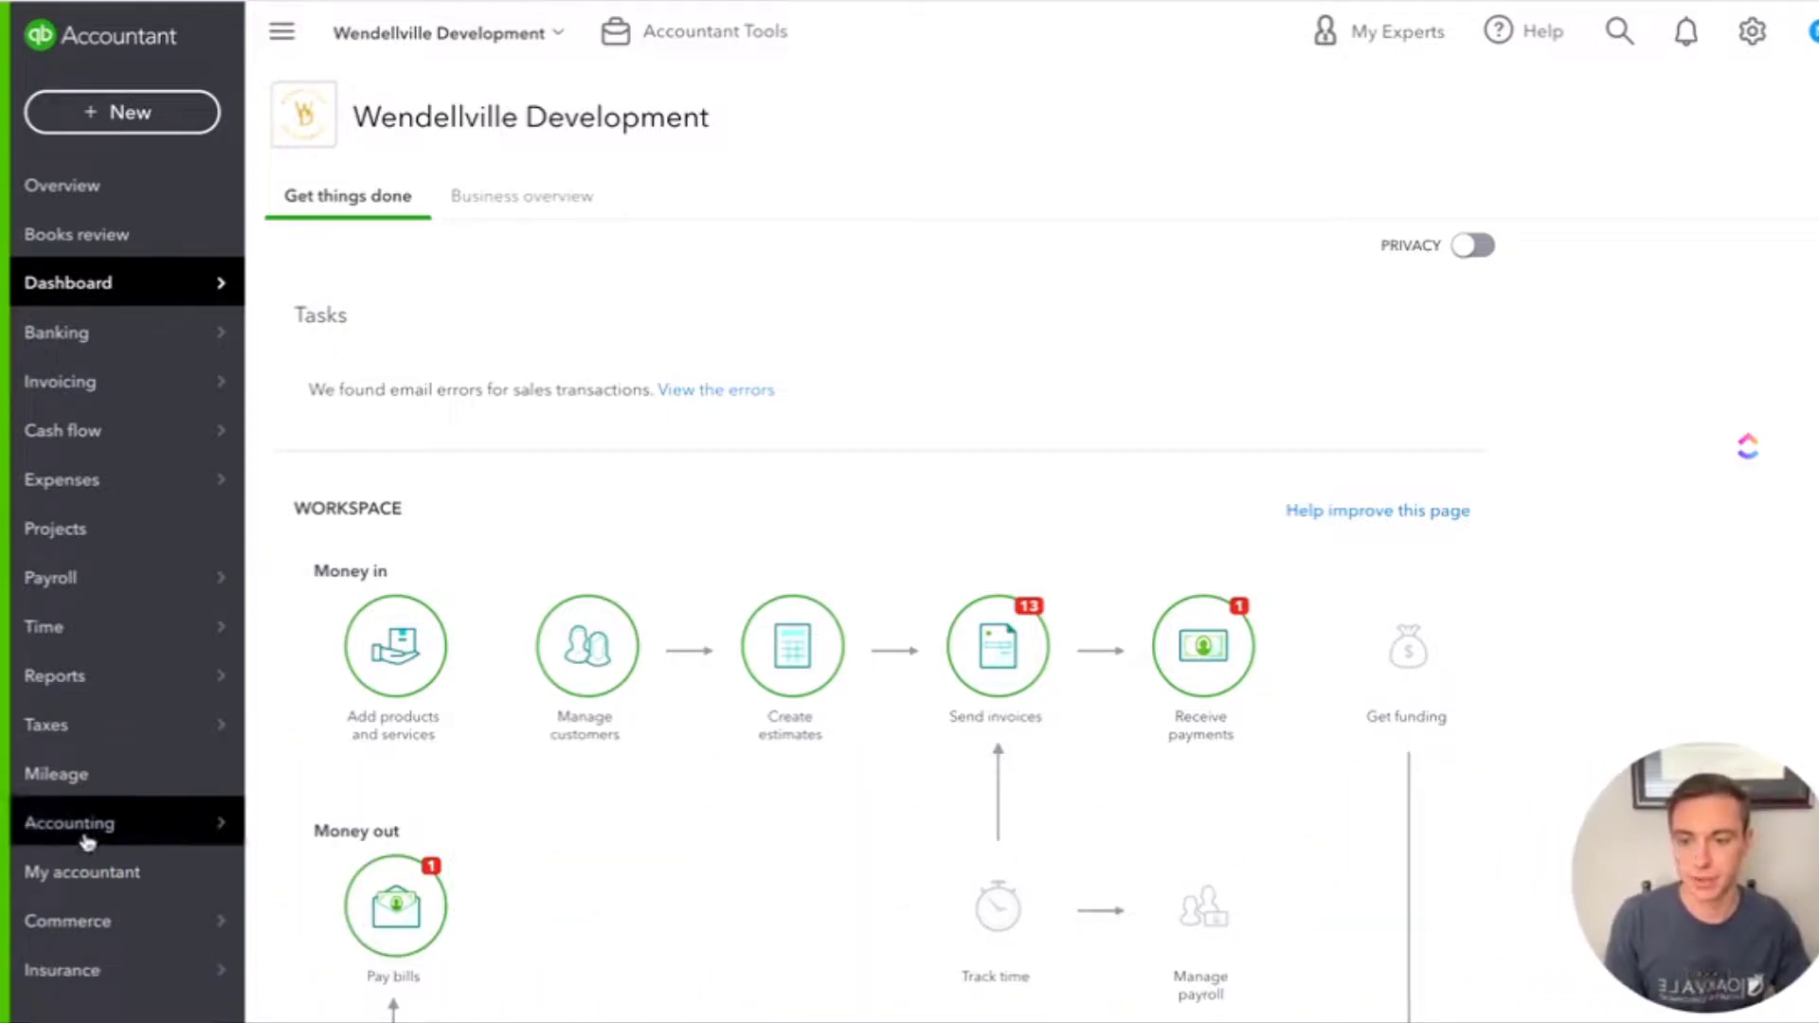
Step: From Accounting, open Chart of accounts and start a new account
click(69, 821)
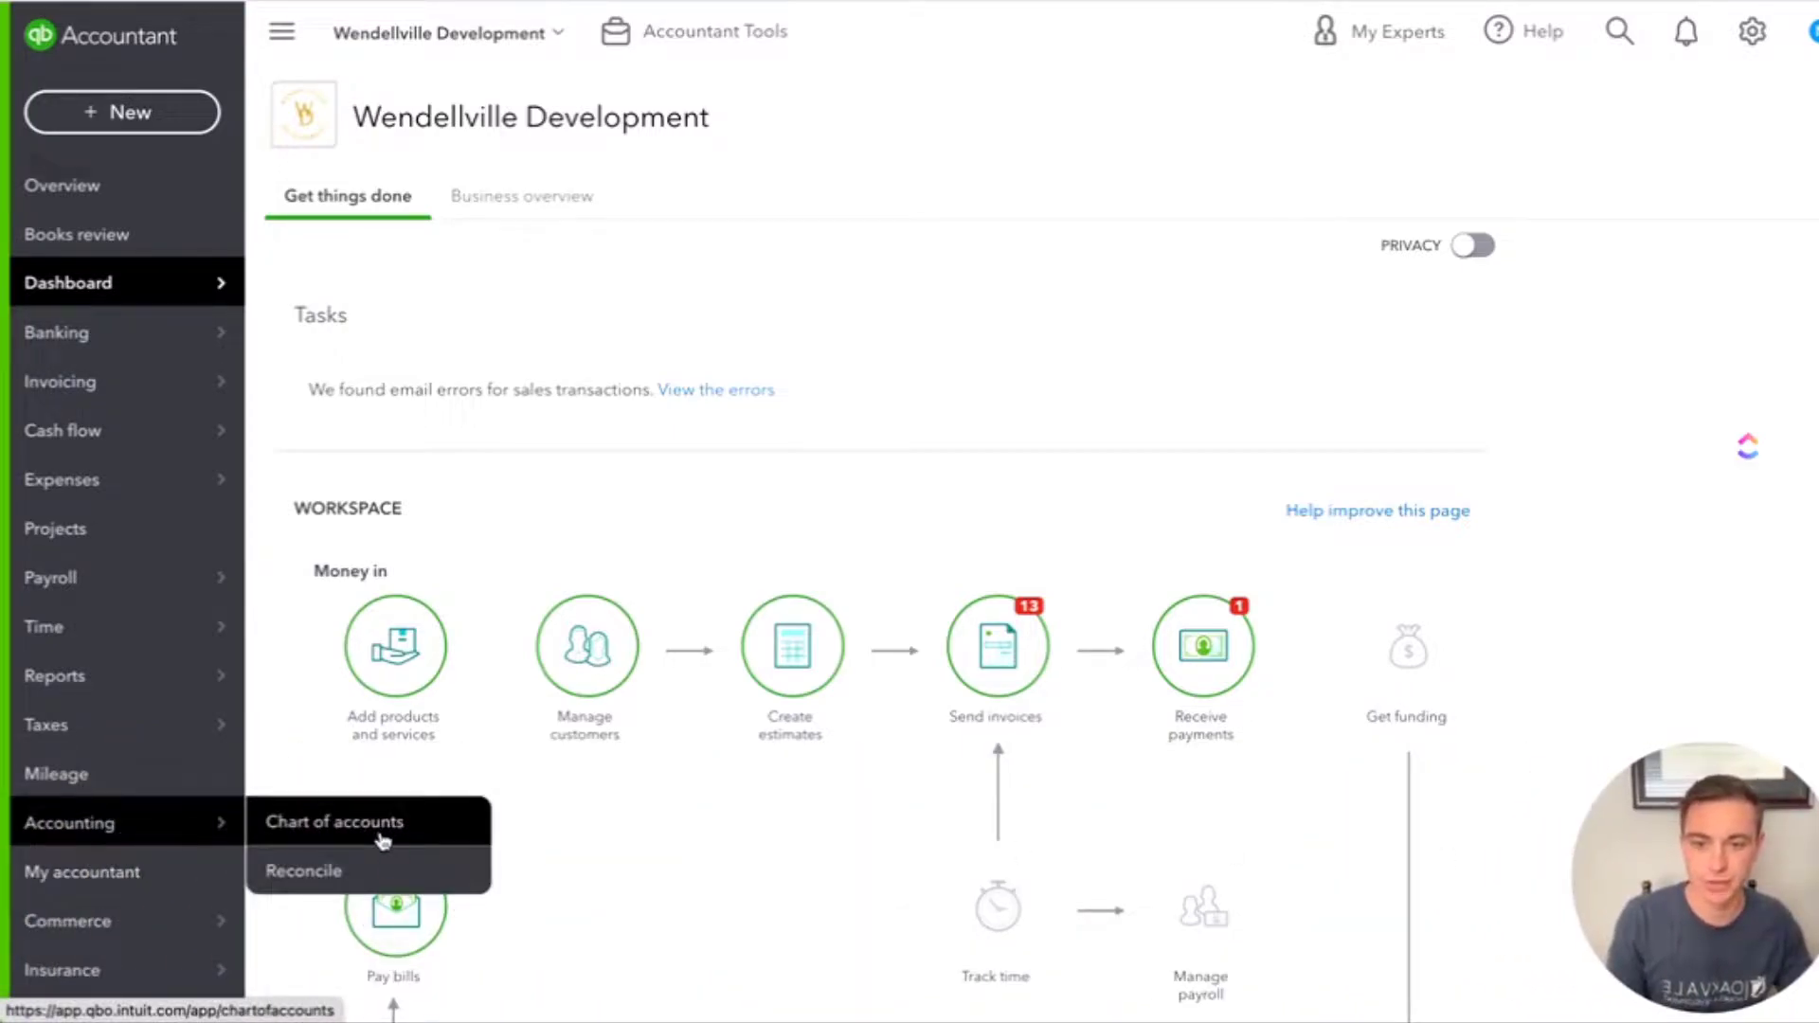
click(334, 821)
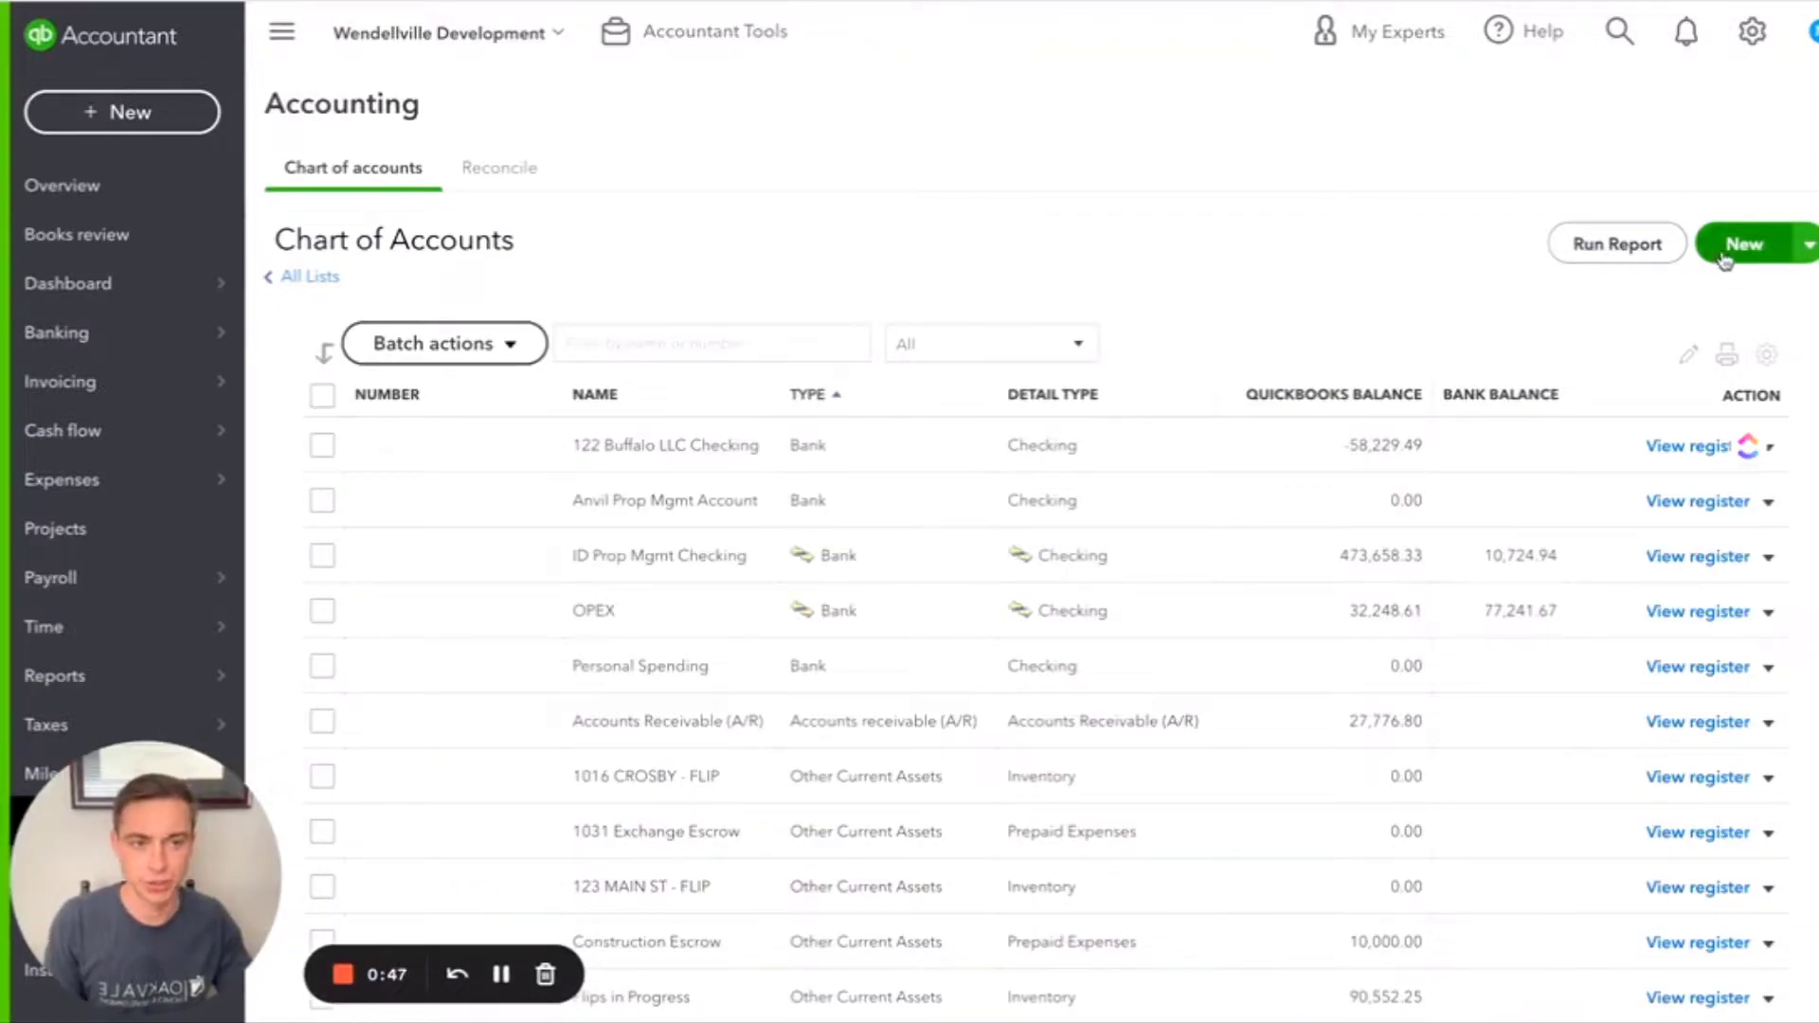
click(1743, 243)
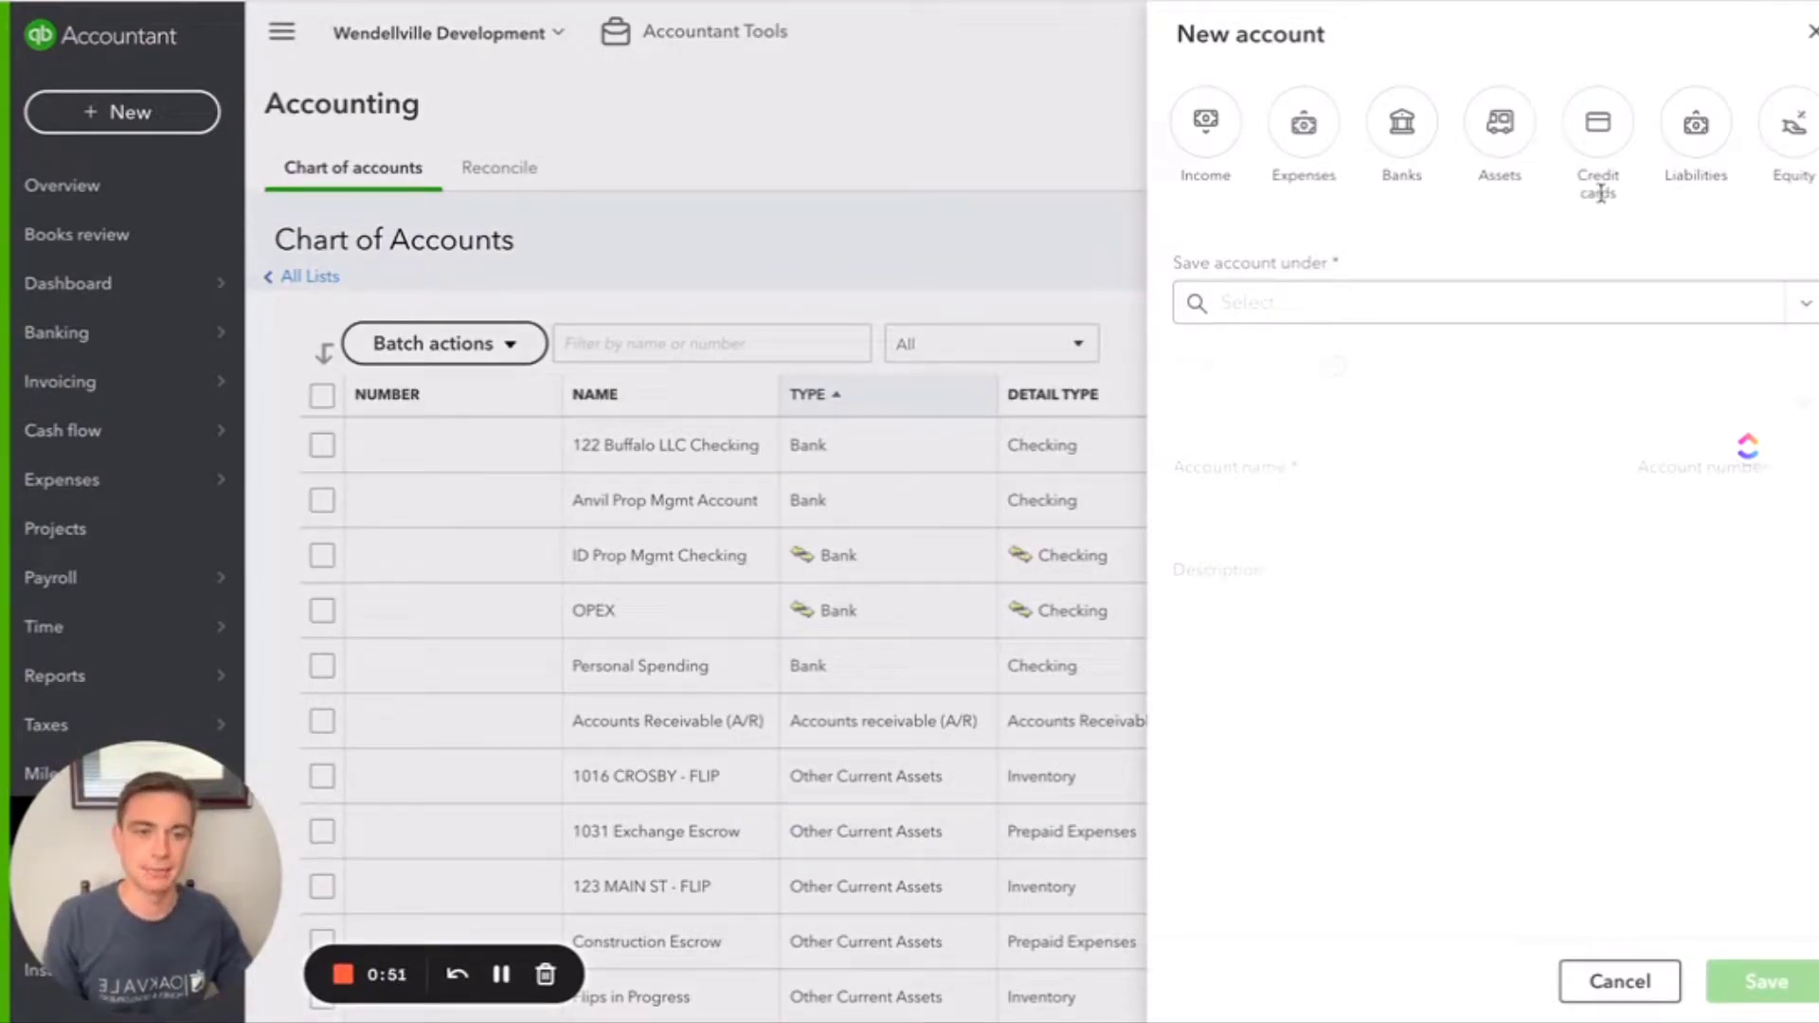
mouse_move(1413, 372)
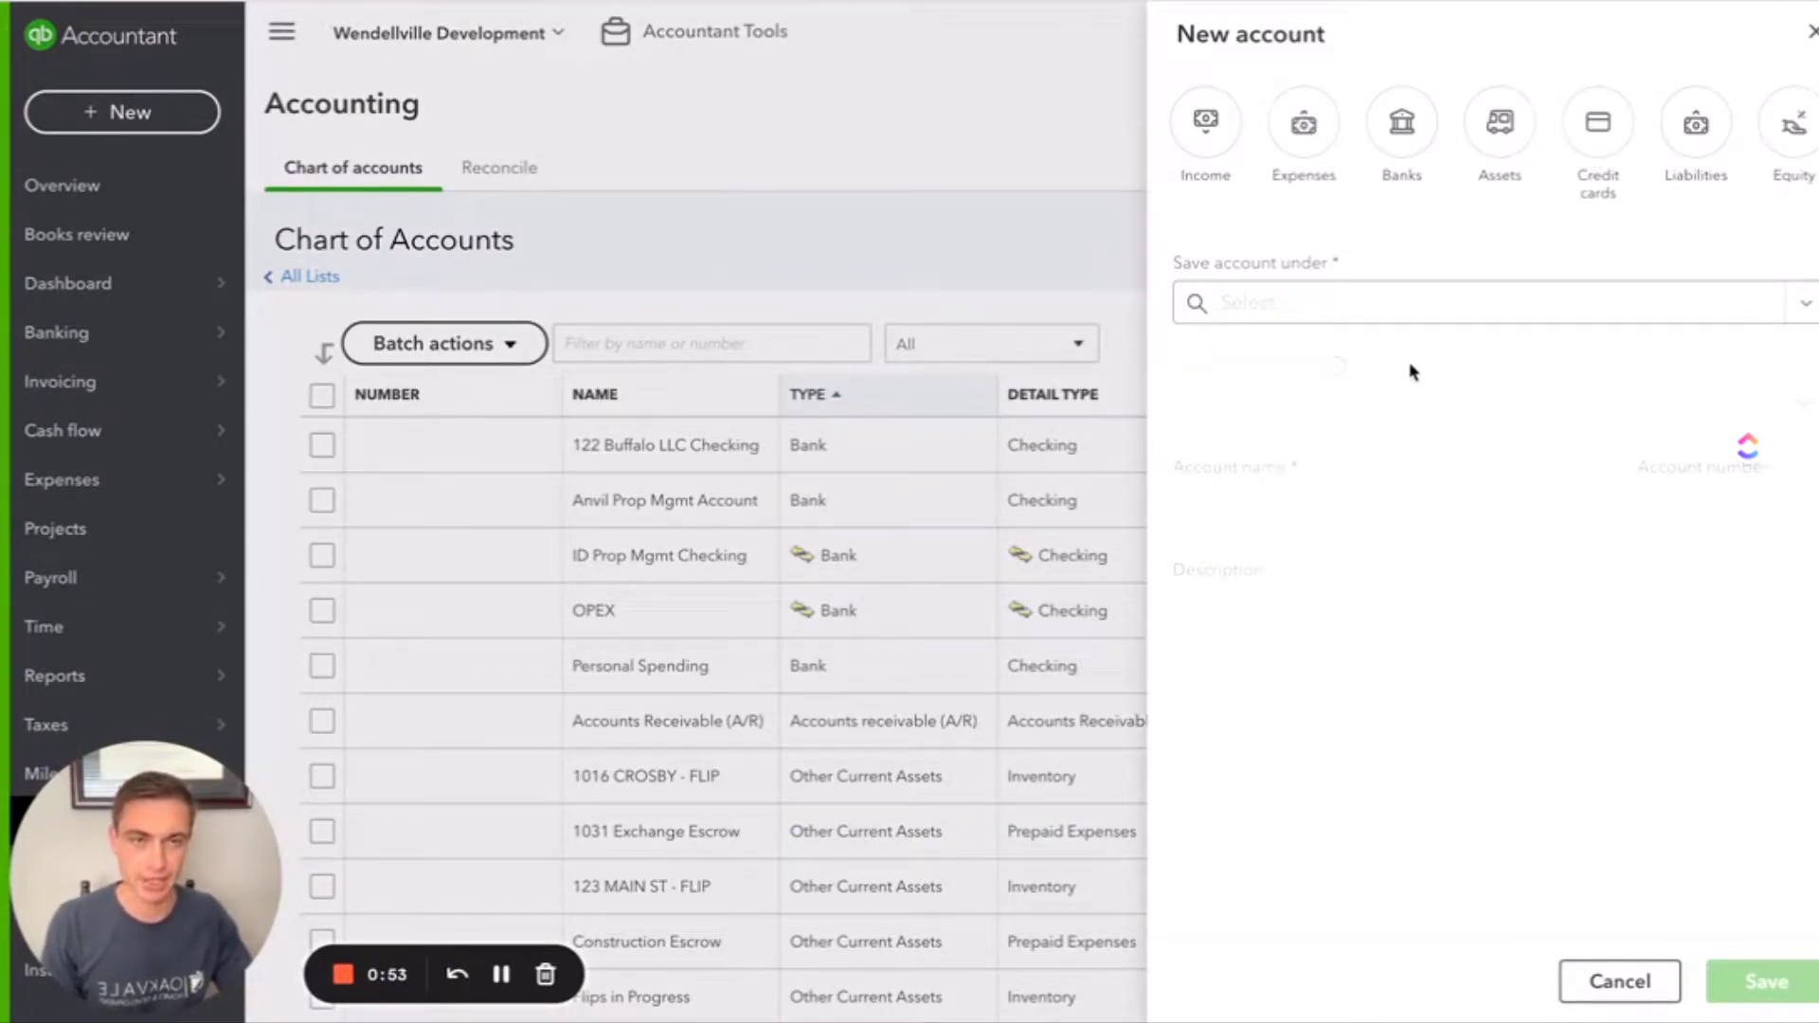
Step: Close the New account panel and start a new journal entry
click(1617, 981)
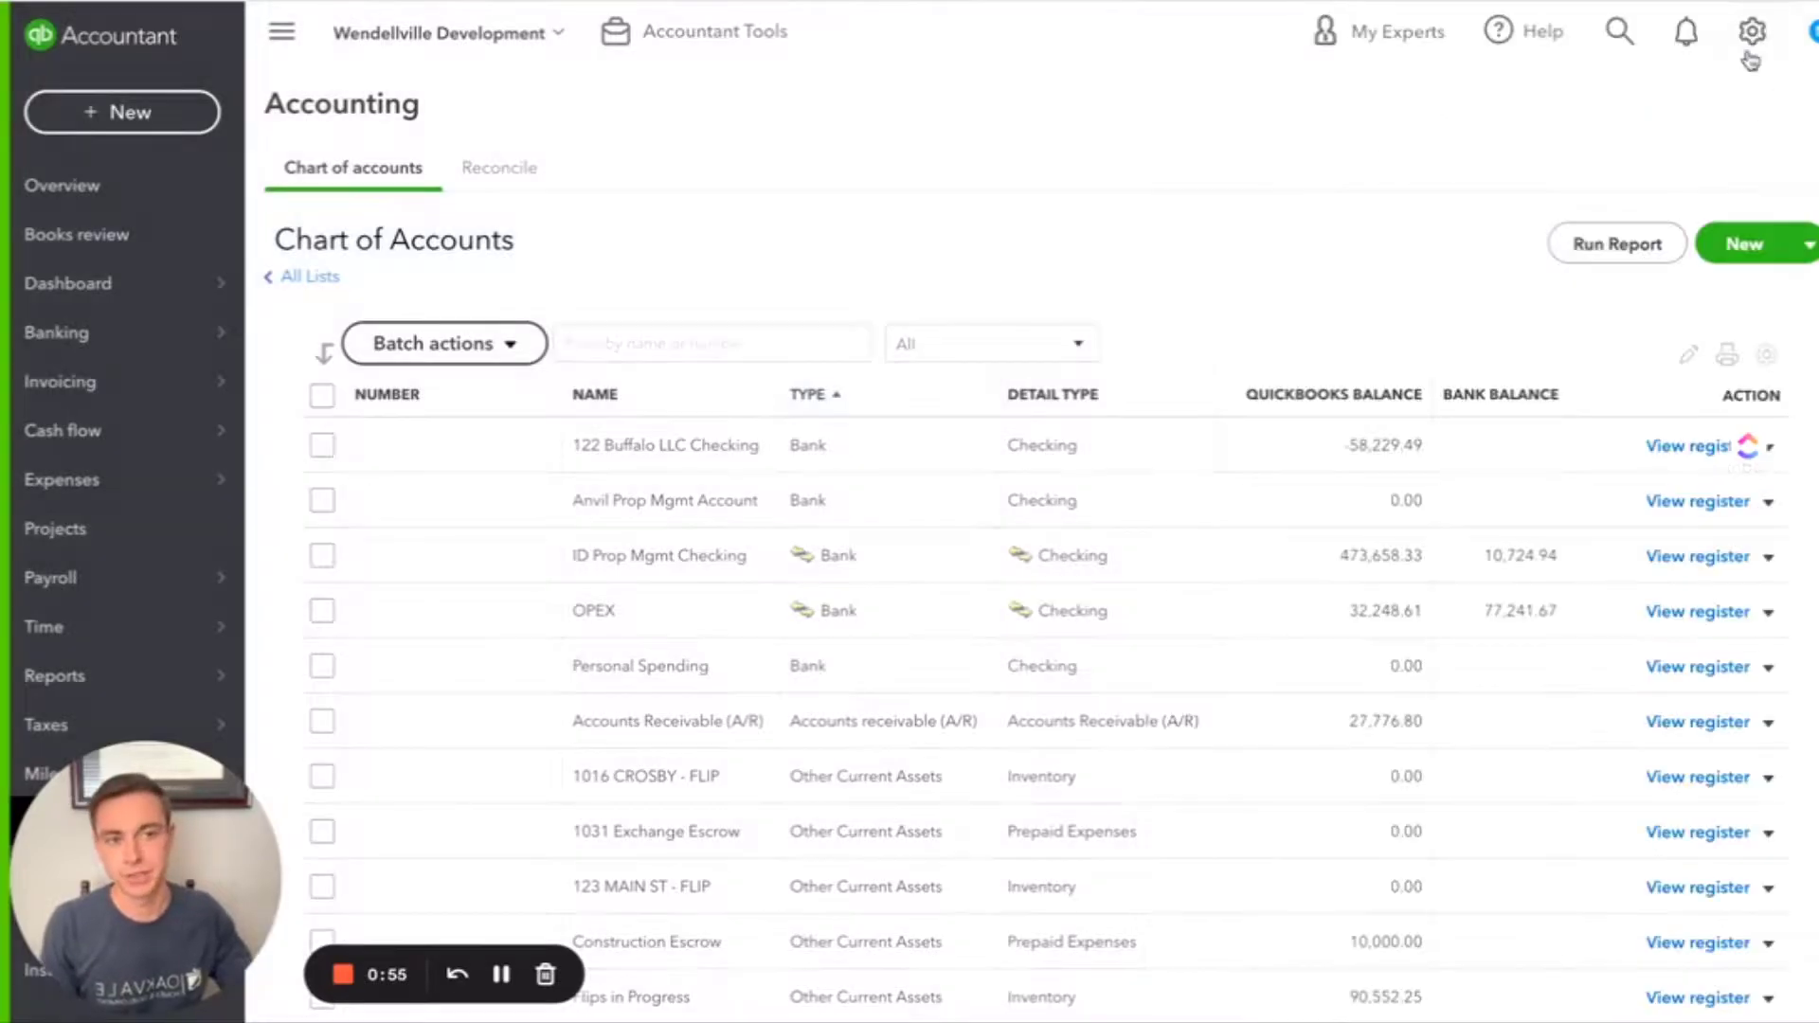
click(122, 113)
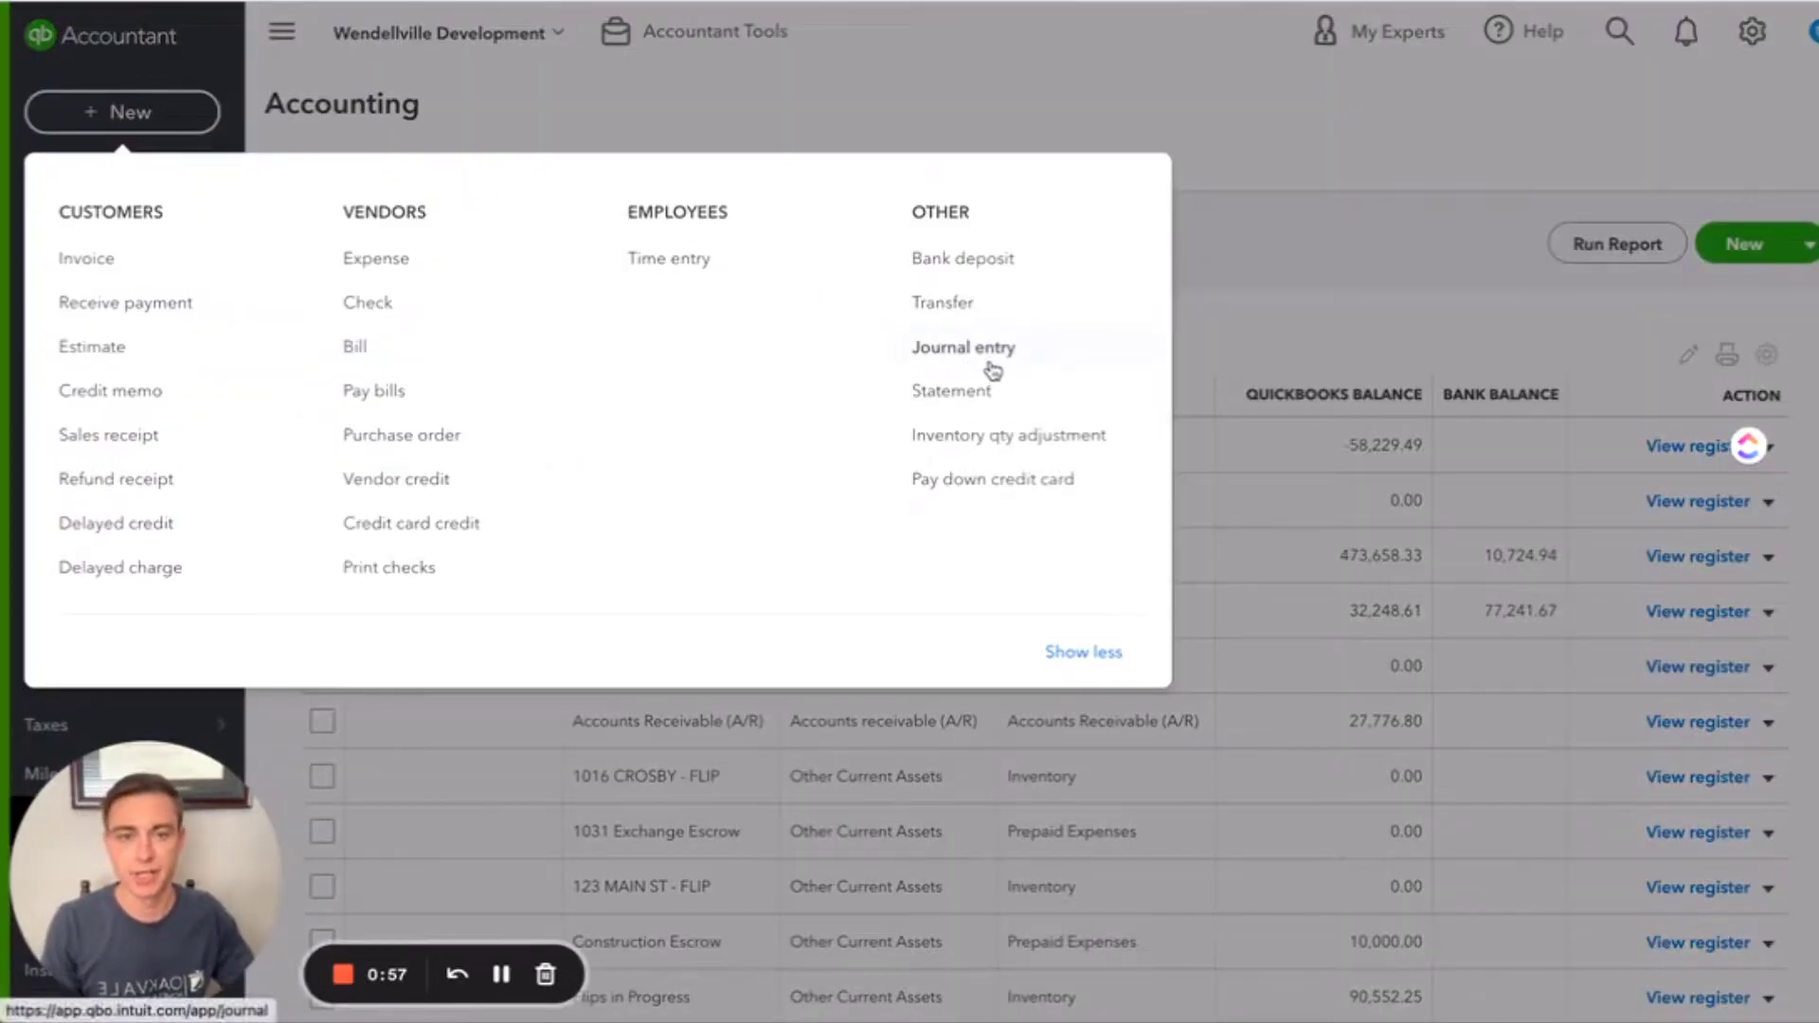
click(962, 347)
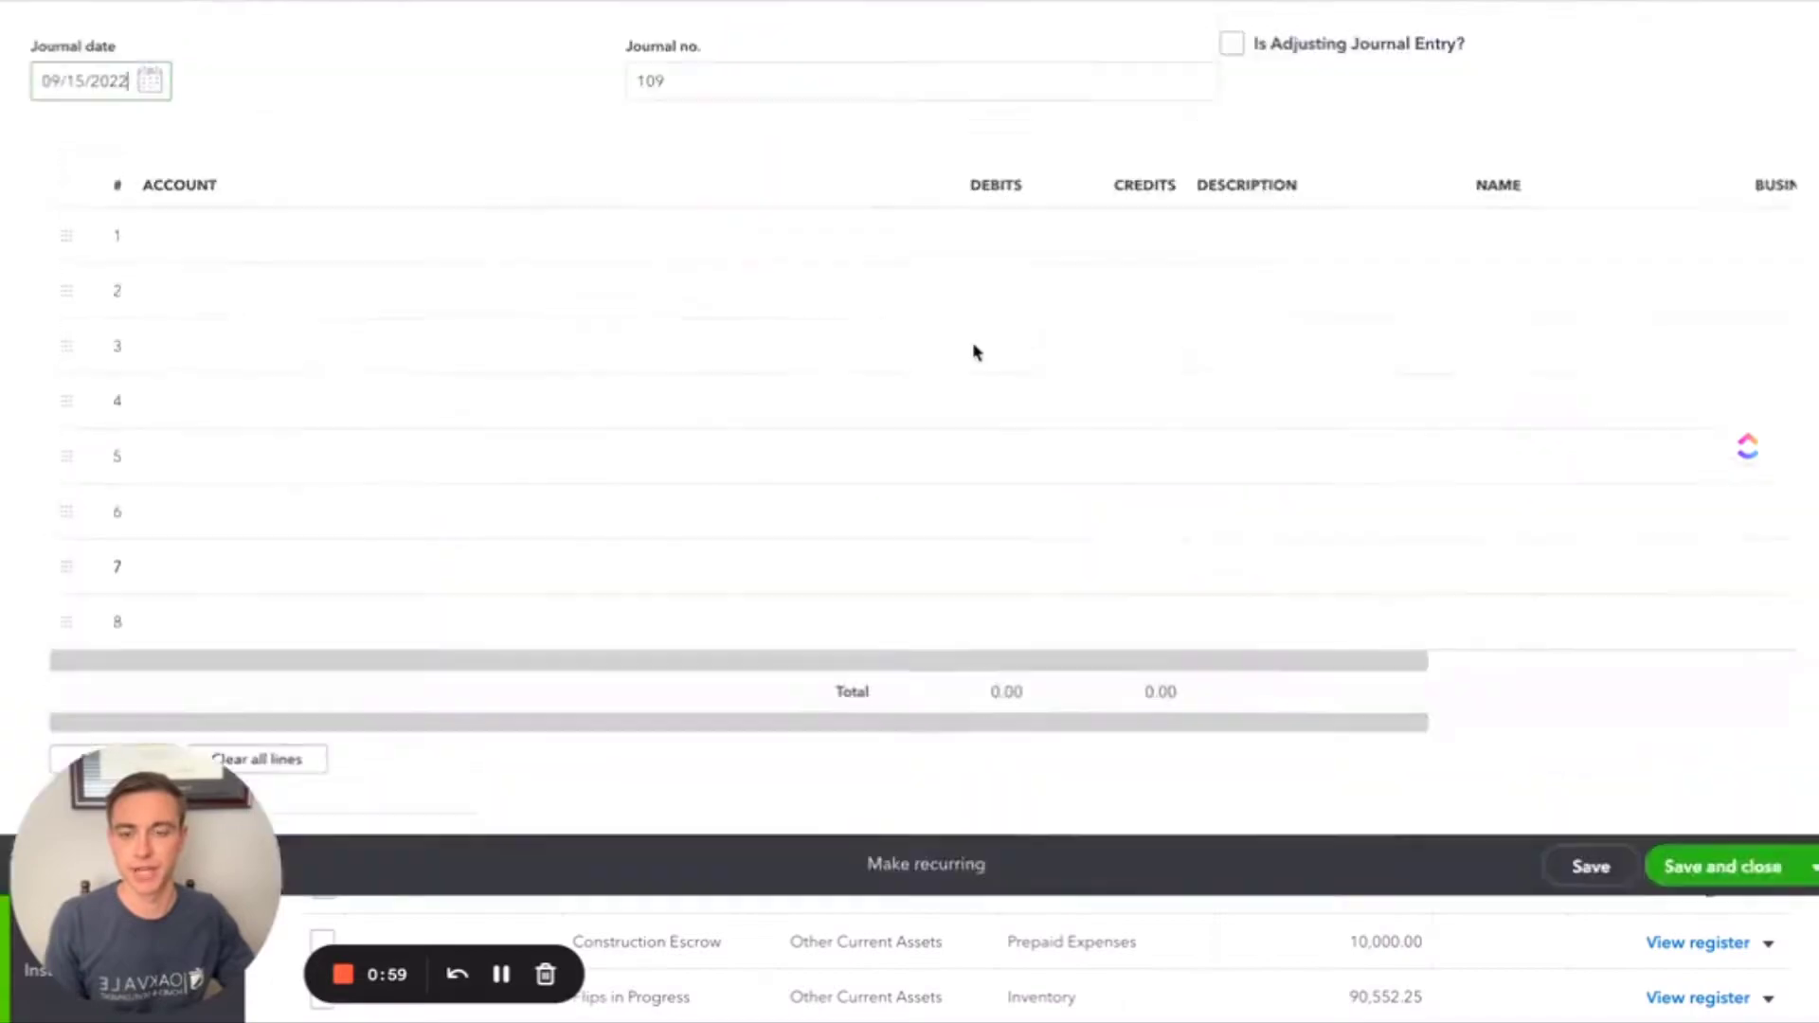
Step: Type 'new account' in the journal entry, tick Is sub-account, then dismiss the form unsaved
scroll(up, 3)
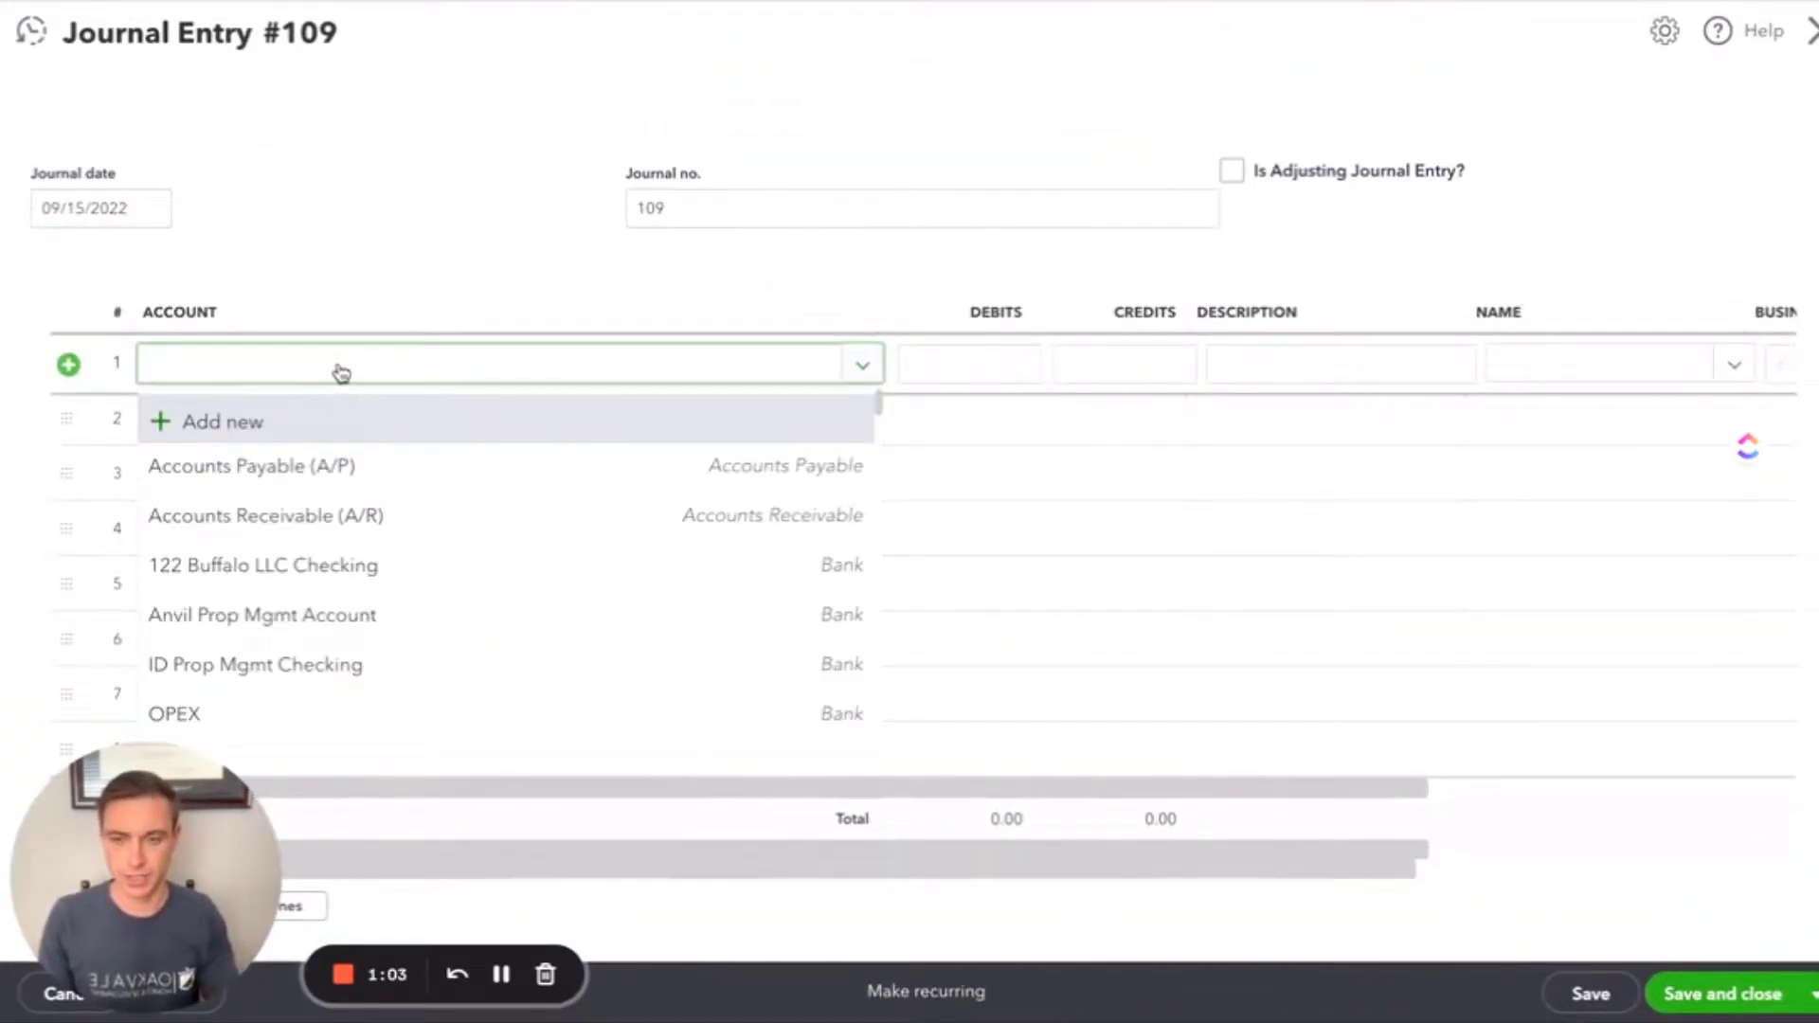
text(new)
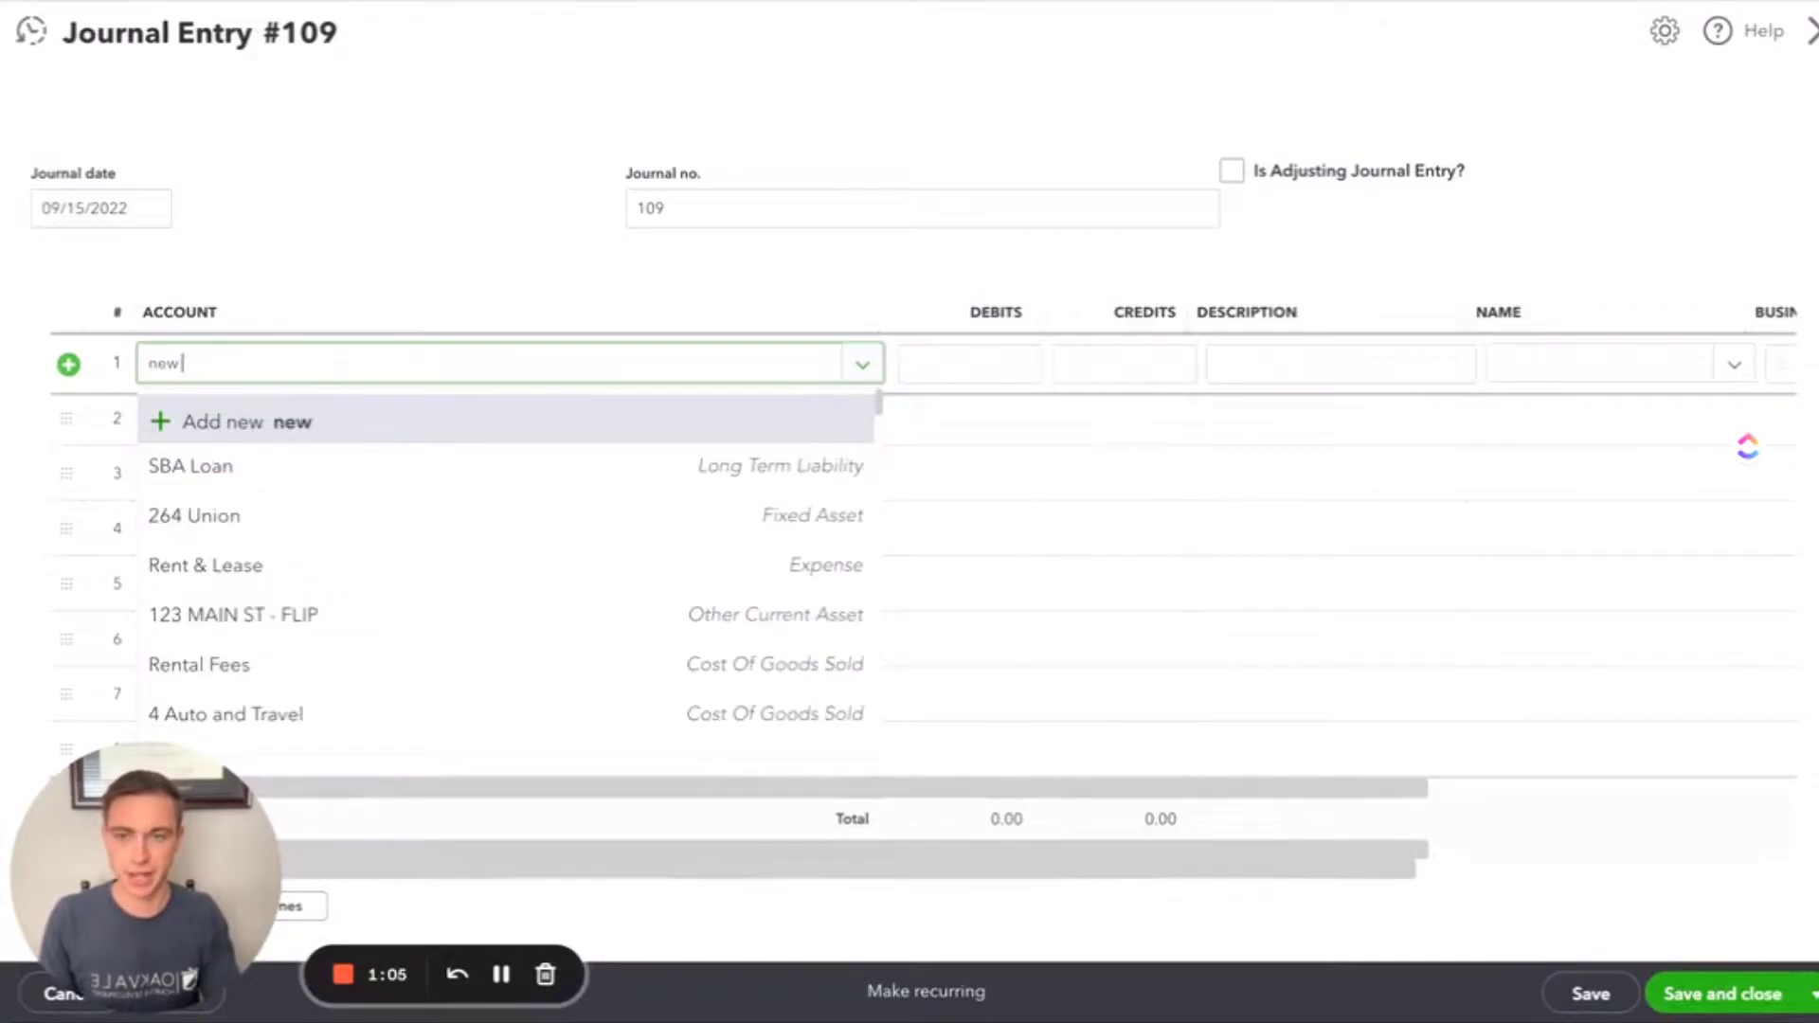
text(account)
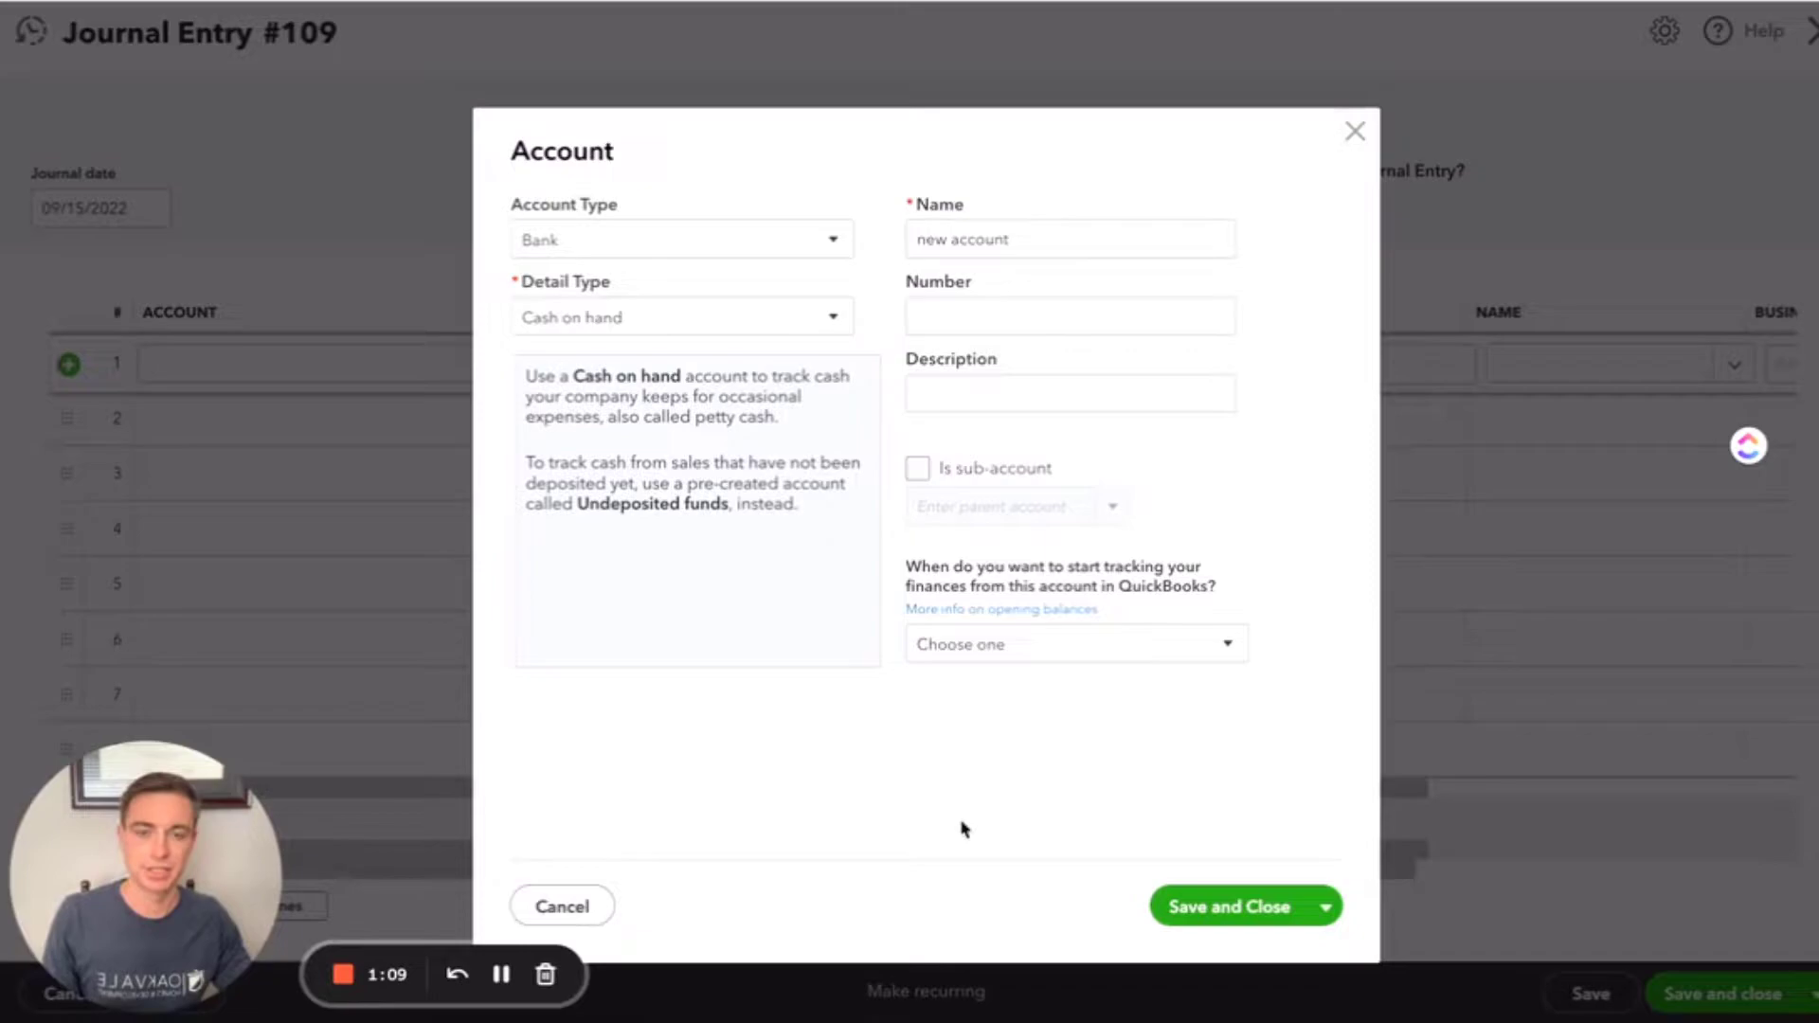
mouse_move(584, 275)
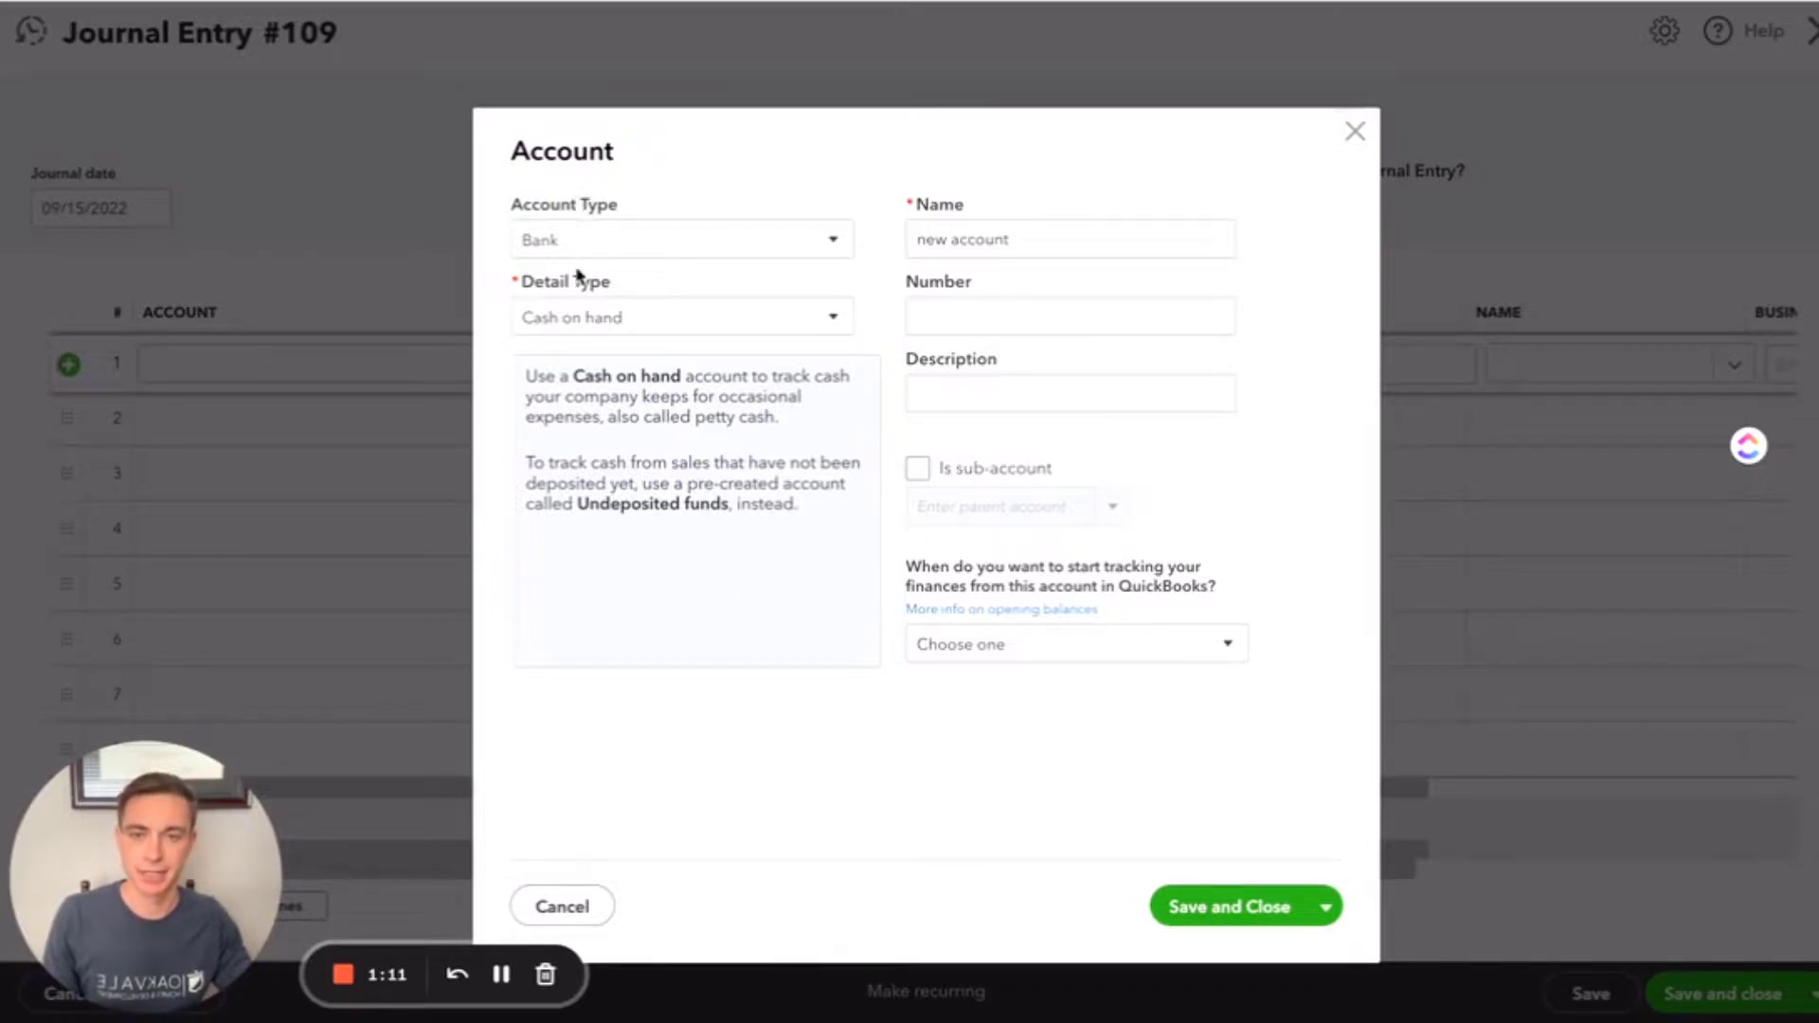
click(915, 467)
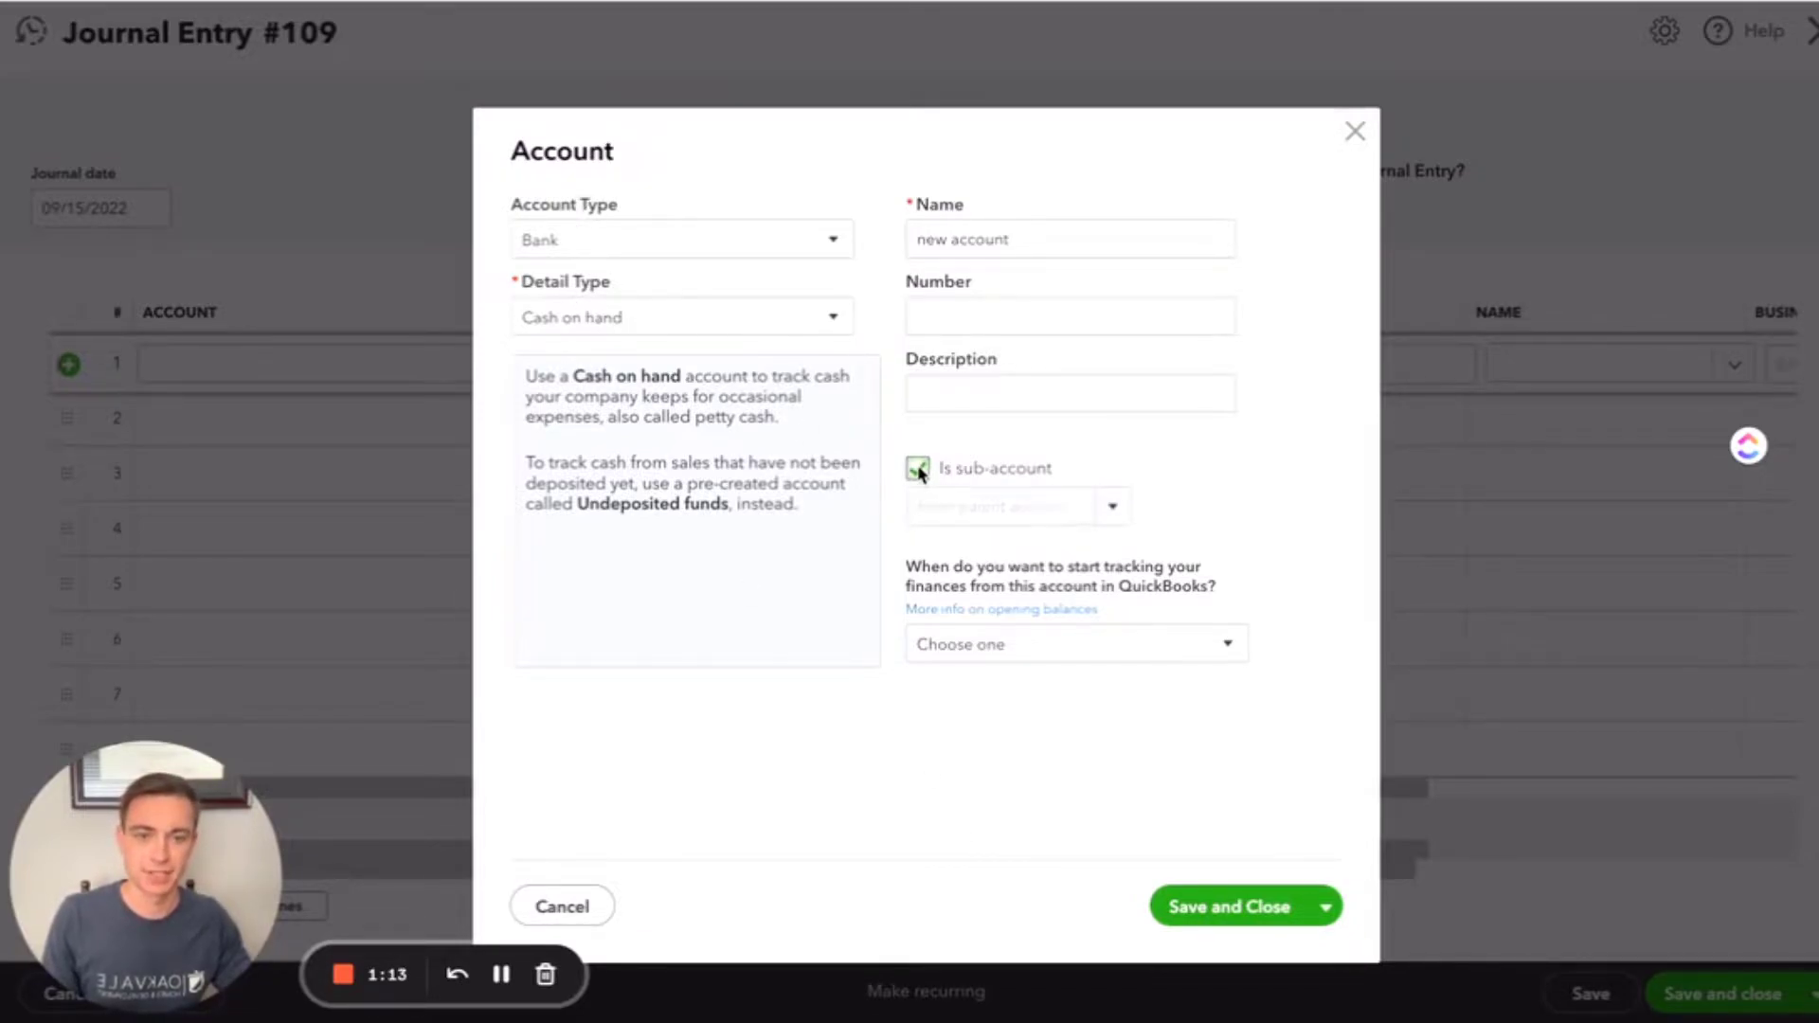
click(918, 467)
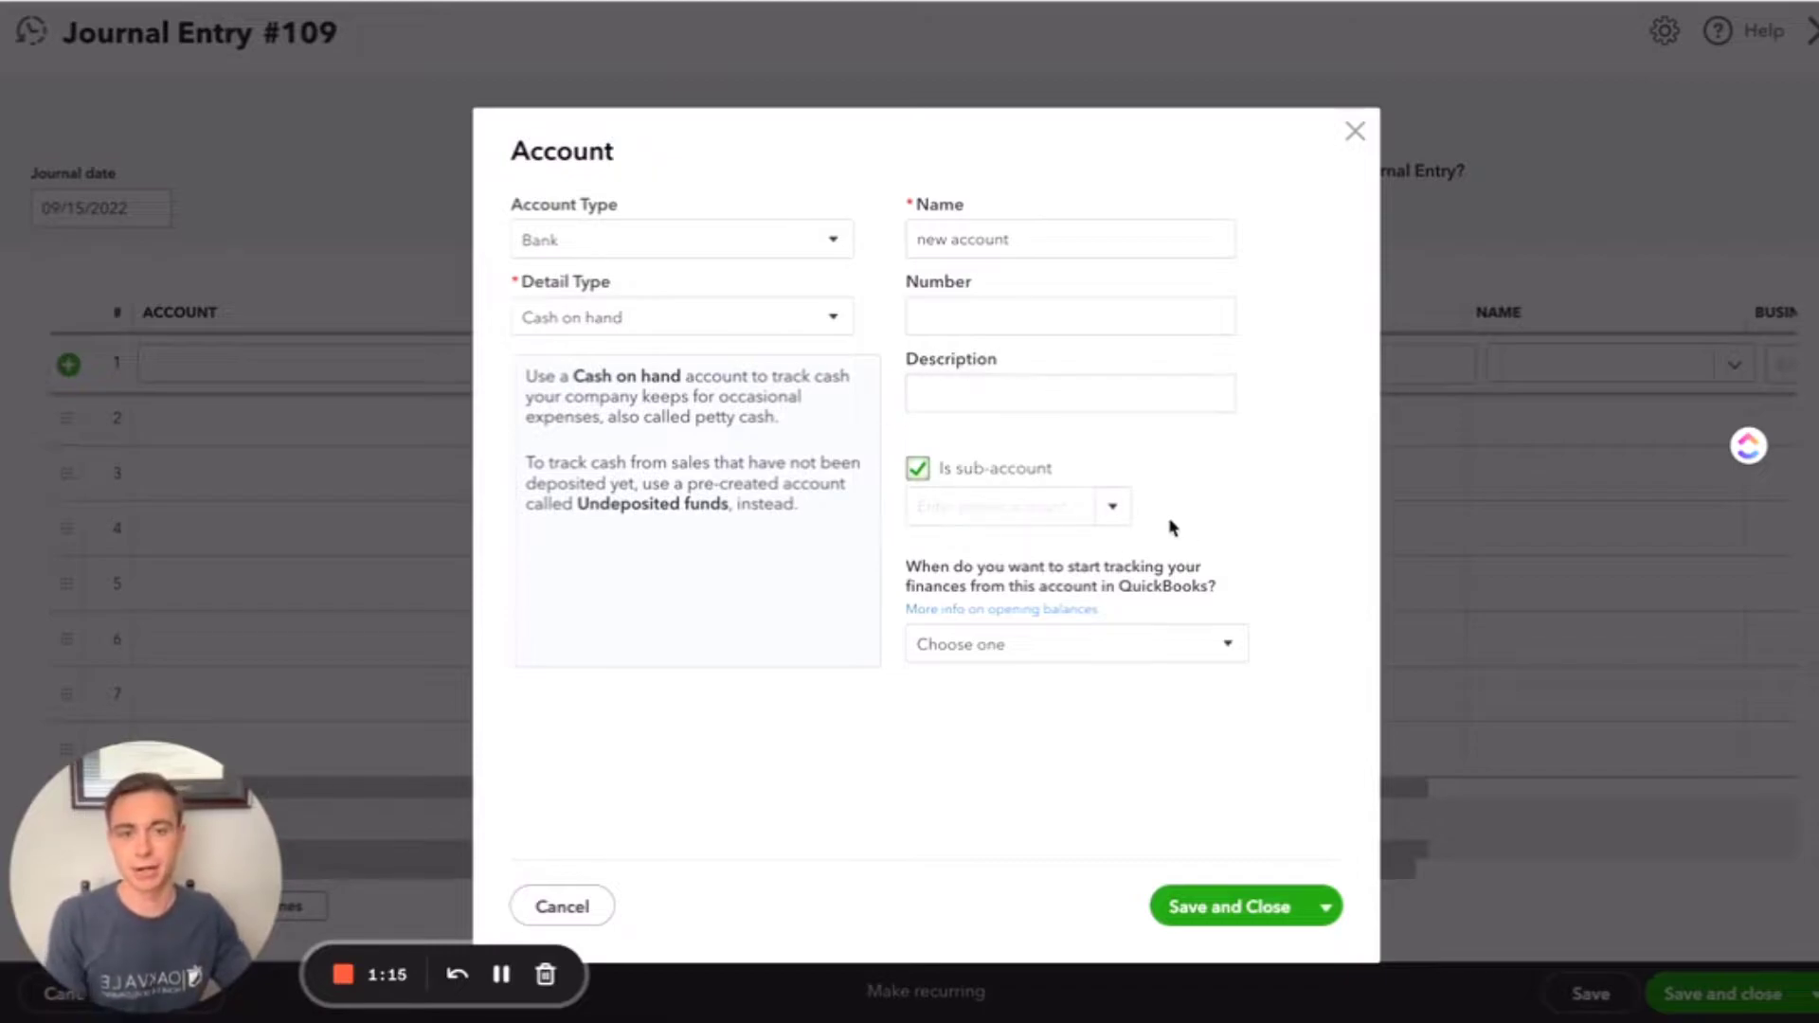
mouse_move(1198, 517)
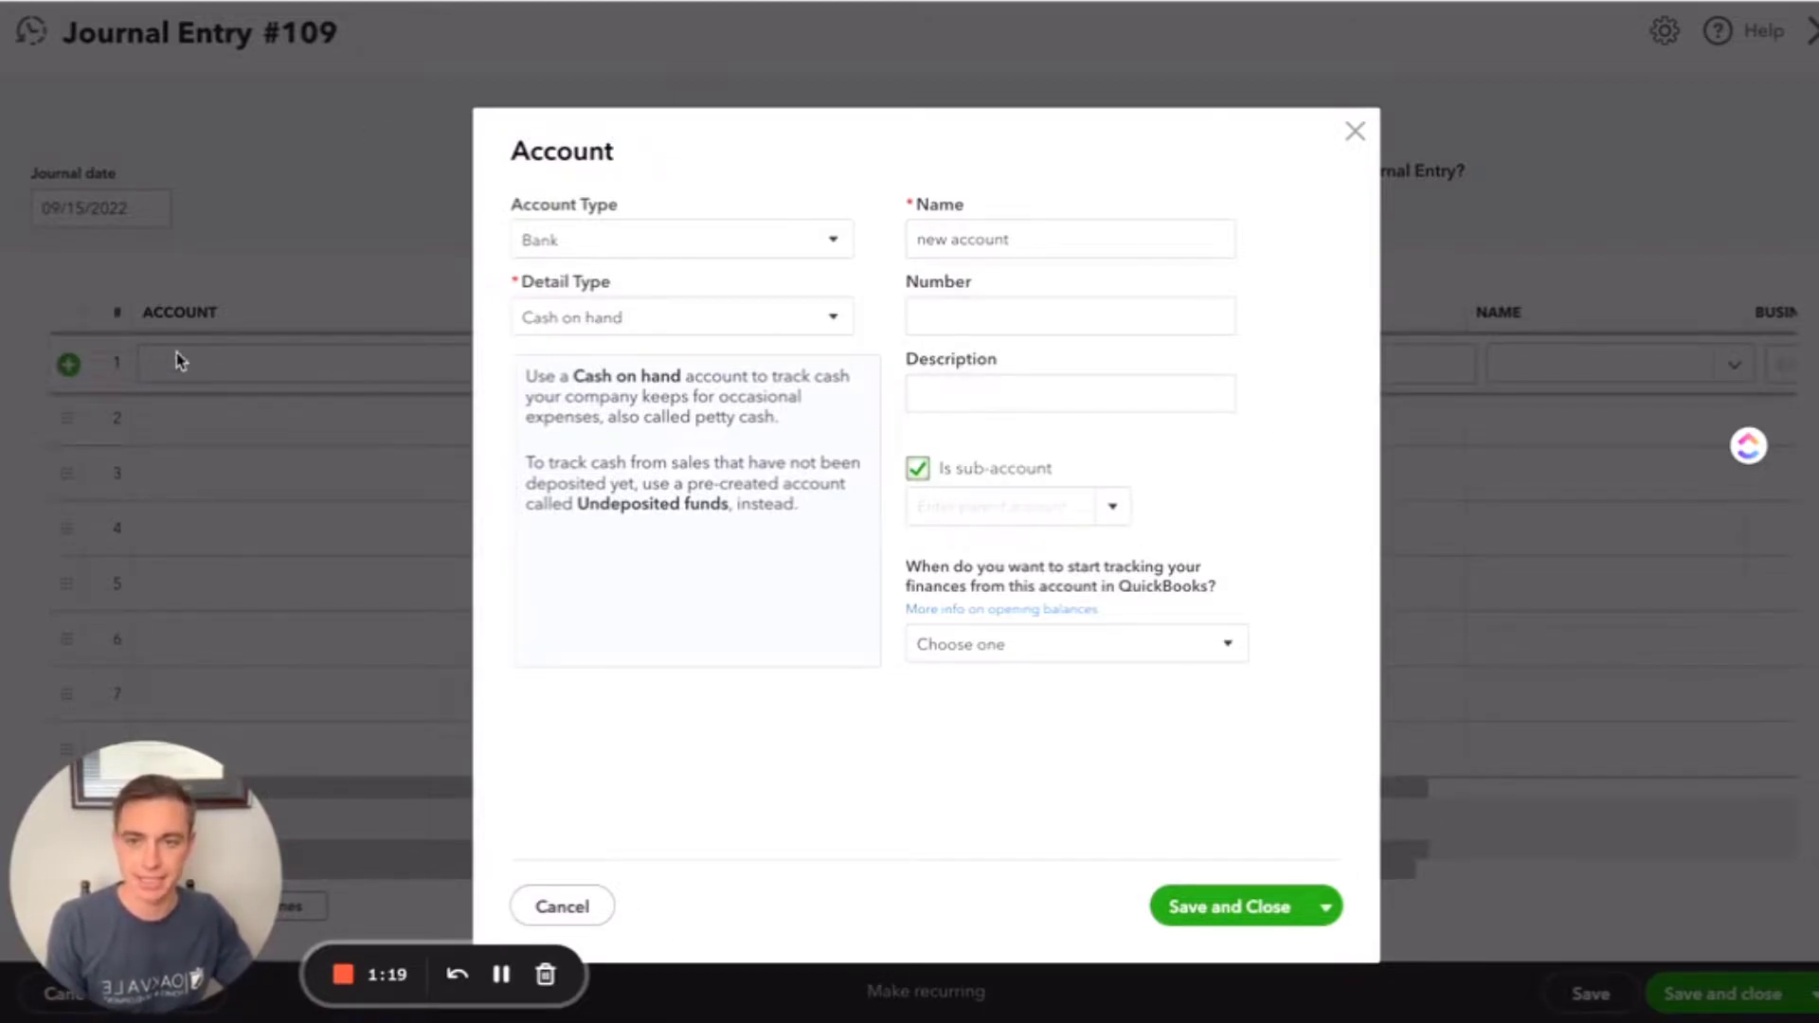
click(562, 905)
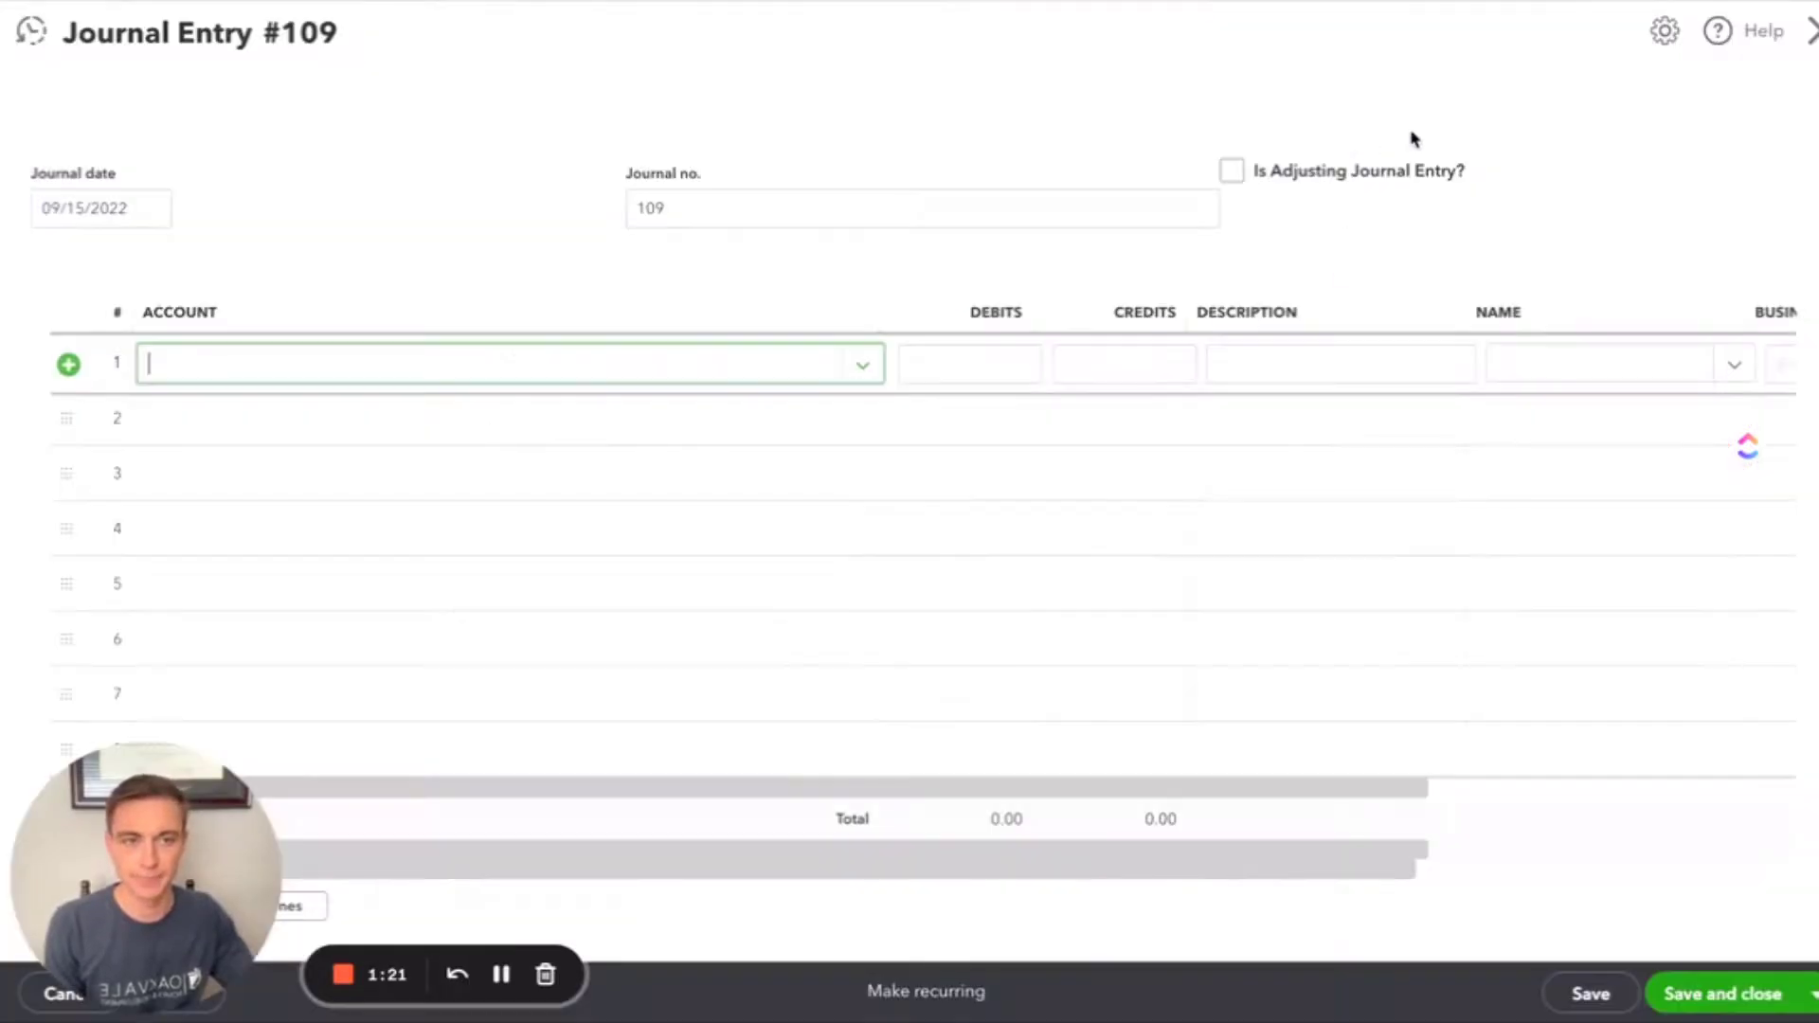
Step: Leave Journal Entry #109 without saving to return to Chart of Accounts
click(62, 993)
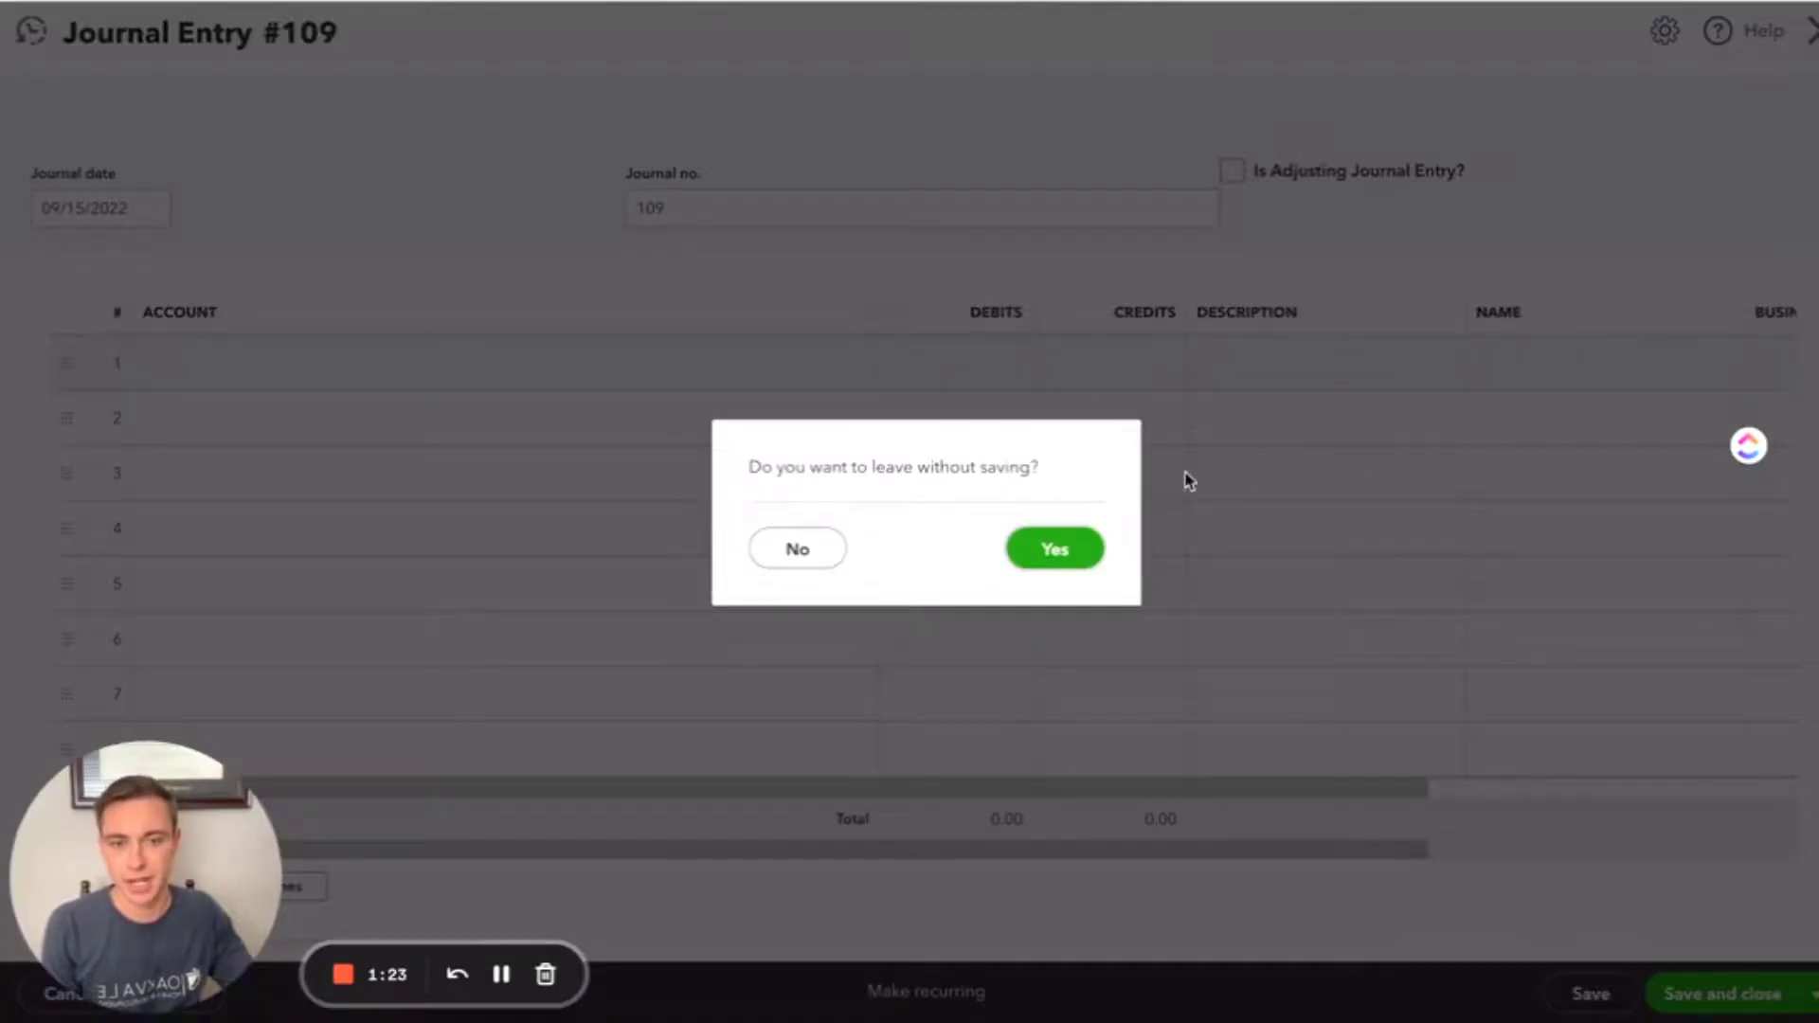
click(1051, 548)
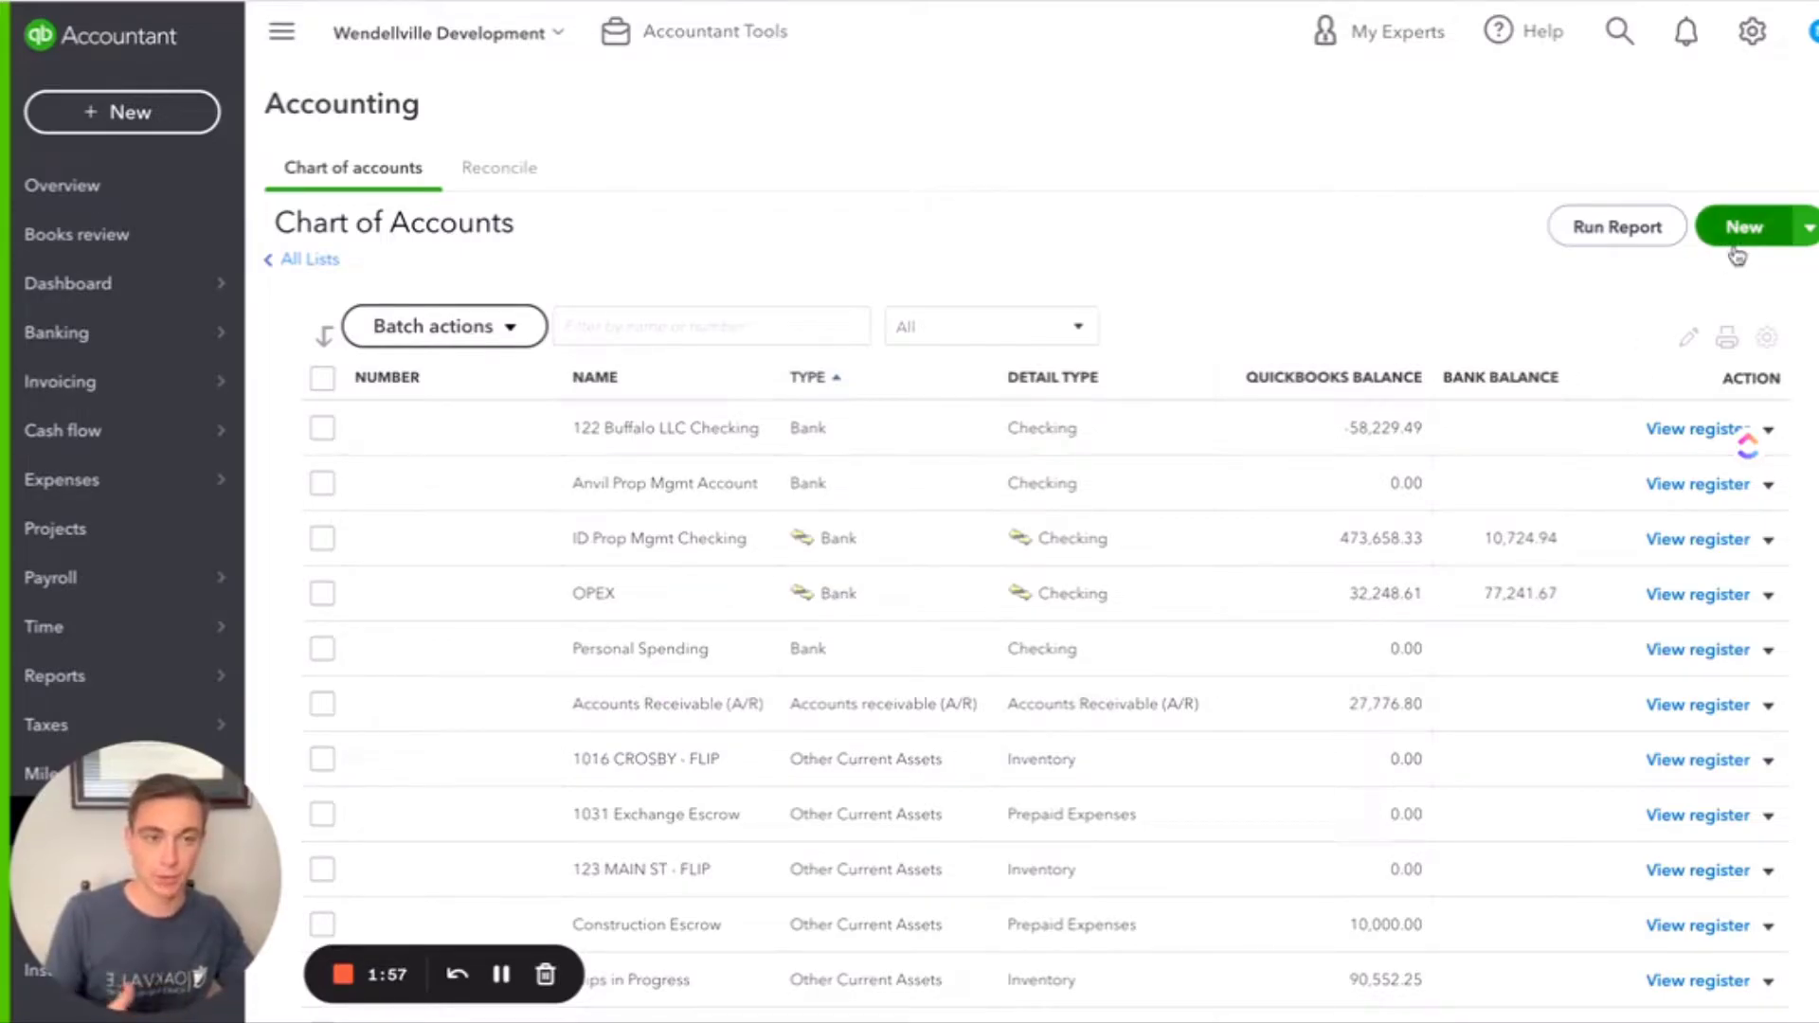
Step: Start a new account and set its type to Assets
click(1743, 226)
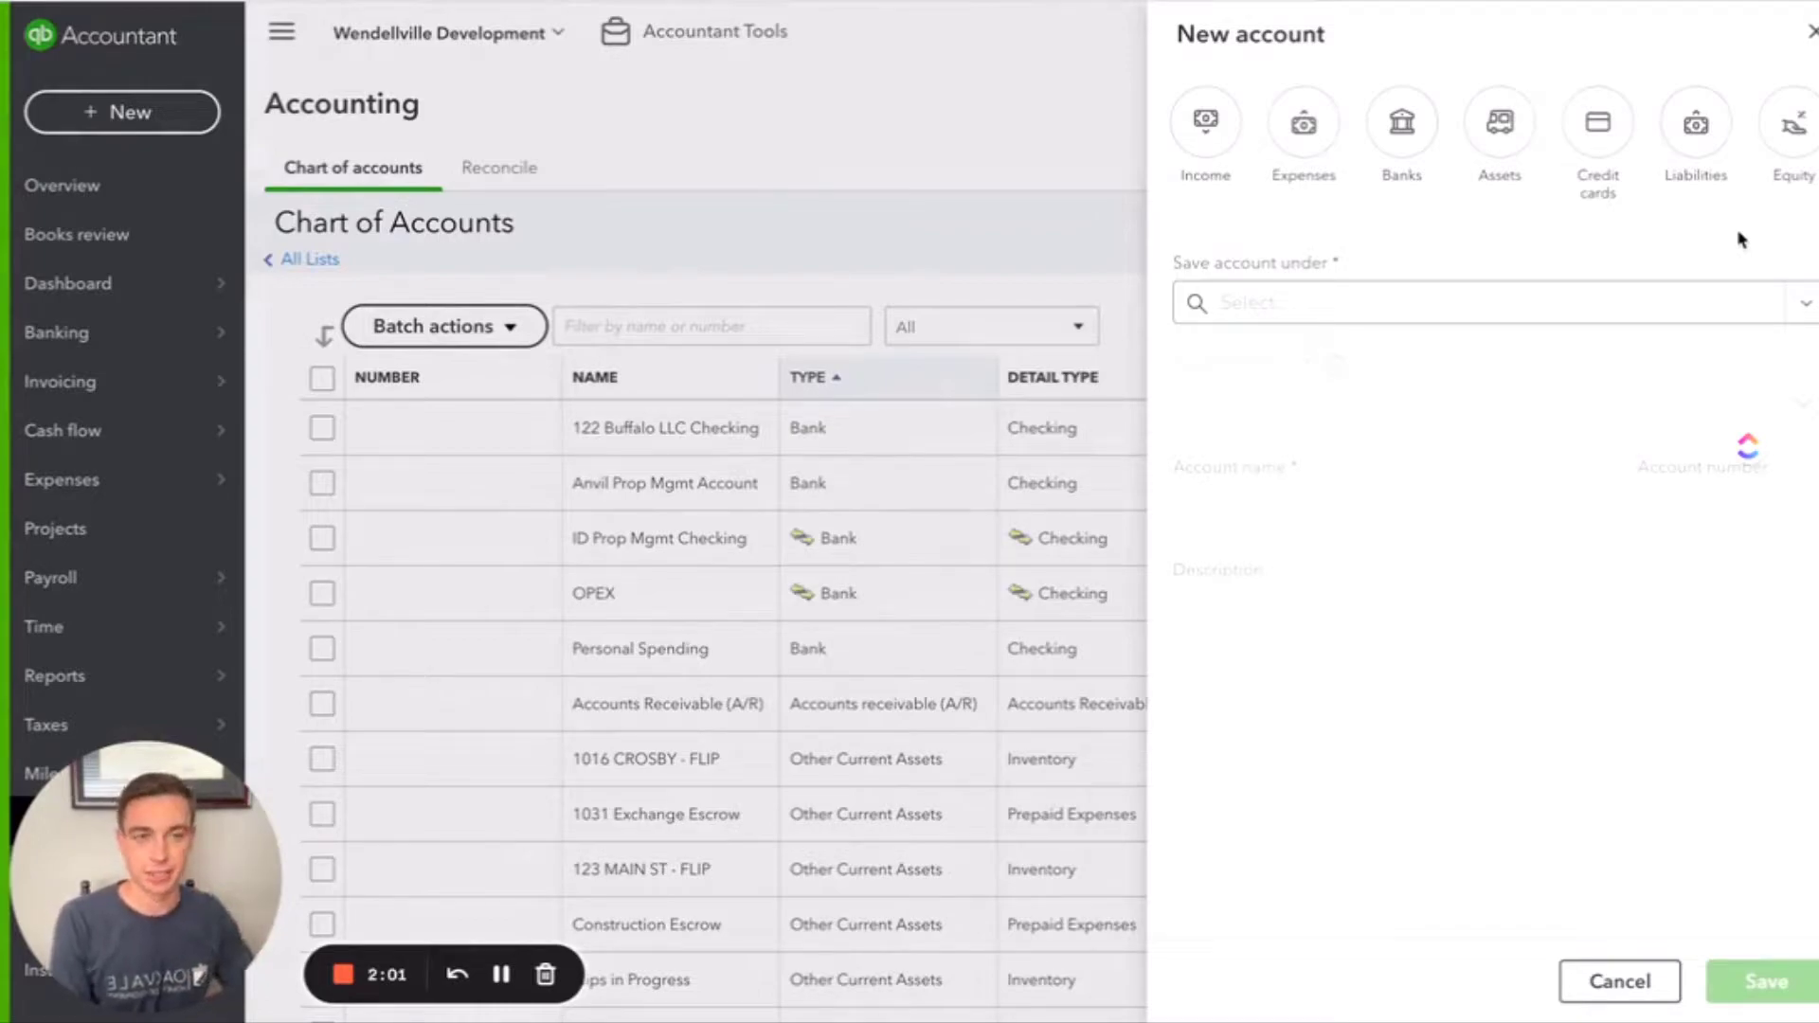
click(1205, 121)
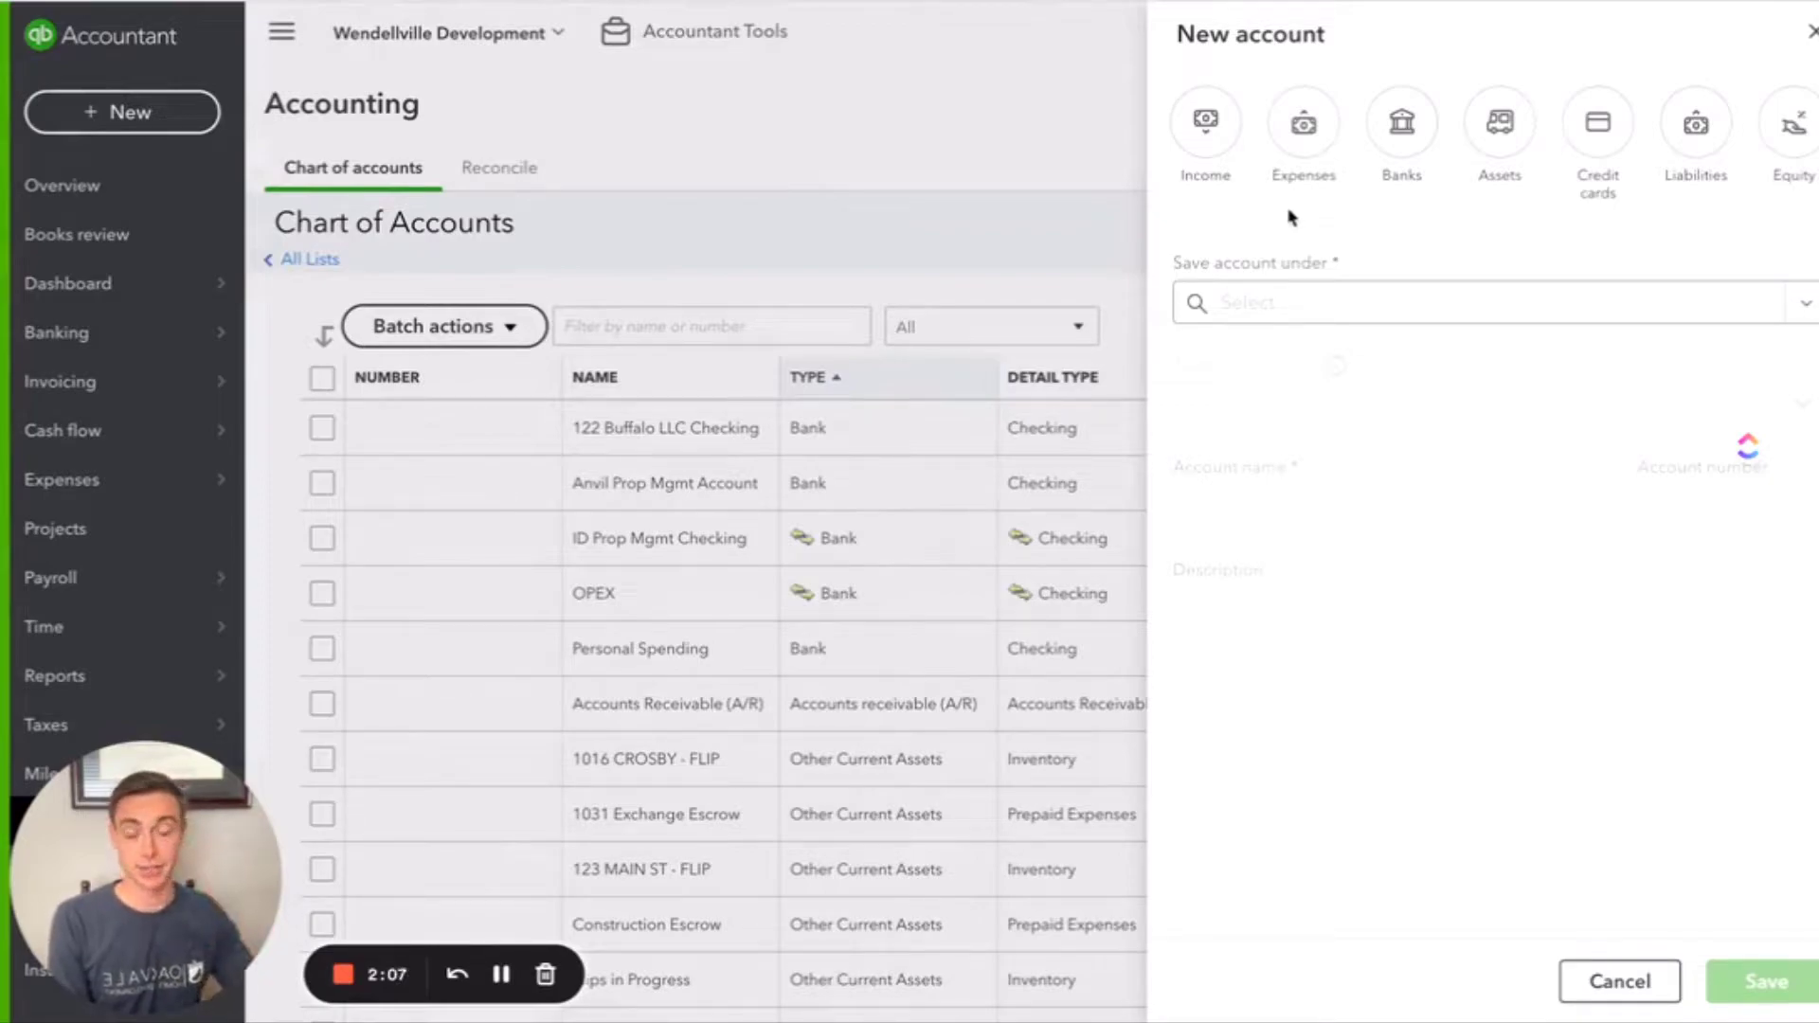
click(1497, 122)
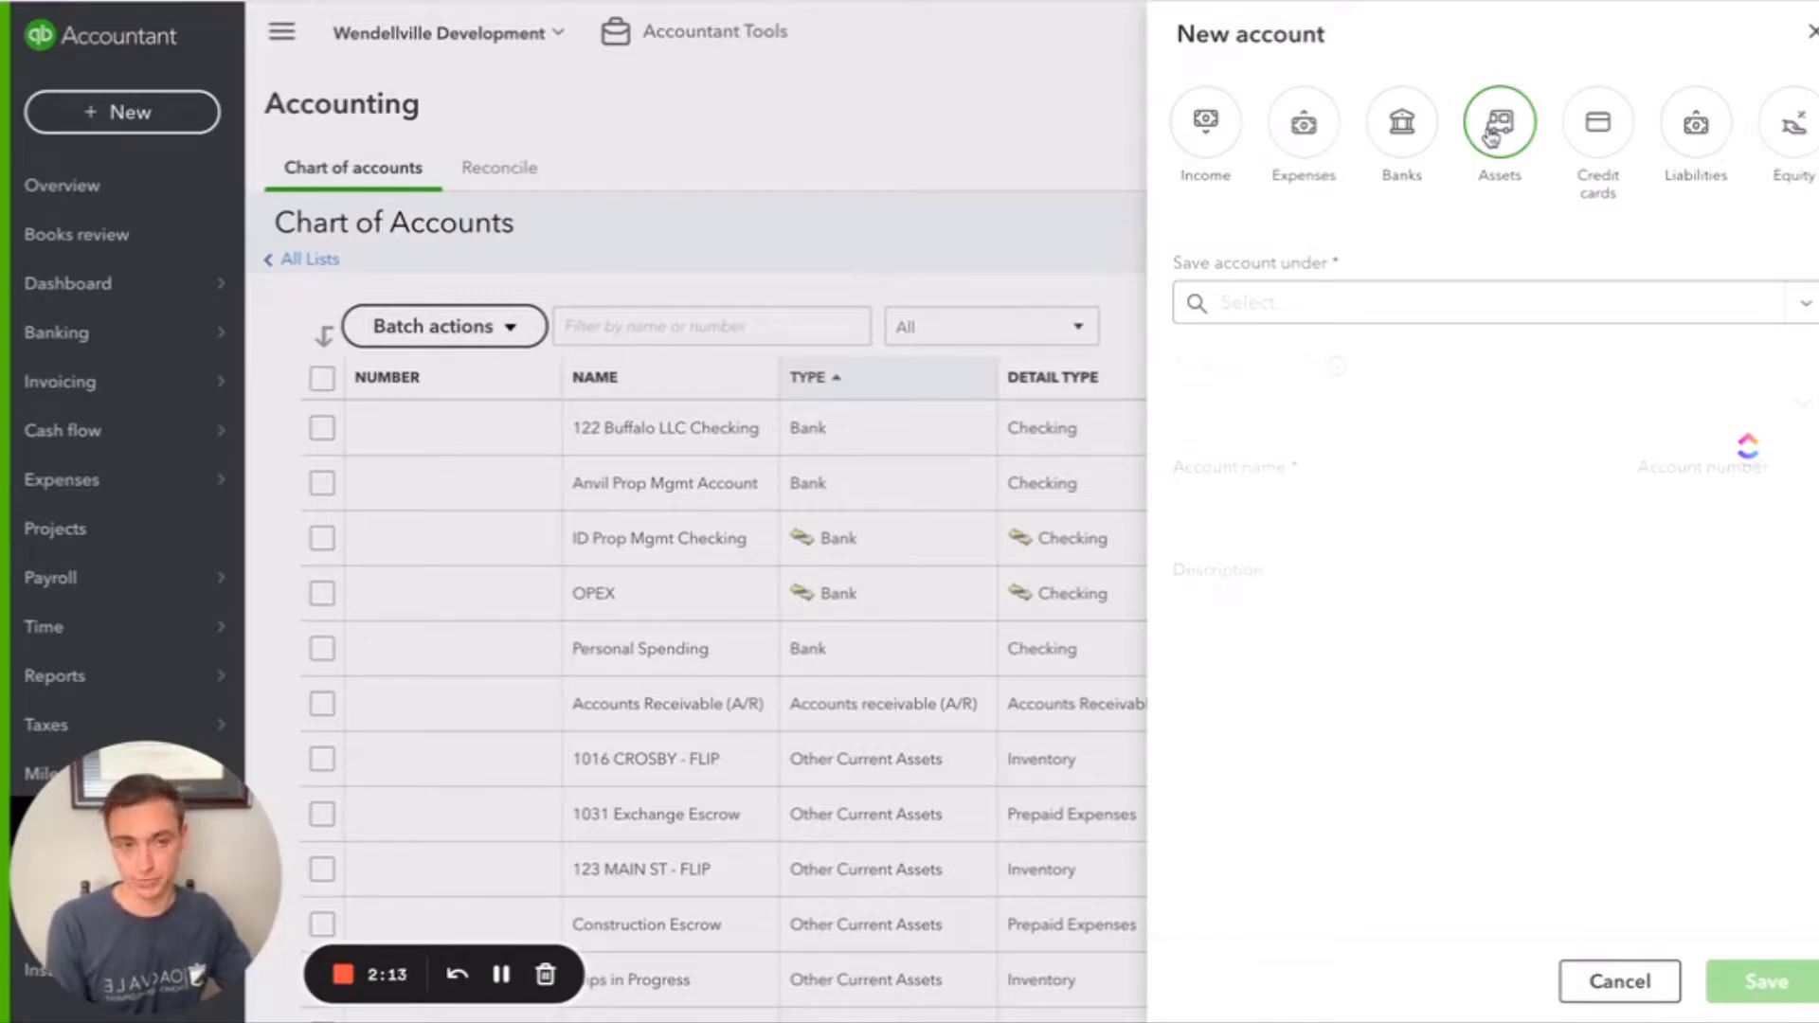
click(1494, 122)
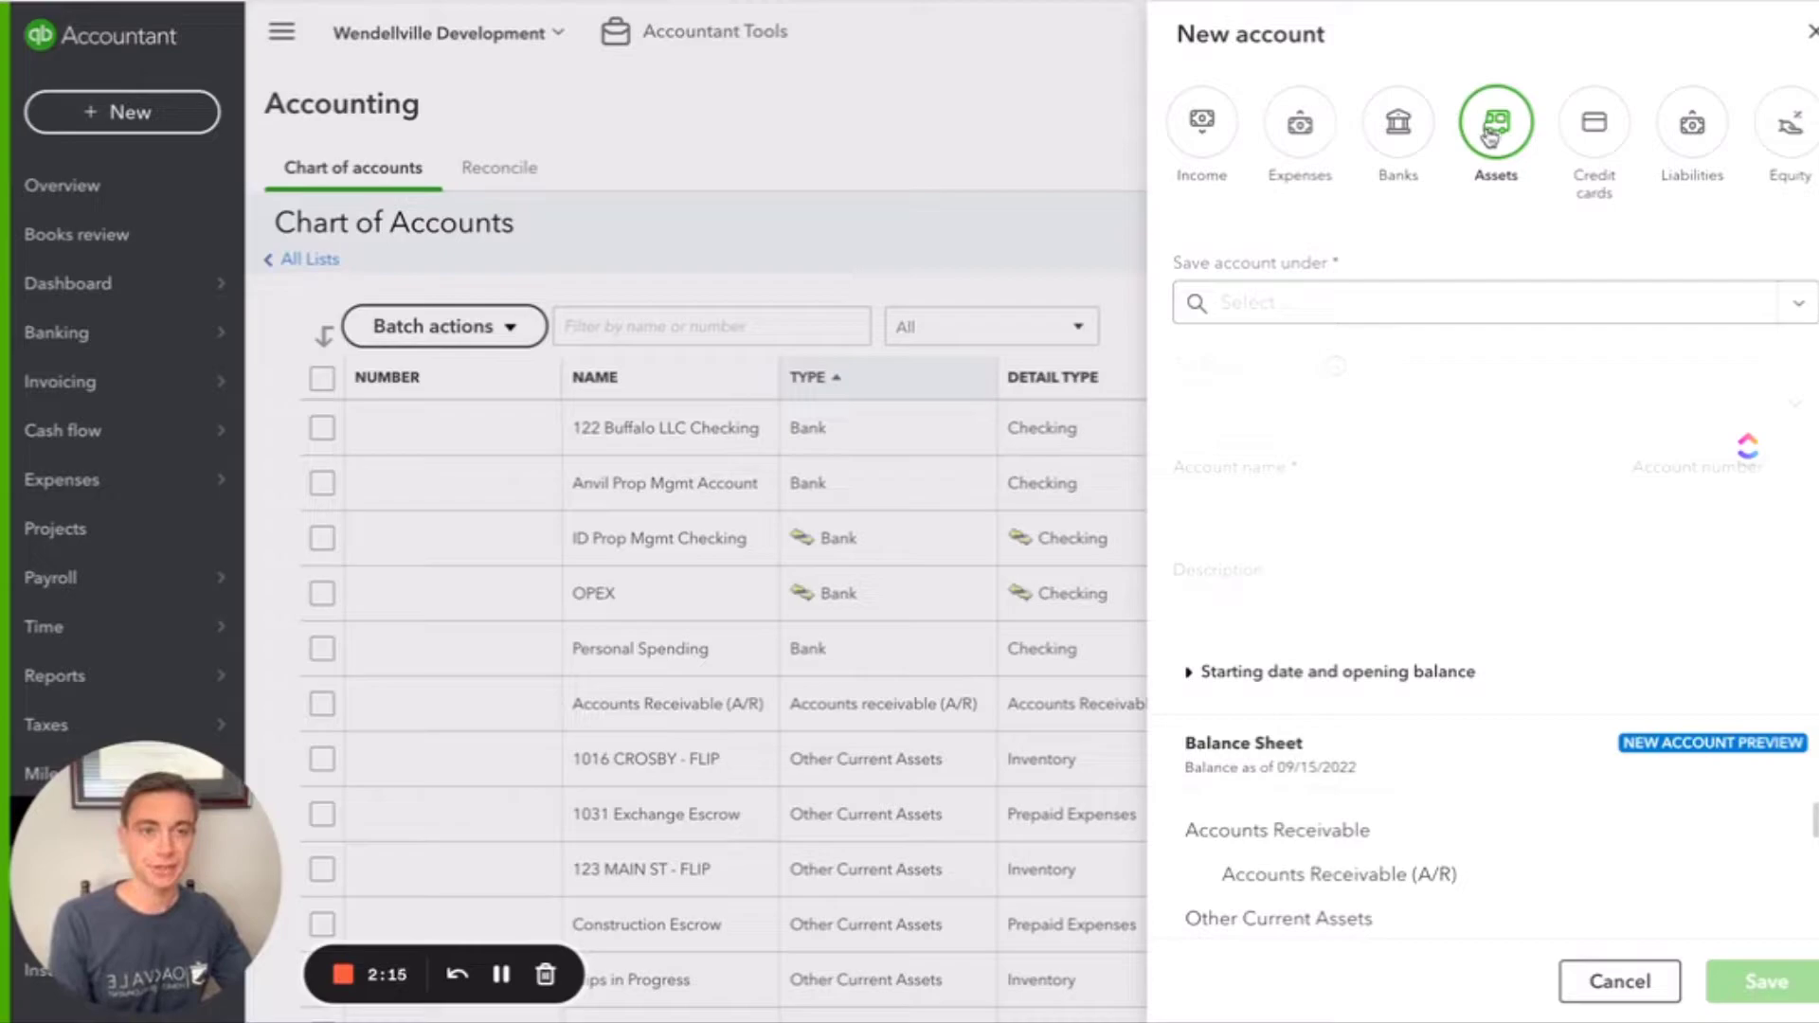
mouse_move(1410, 748)
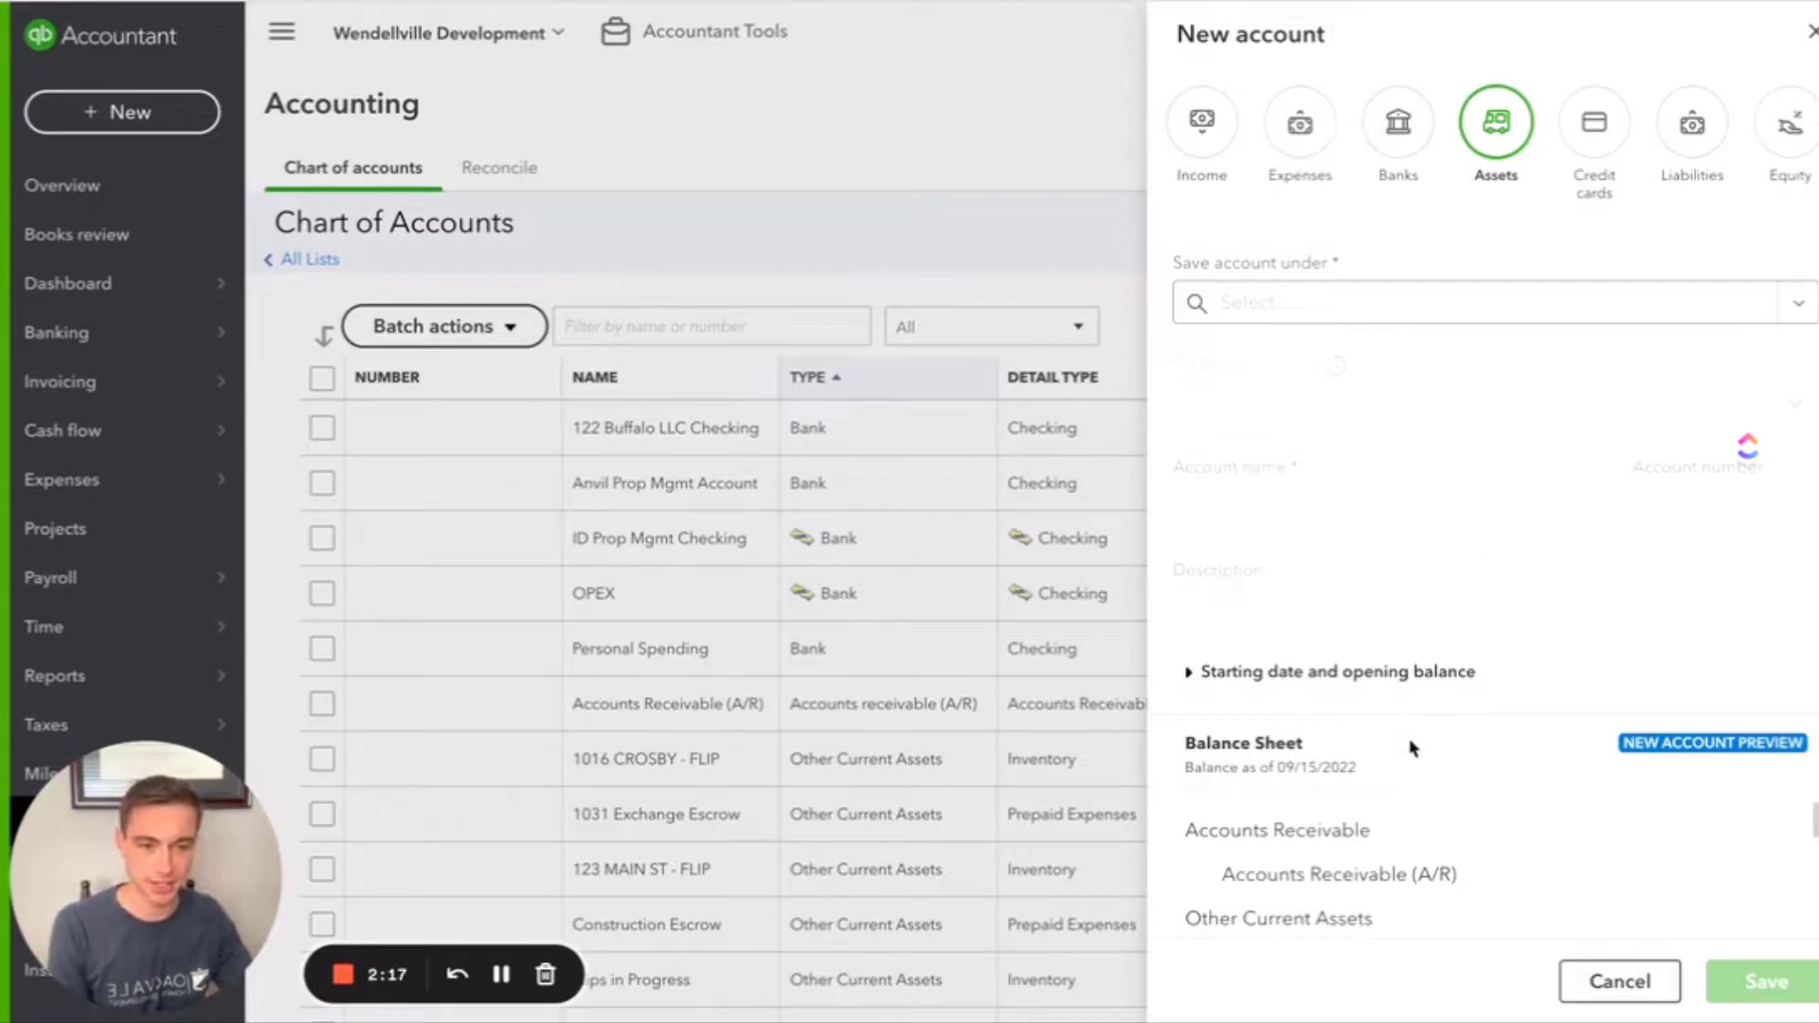
scroll(down, 3)
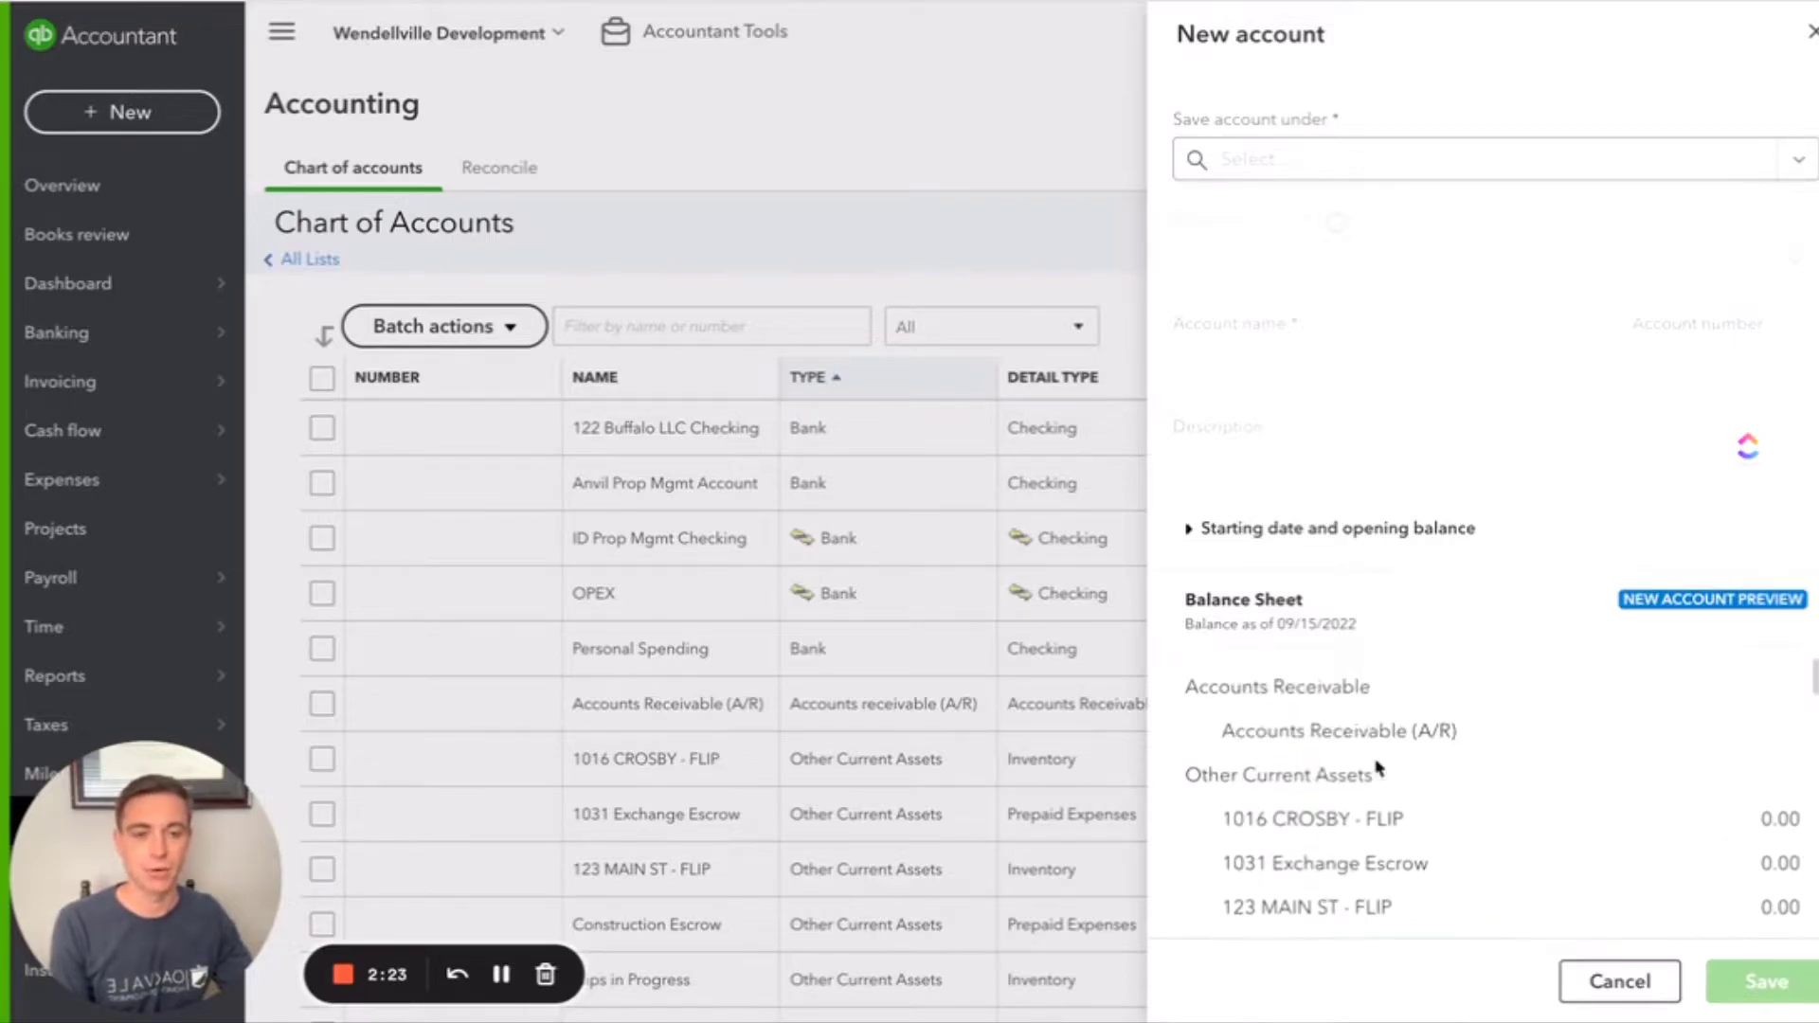
click(1494, 120)
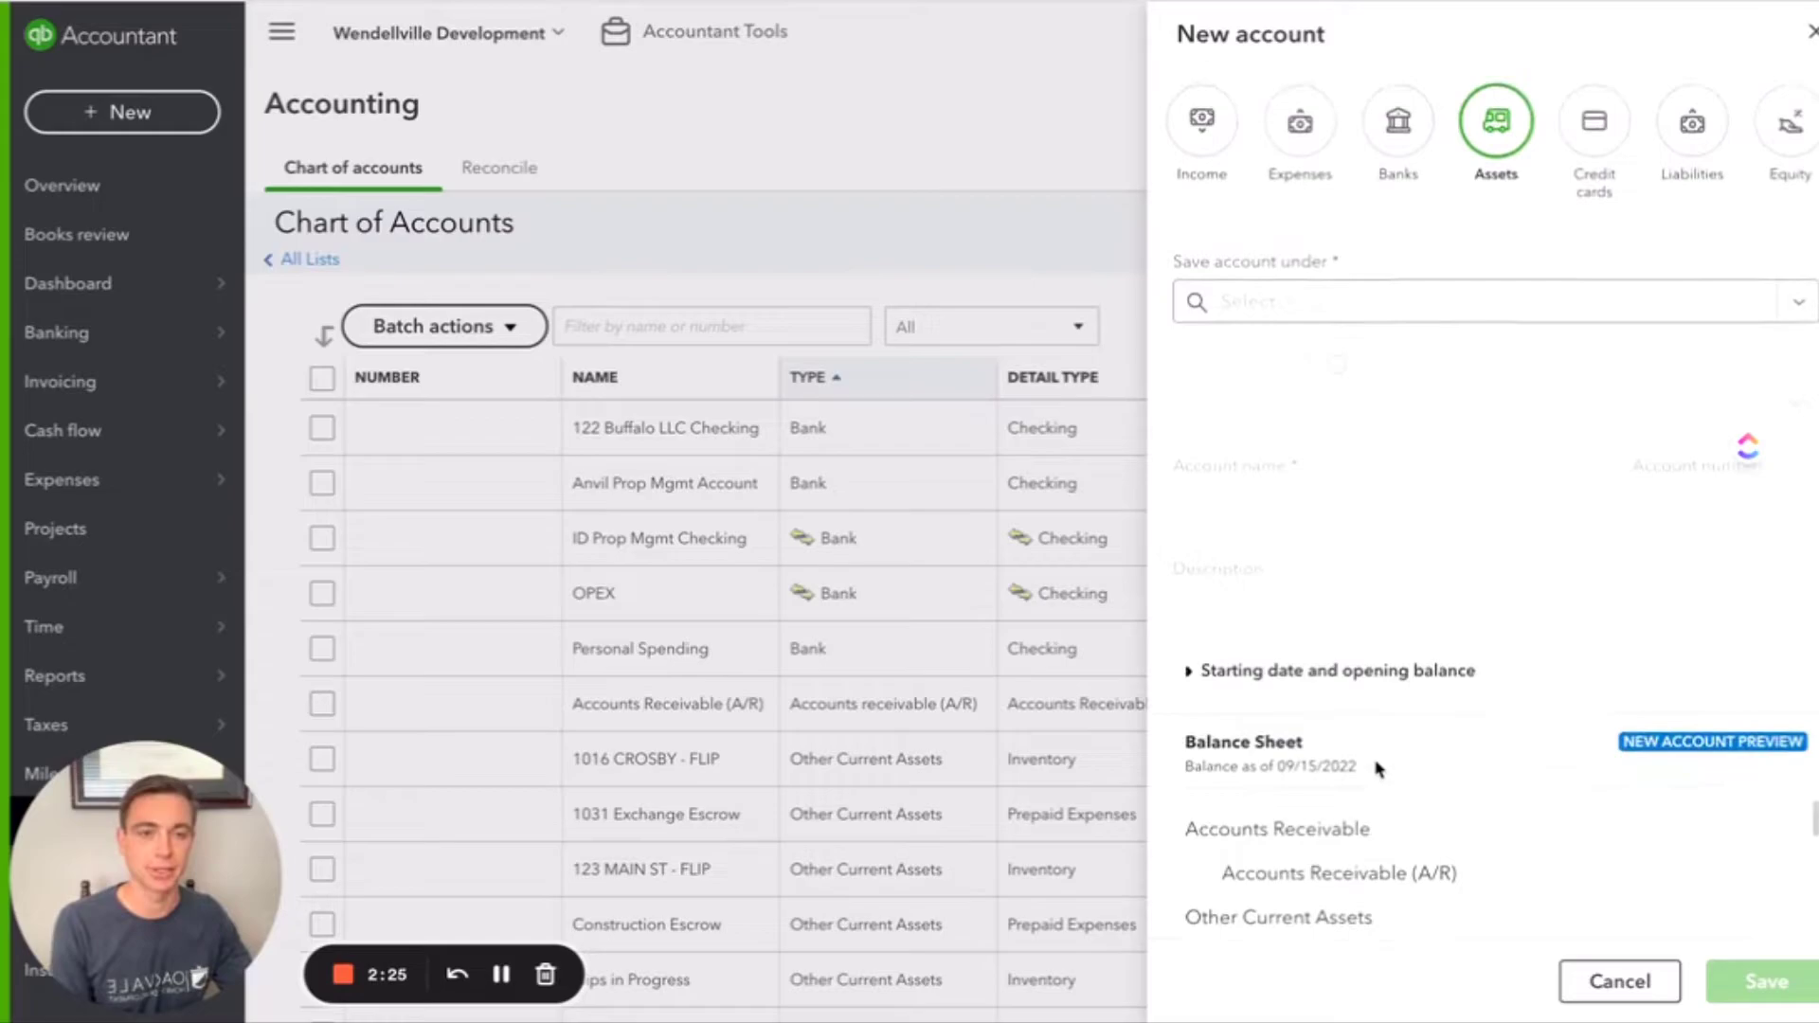
mouse_move(1185, 626)
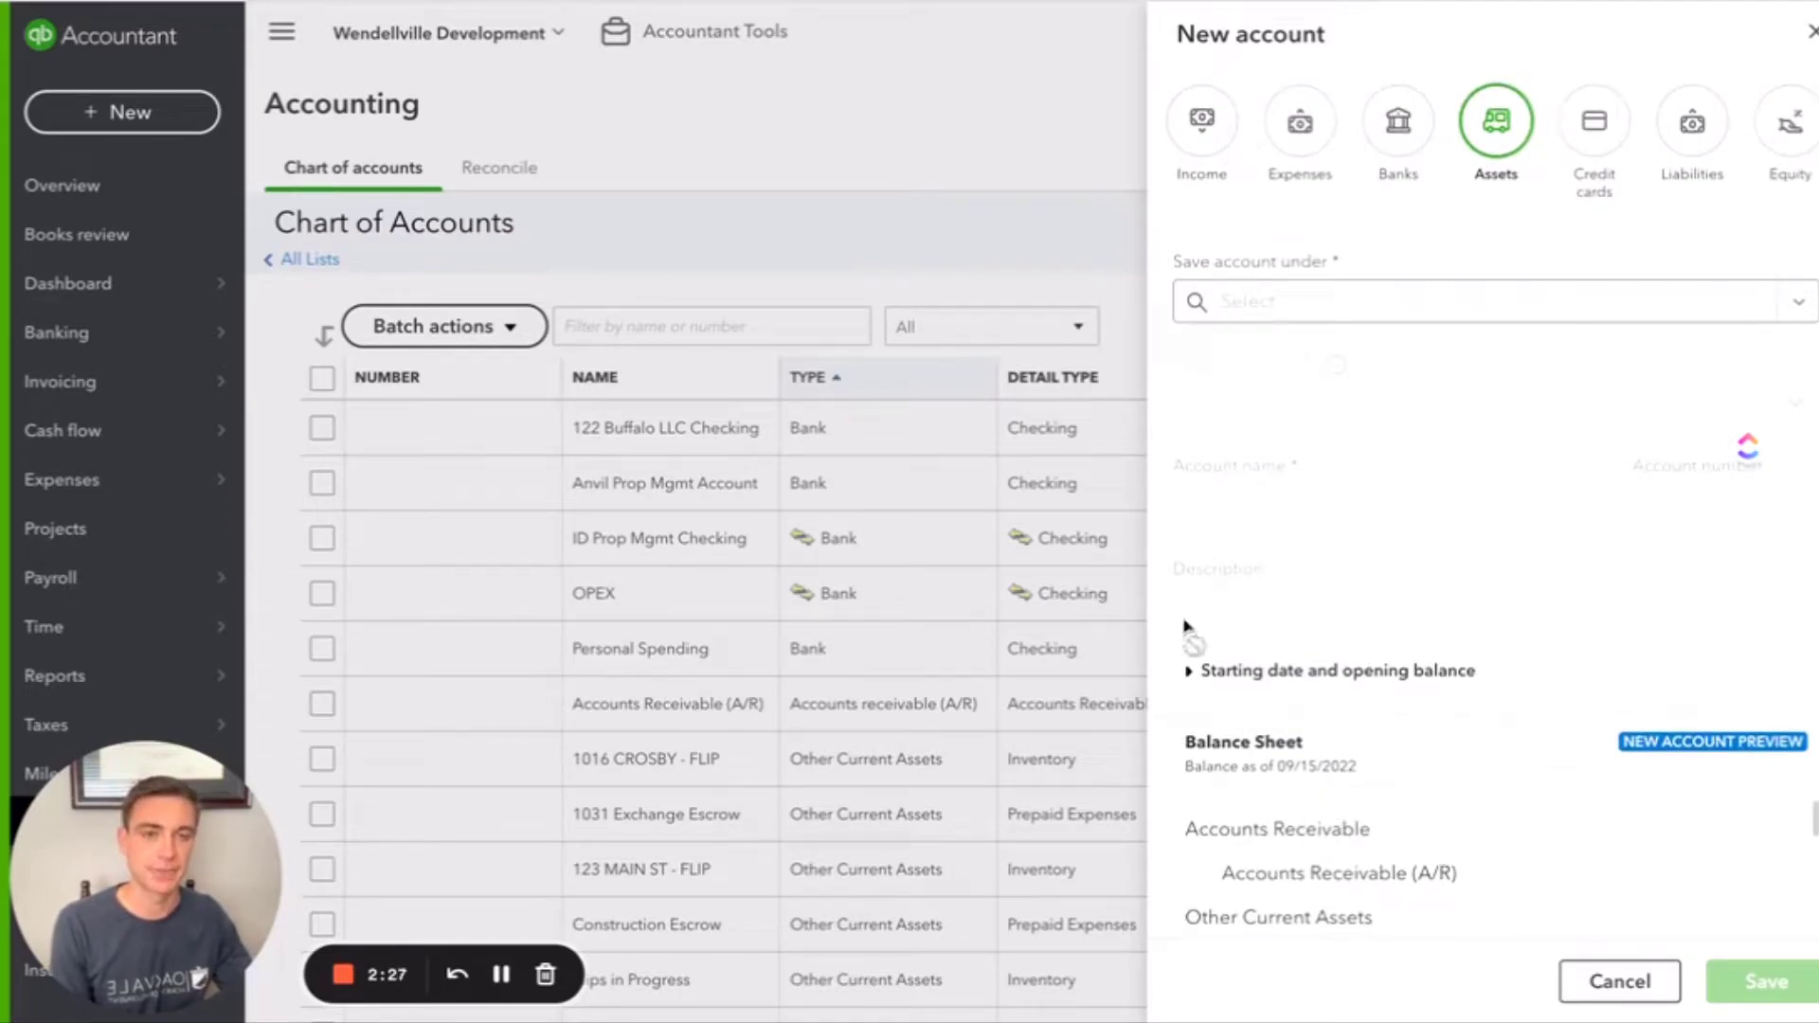
mouse_move(1204, 492)
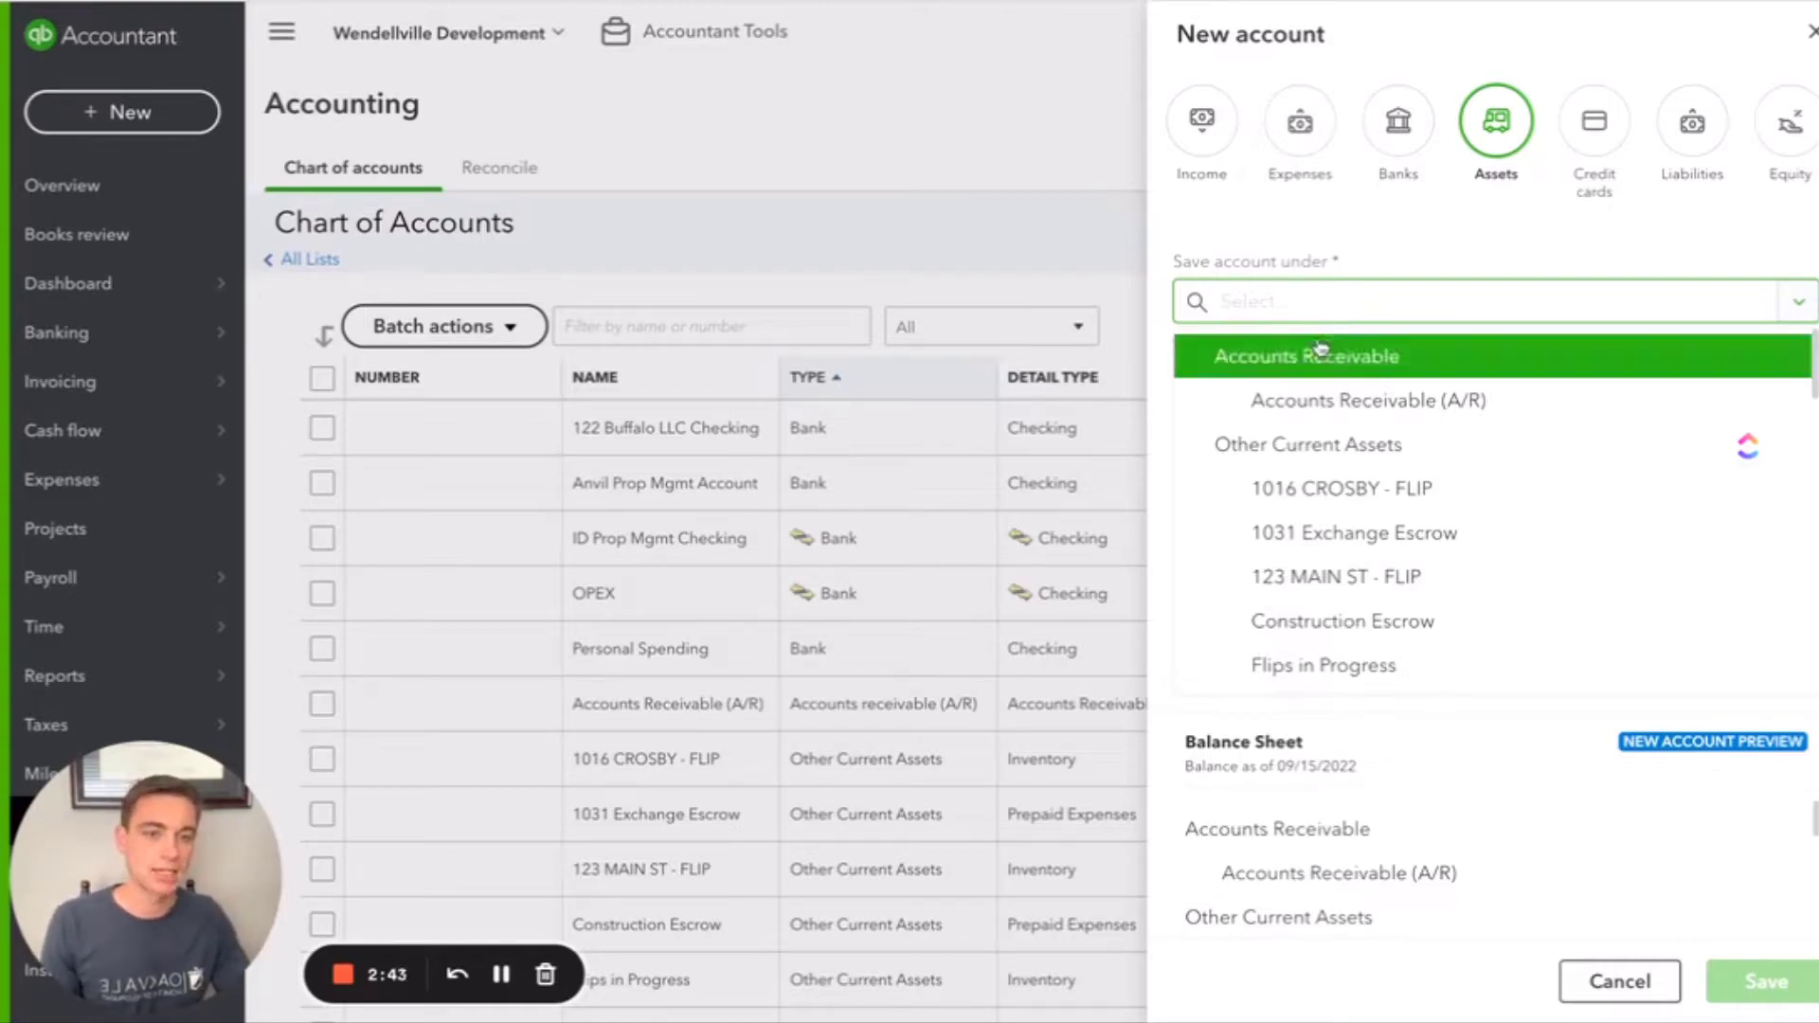
mouse_move(1318, 400)
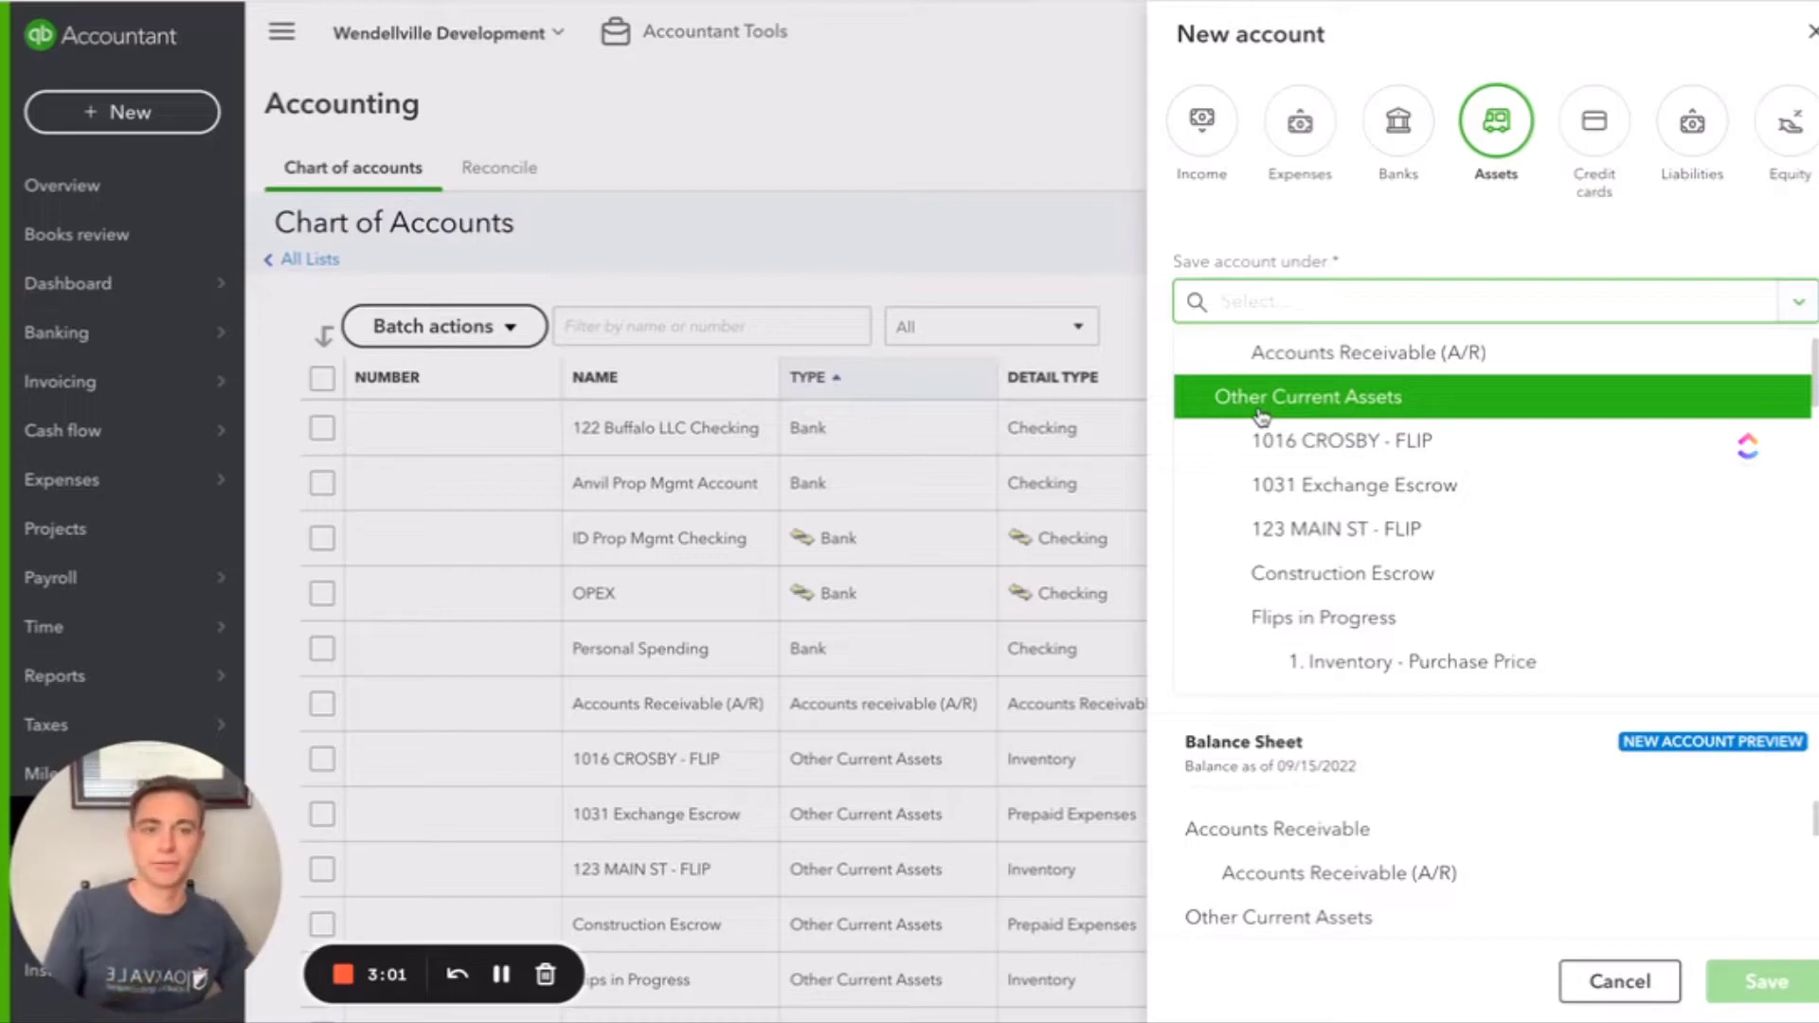
Step: Save it under Other Current Assets with tax form section Other Current Assets
click(1307, 396)
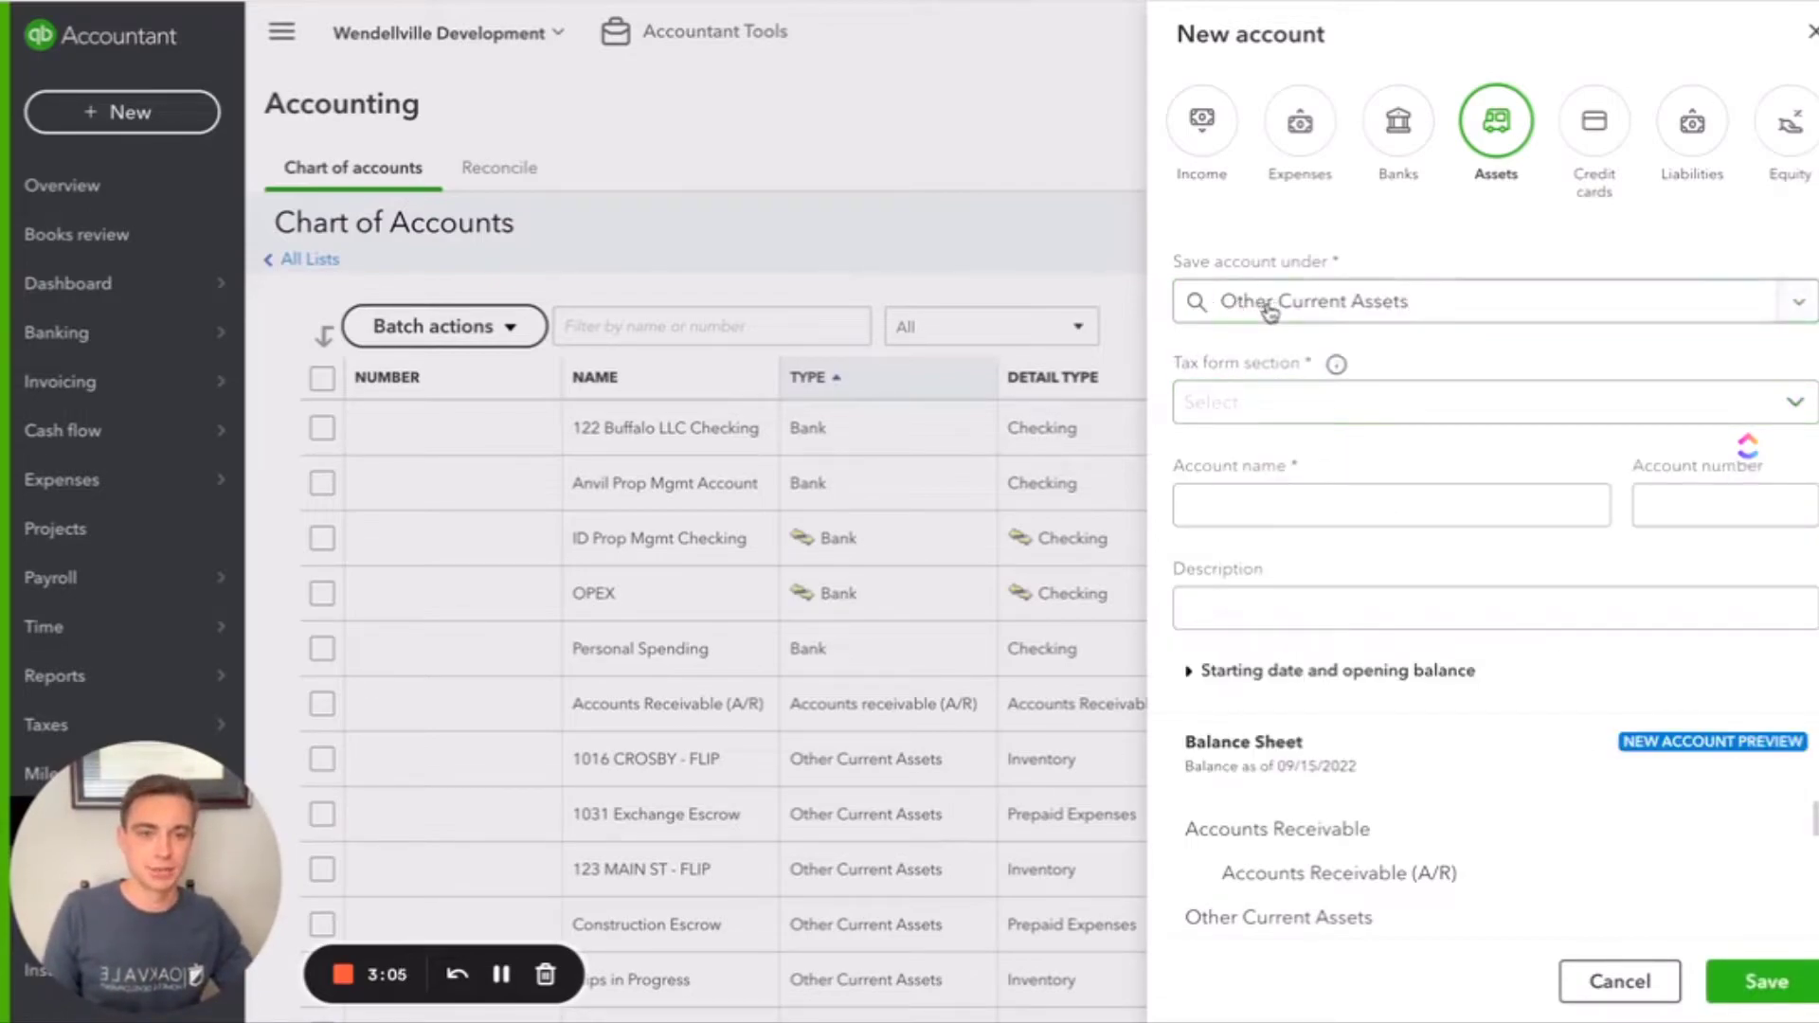
click(1484, 403)
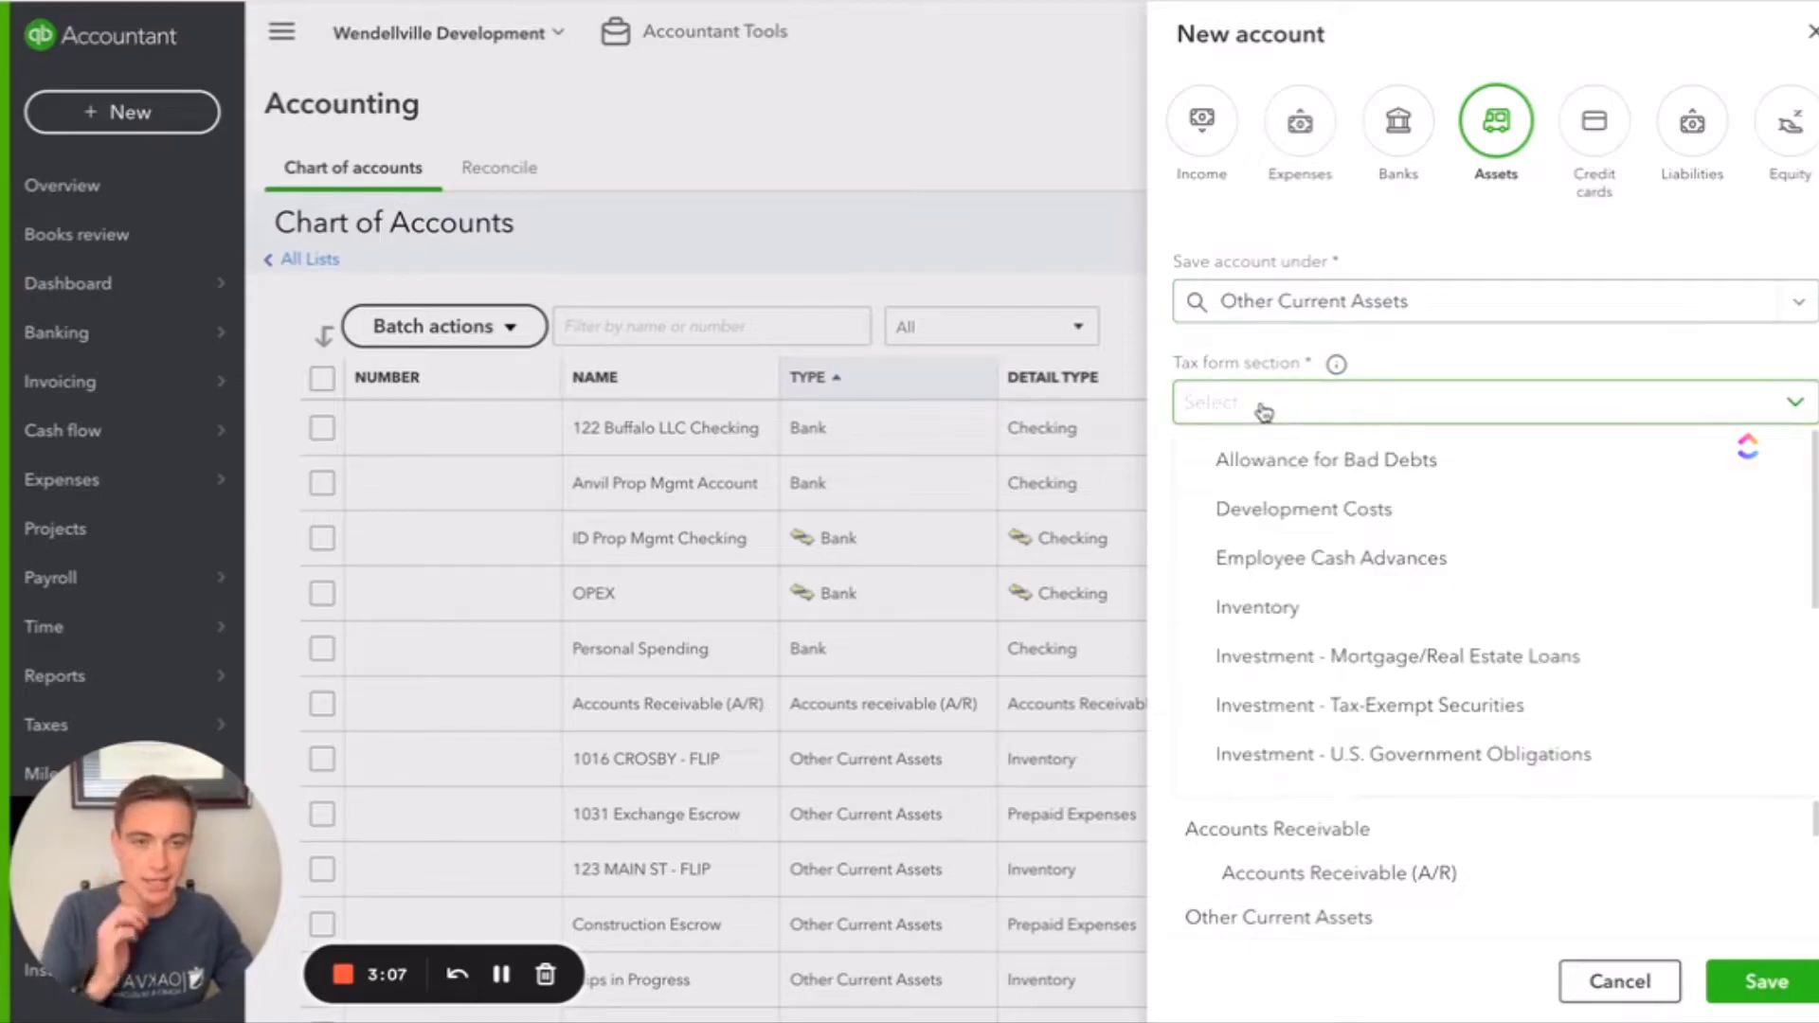
scroll(down, 3)
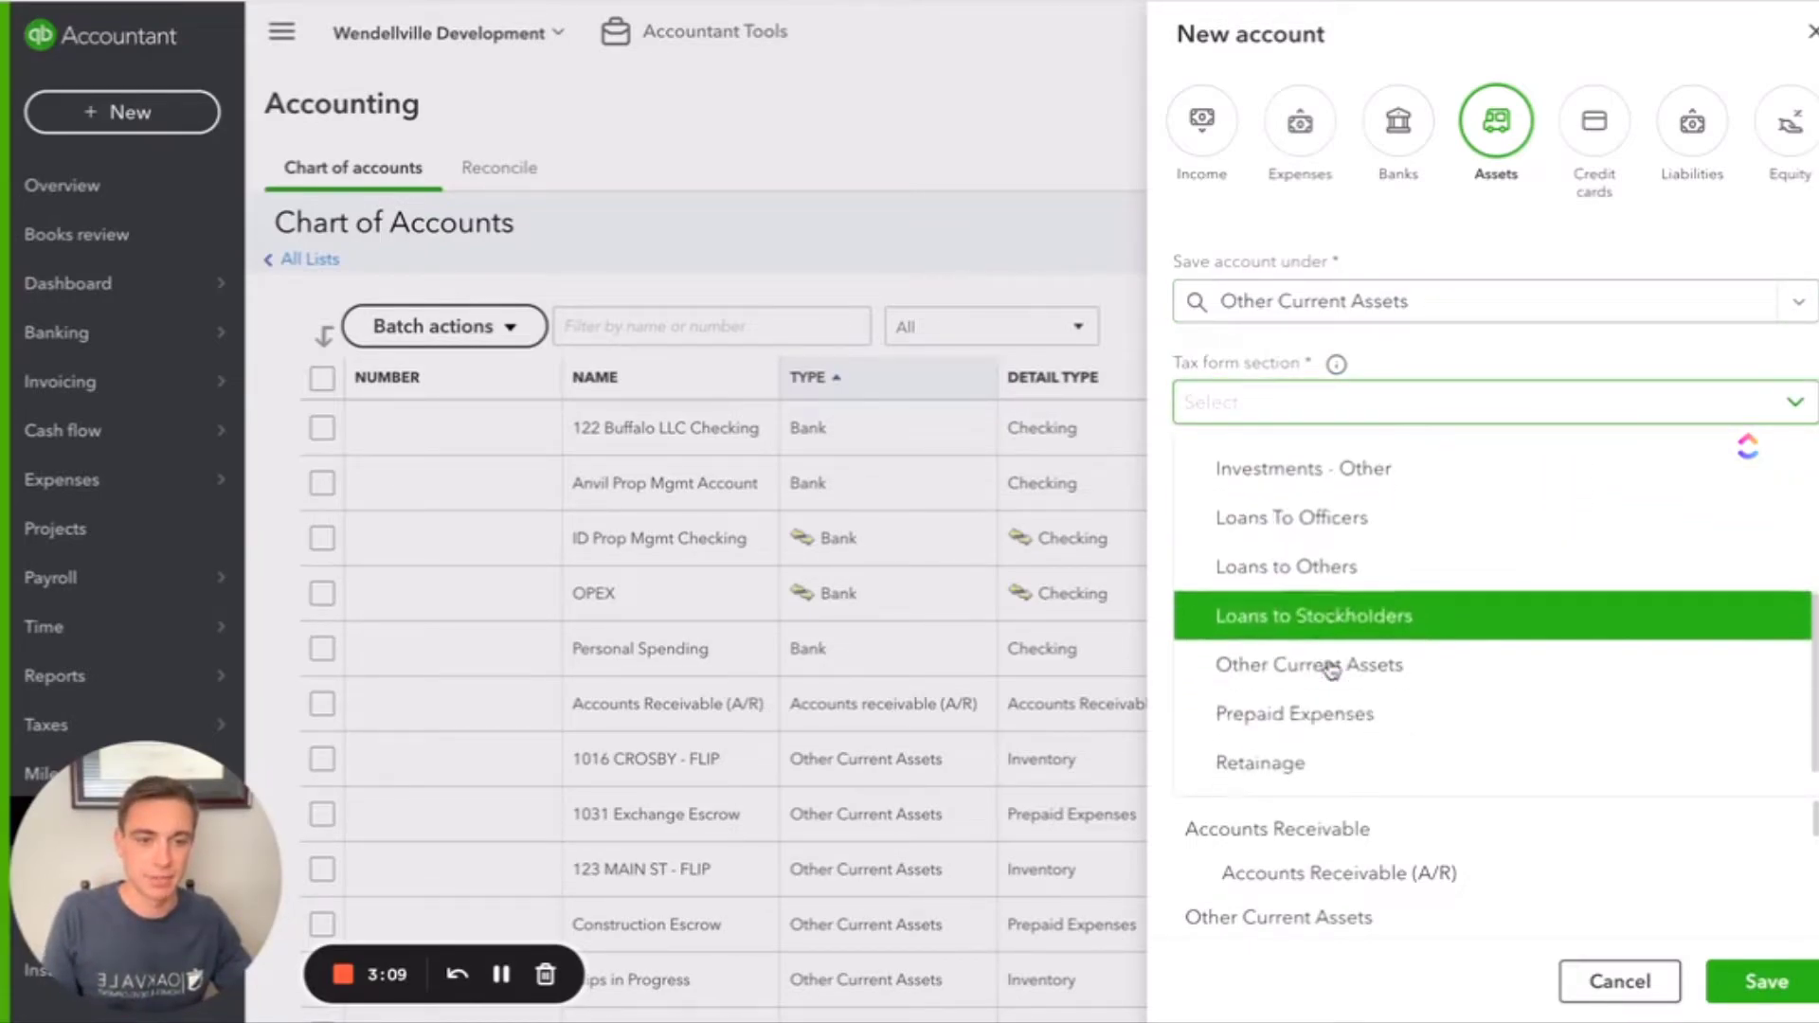
click(1308, 665)
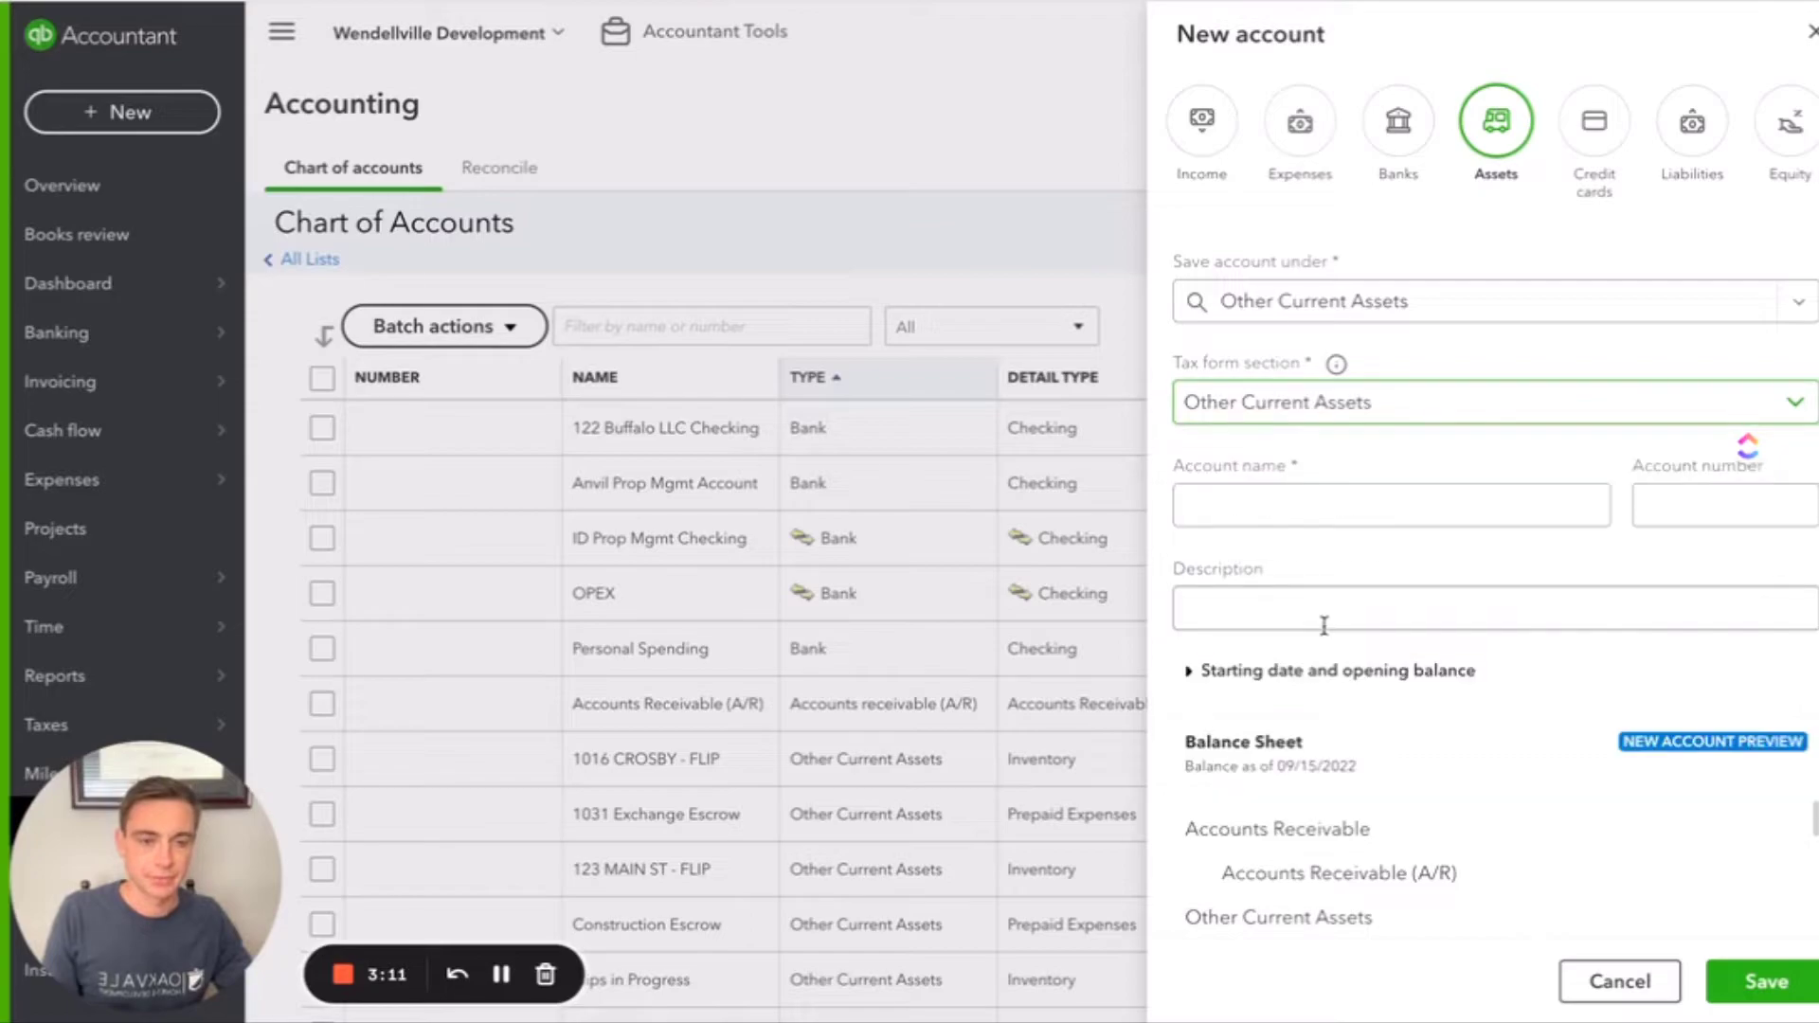
Step: Name the account 'Notes Receivable', then switch its type to Expenses
text(Notes)
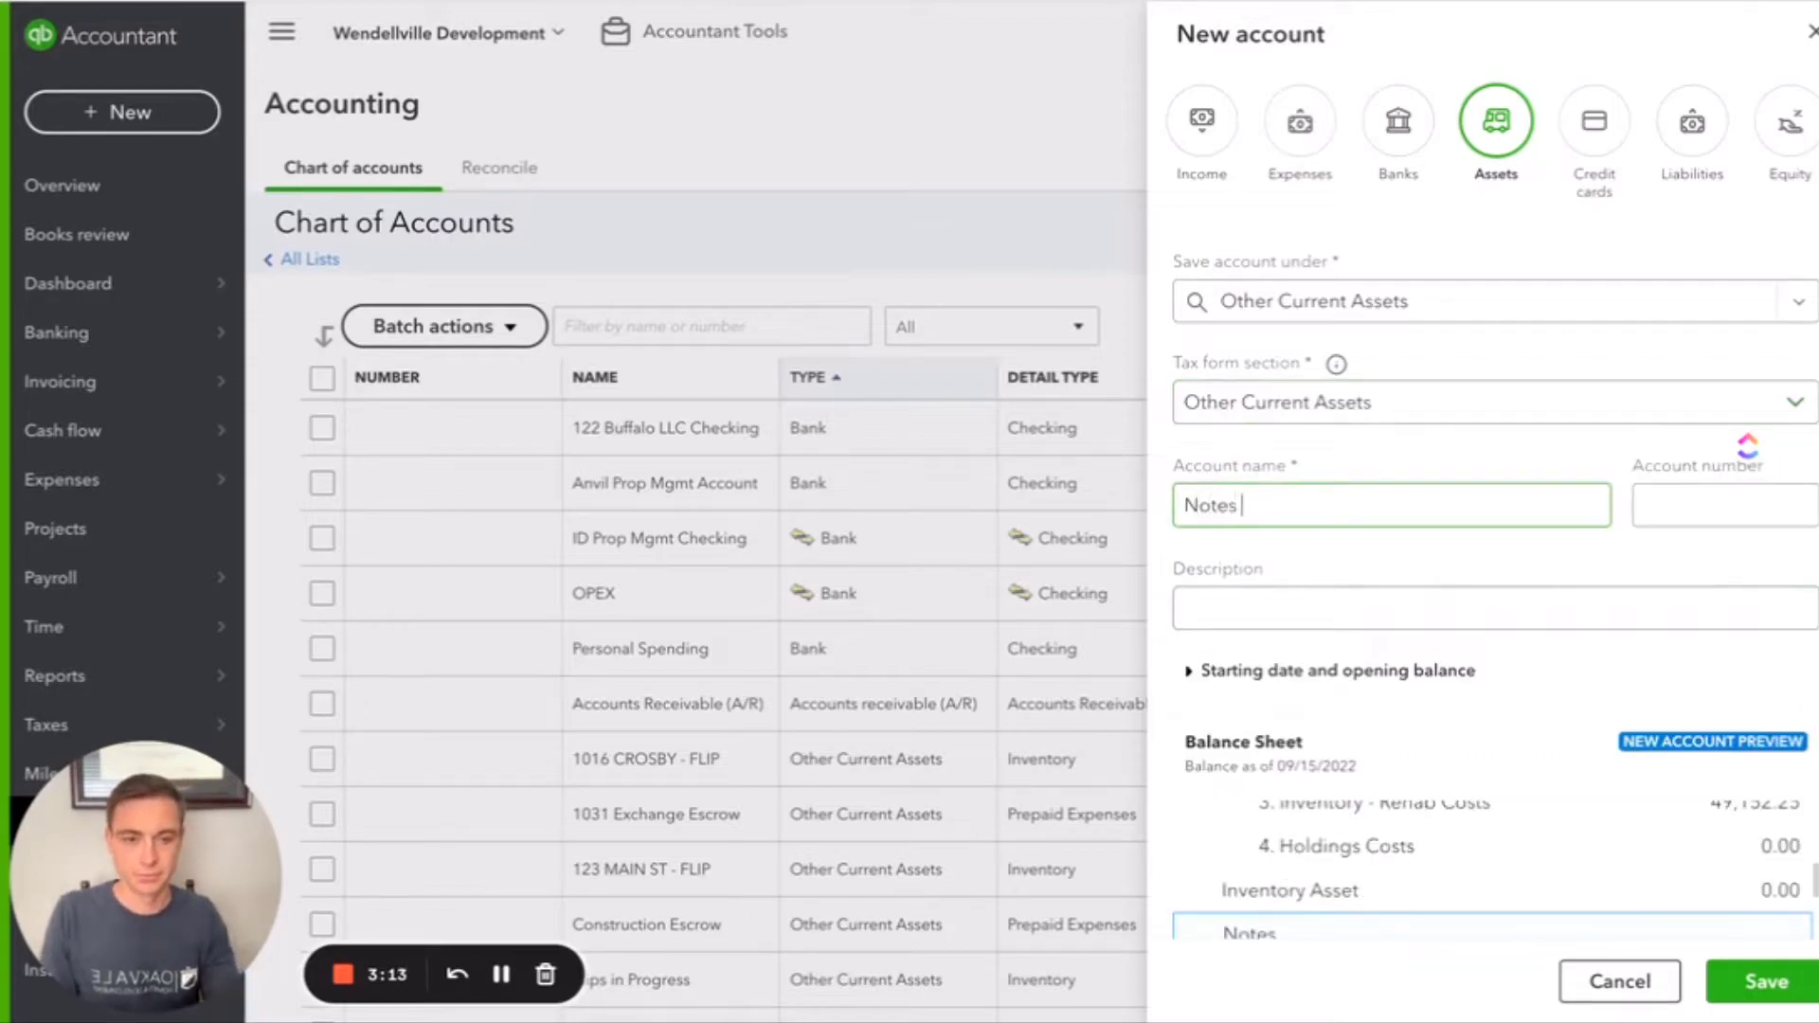
text(Receivable)
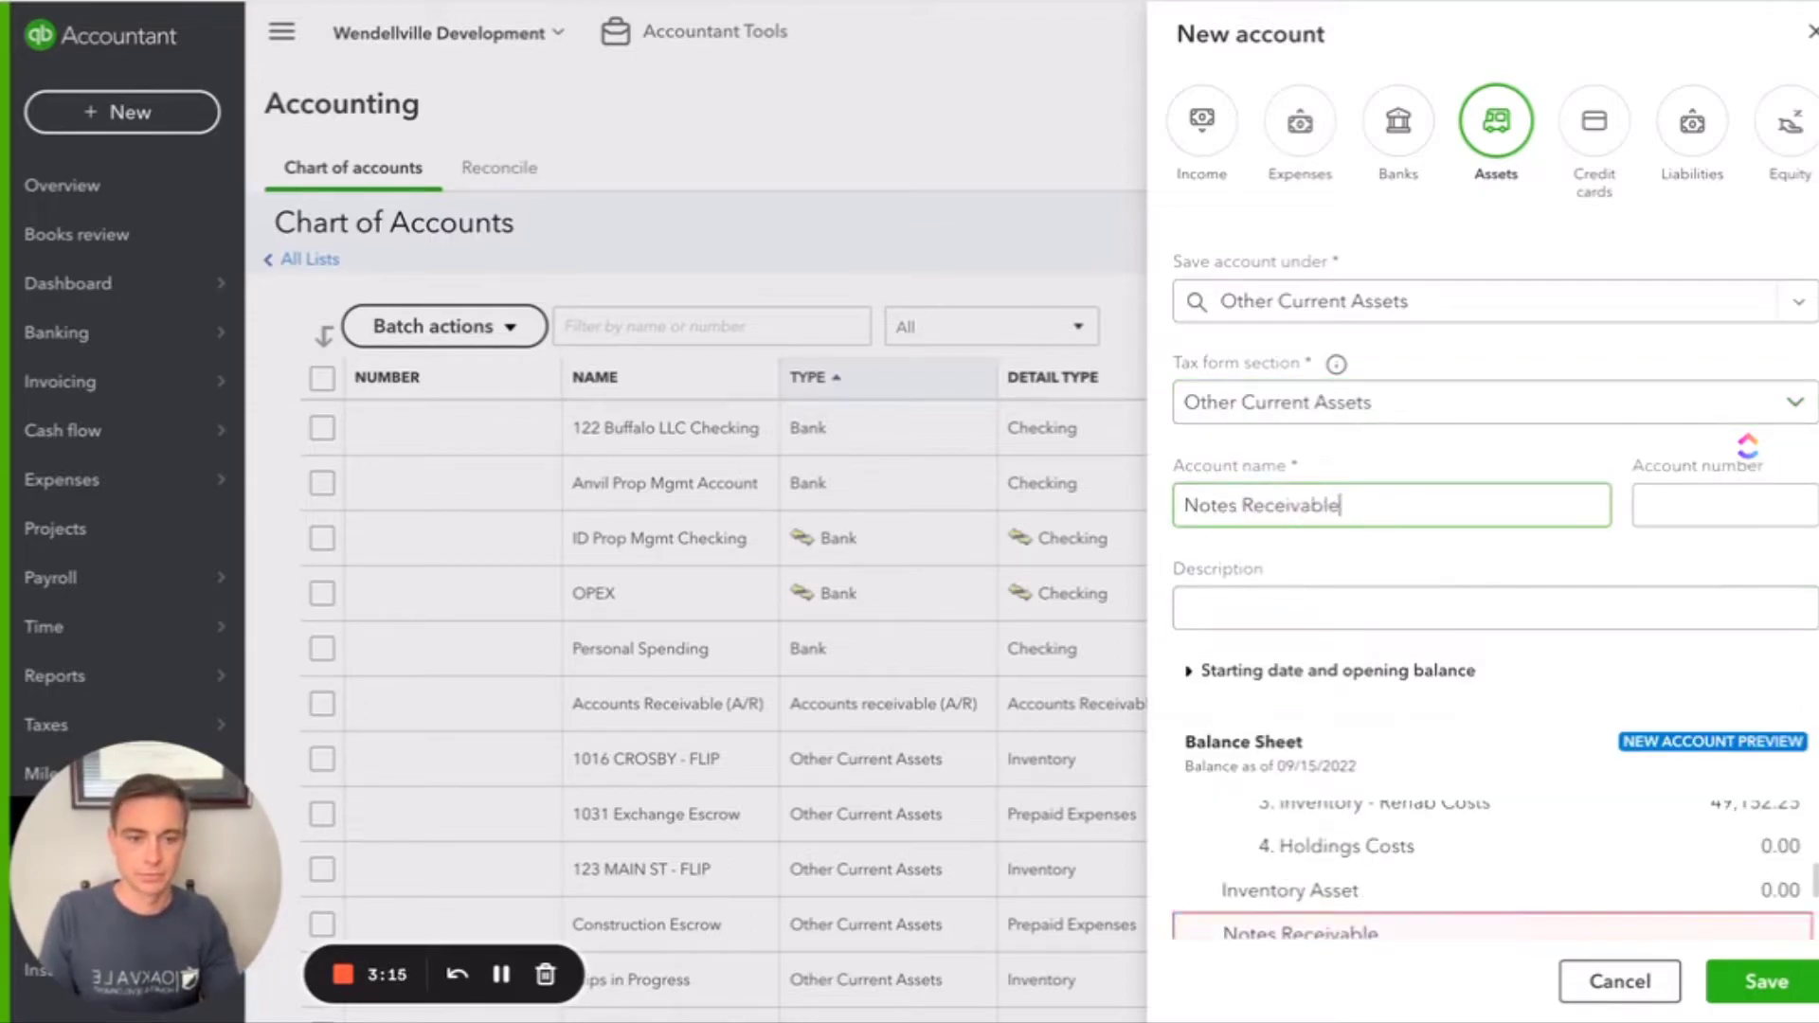
scroll(down, 3)
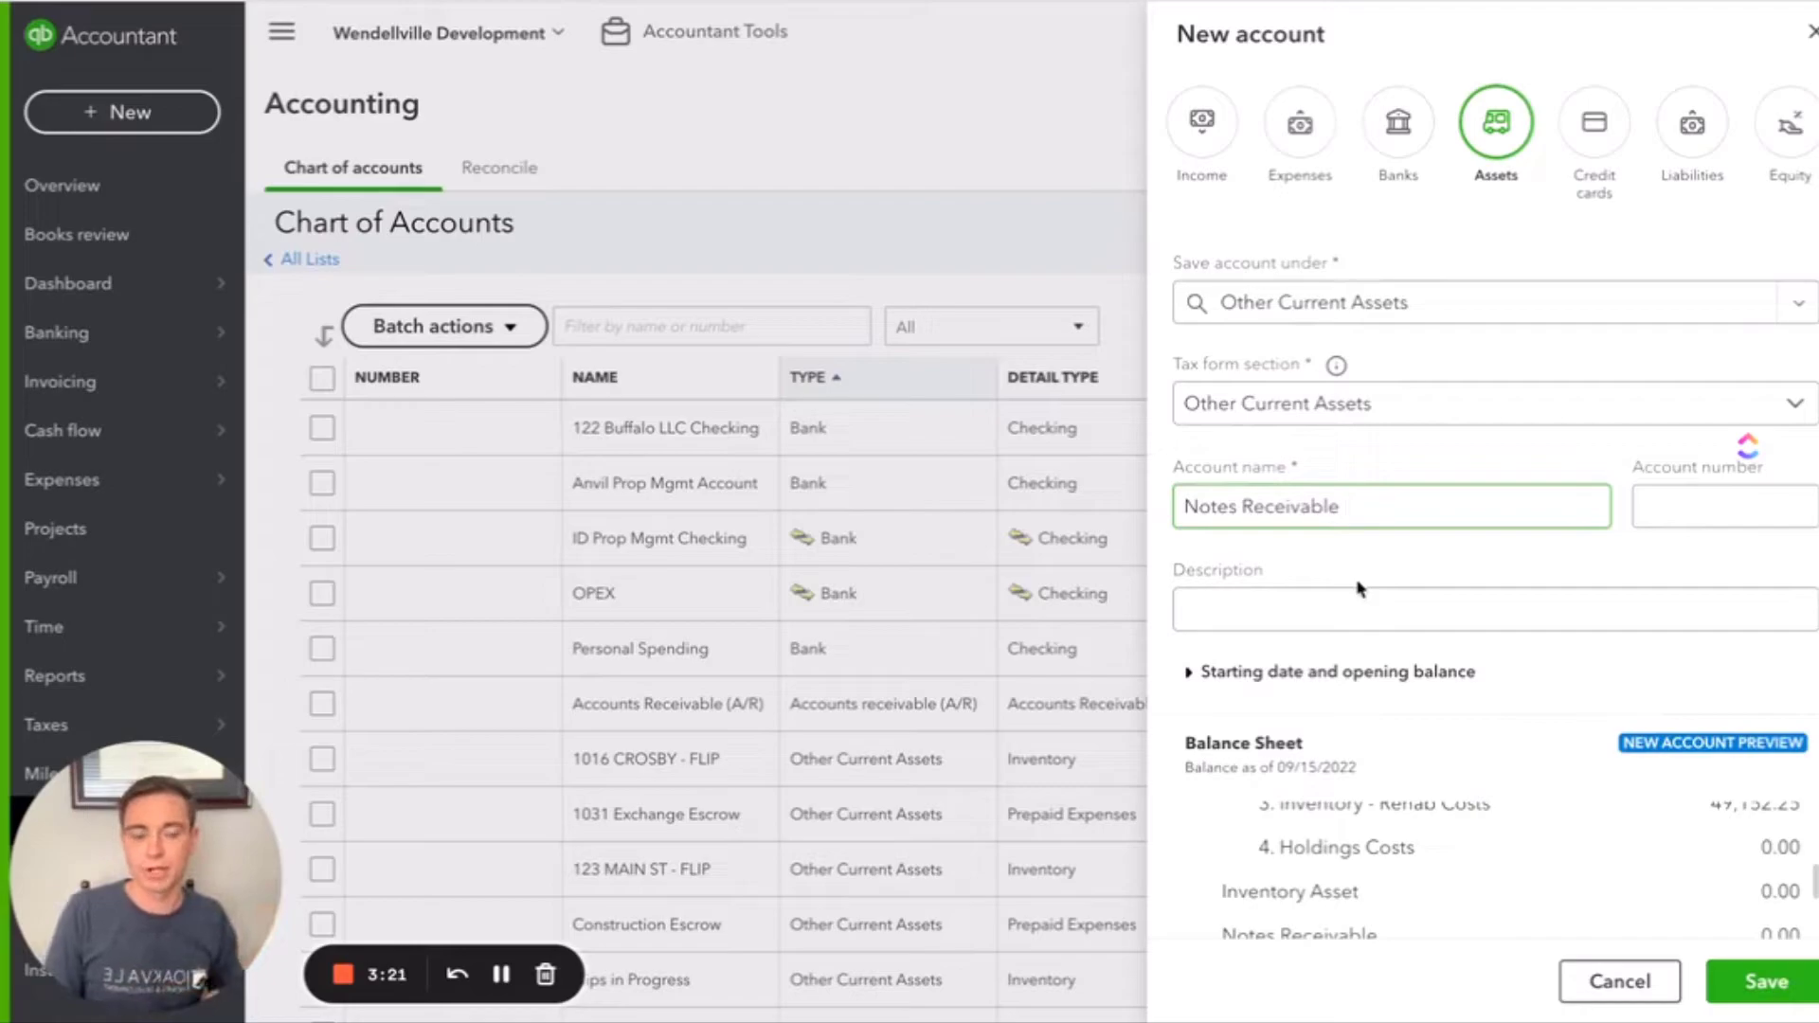
mouse_move(1463, 456)
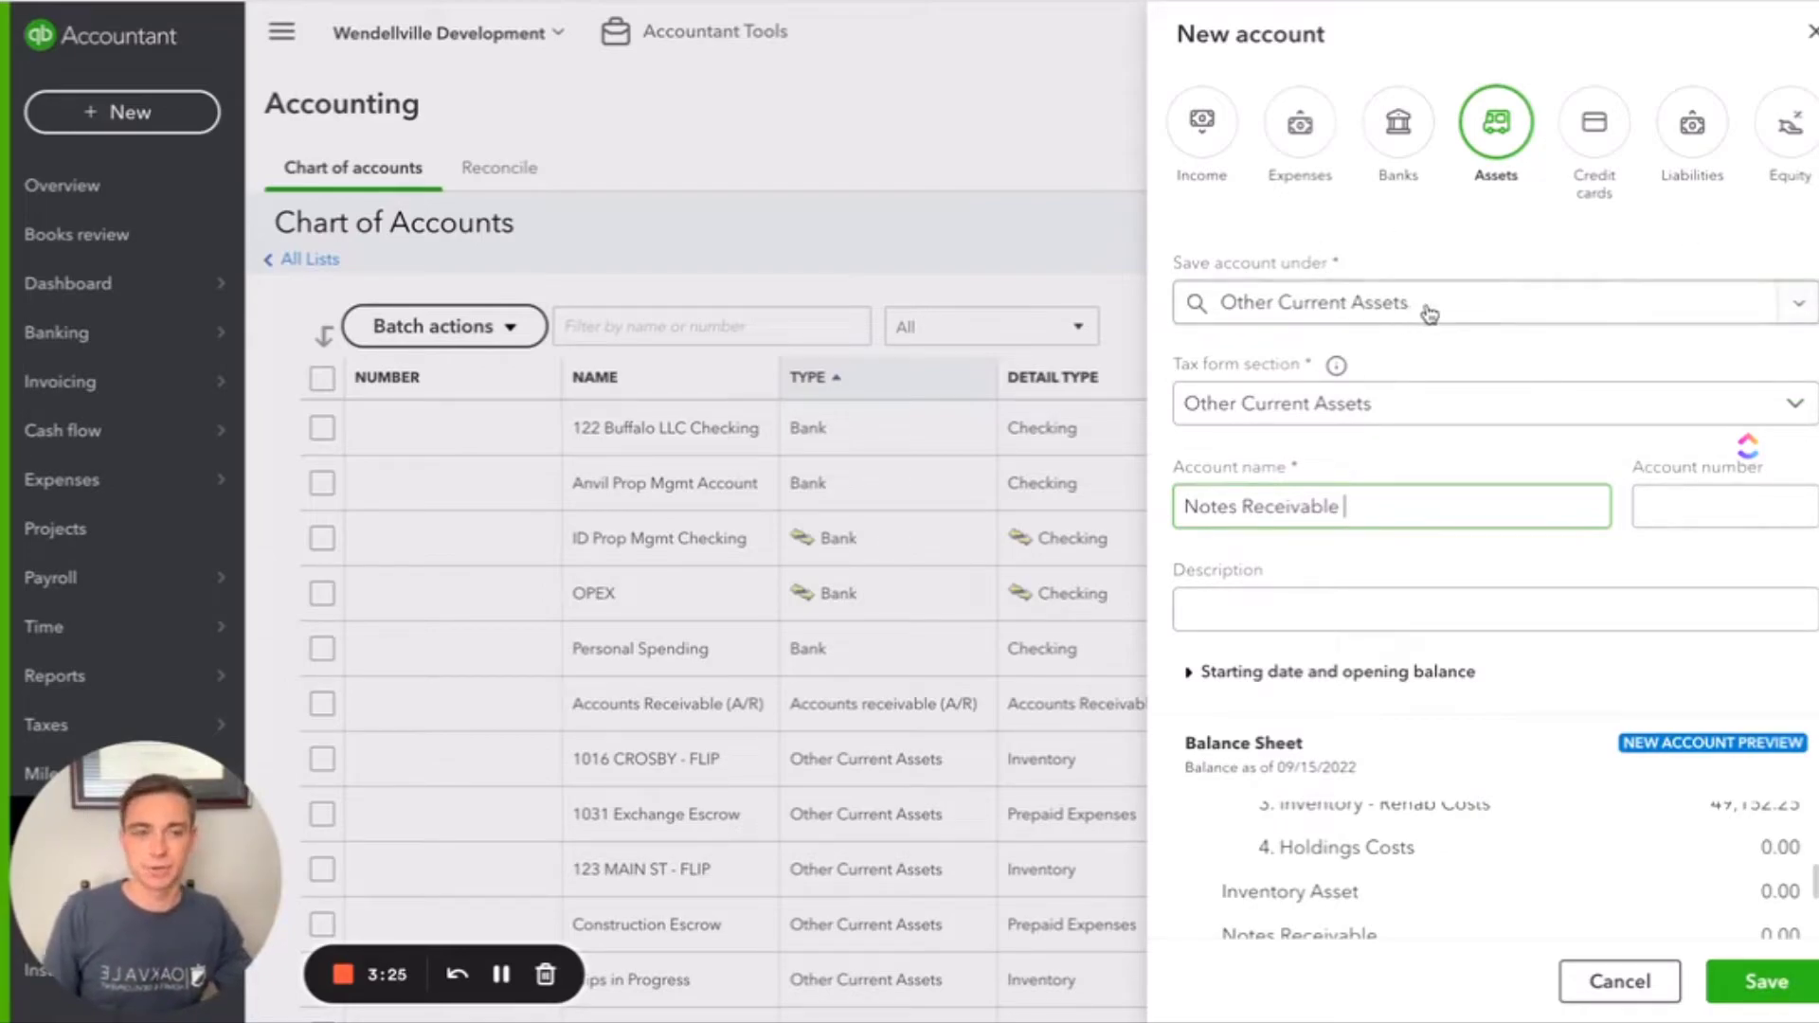
click(1298, 122)
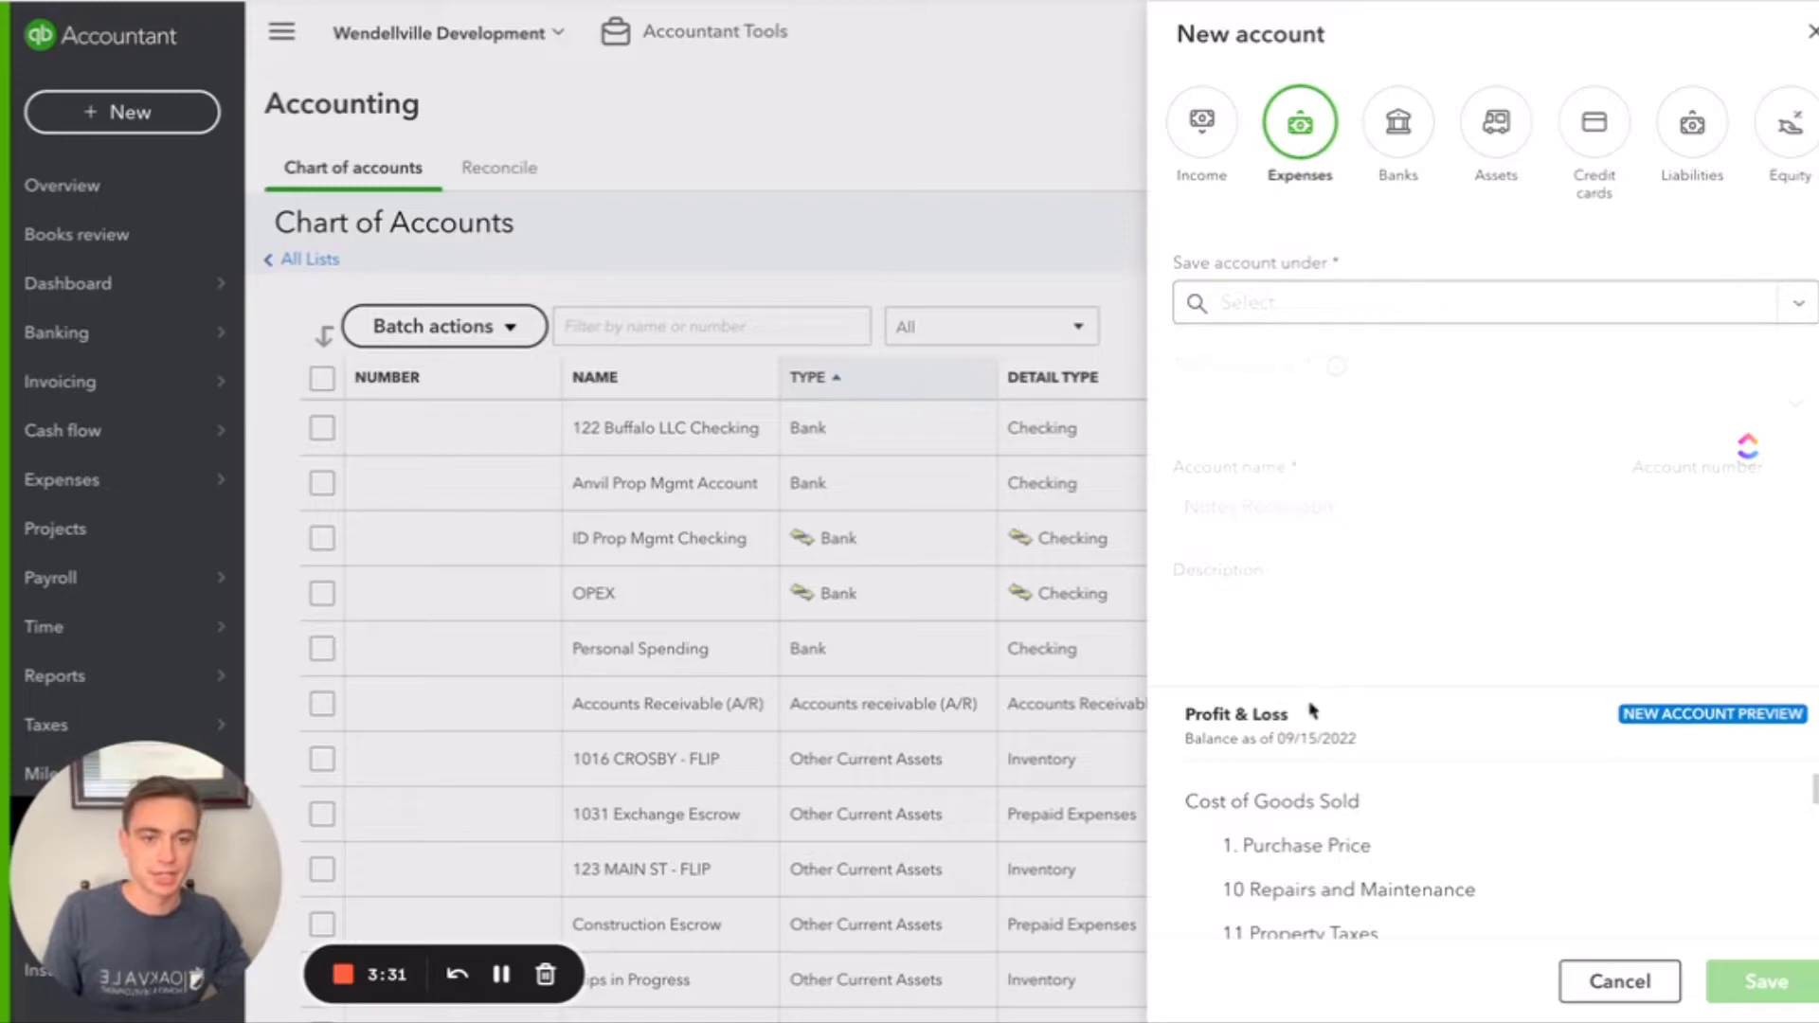
Step: Put the expense account under 2. Buying Costs, tax section Other Costs of Services - COS
scroll(down, 3)
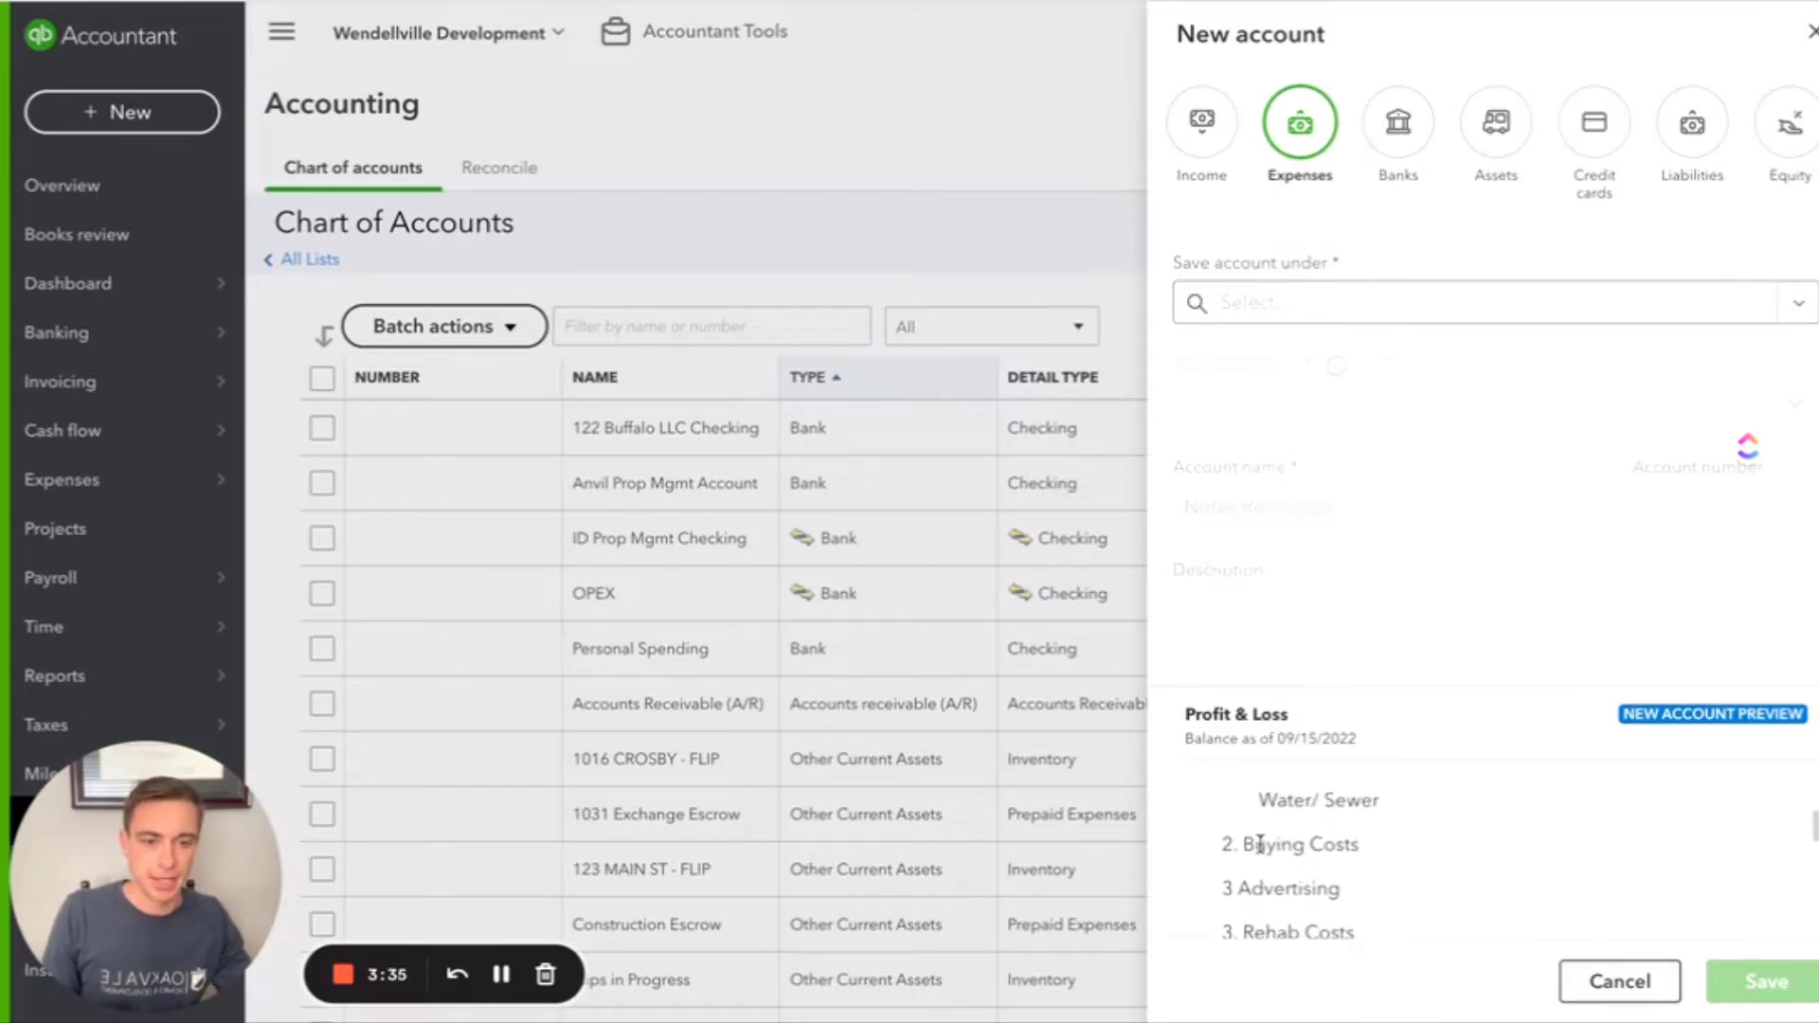
mouse_move(1375, 863)
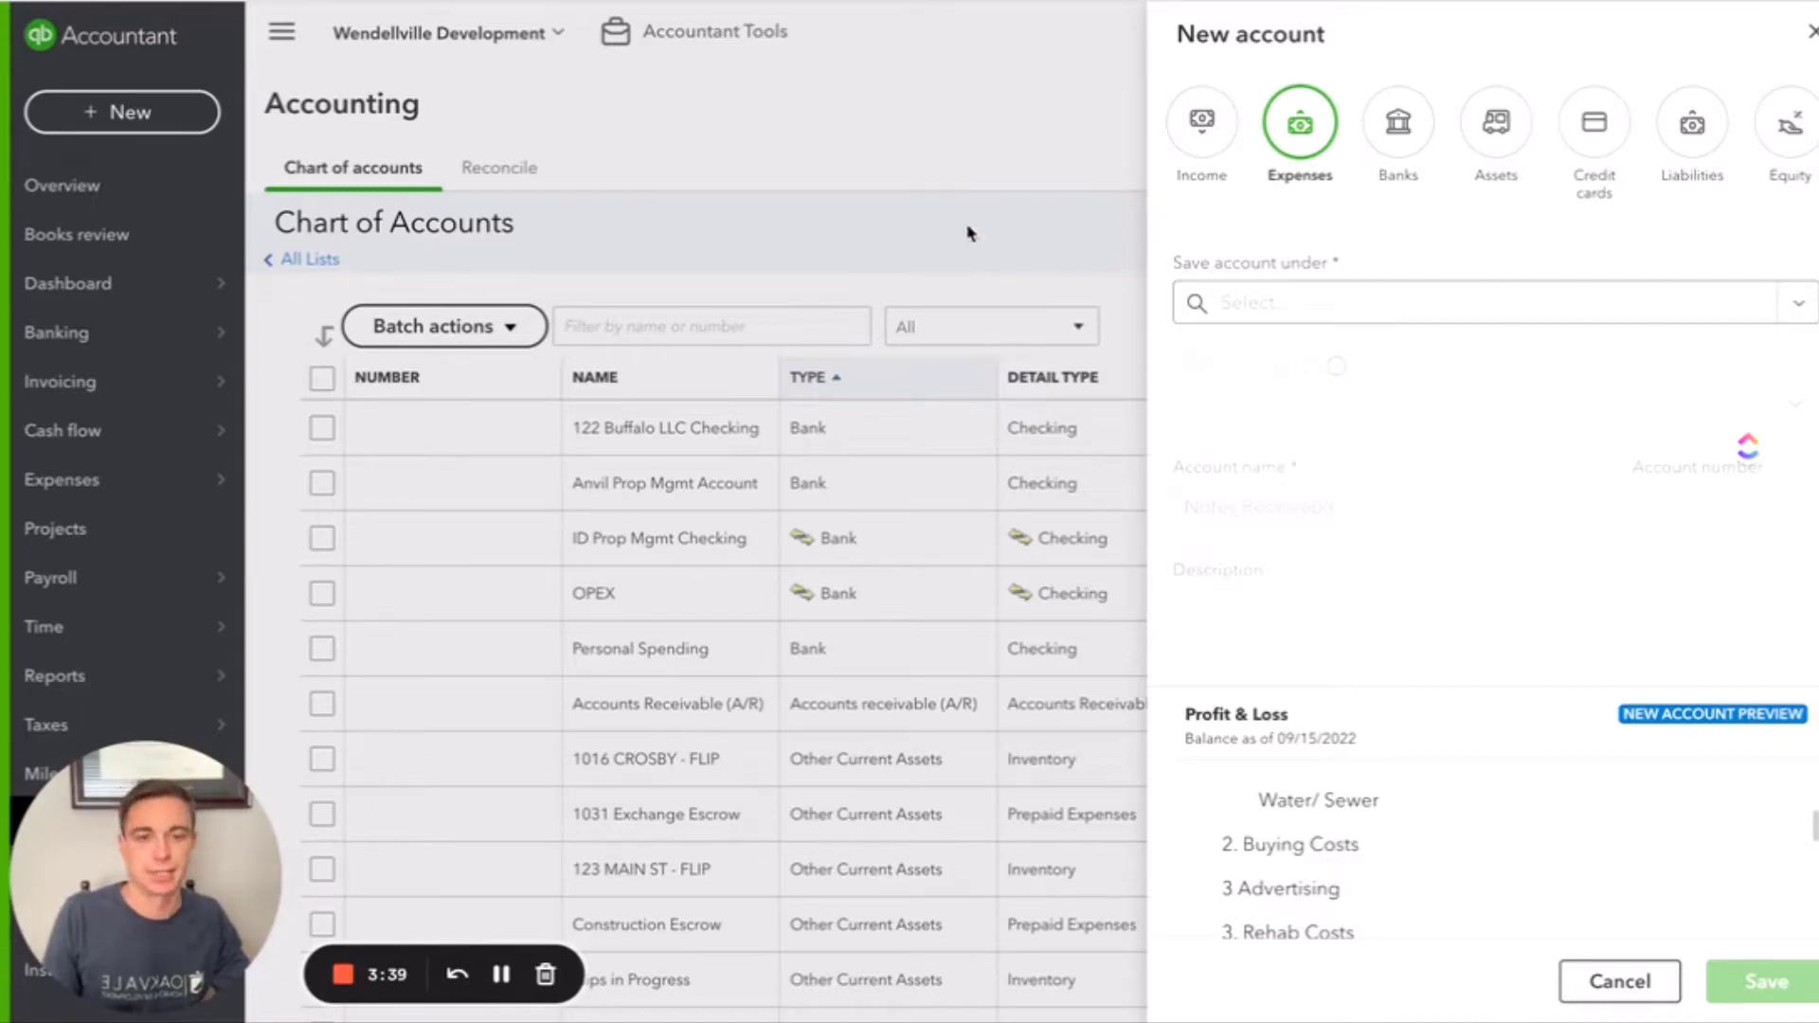
click(1485, 303)
text(buying)
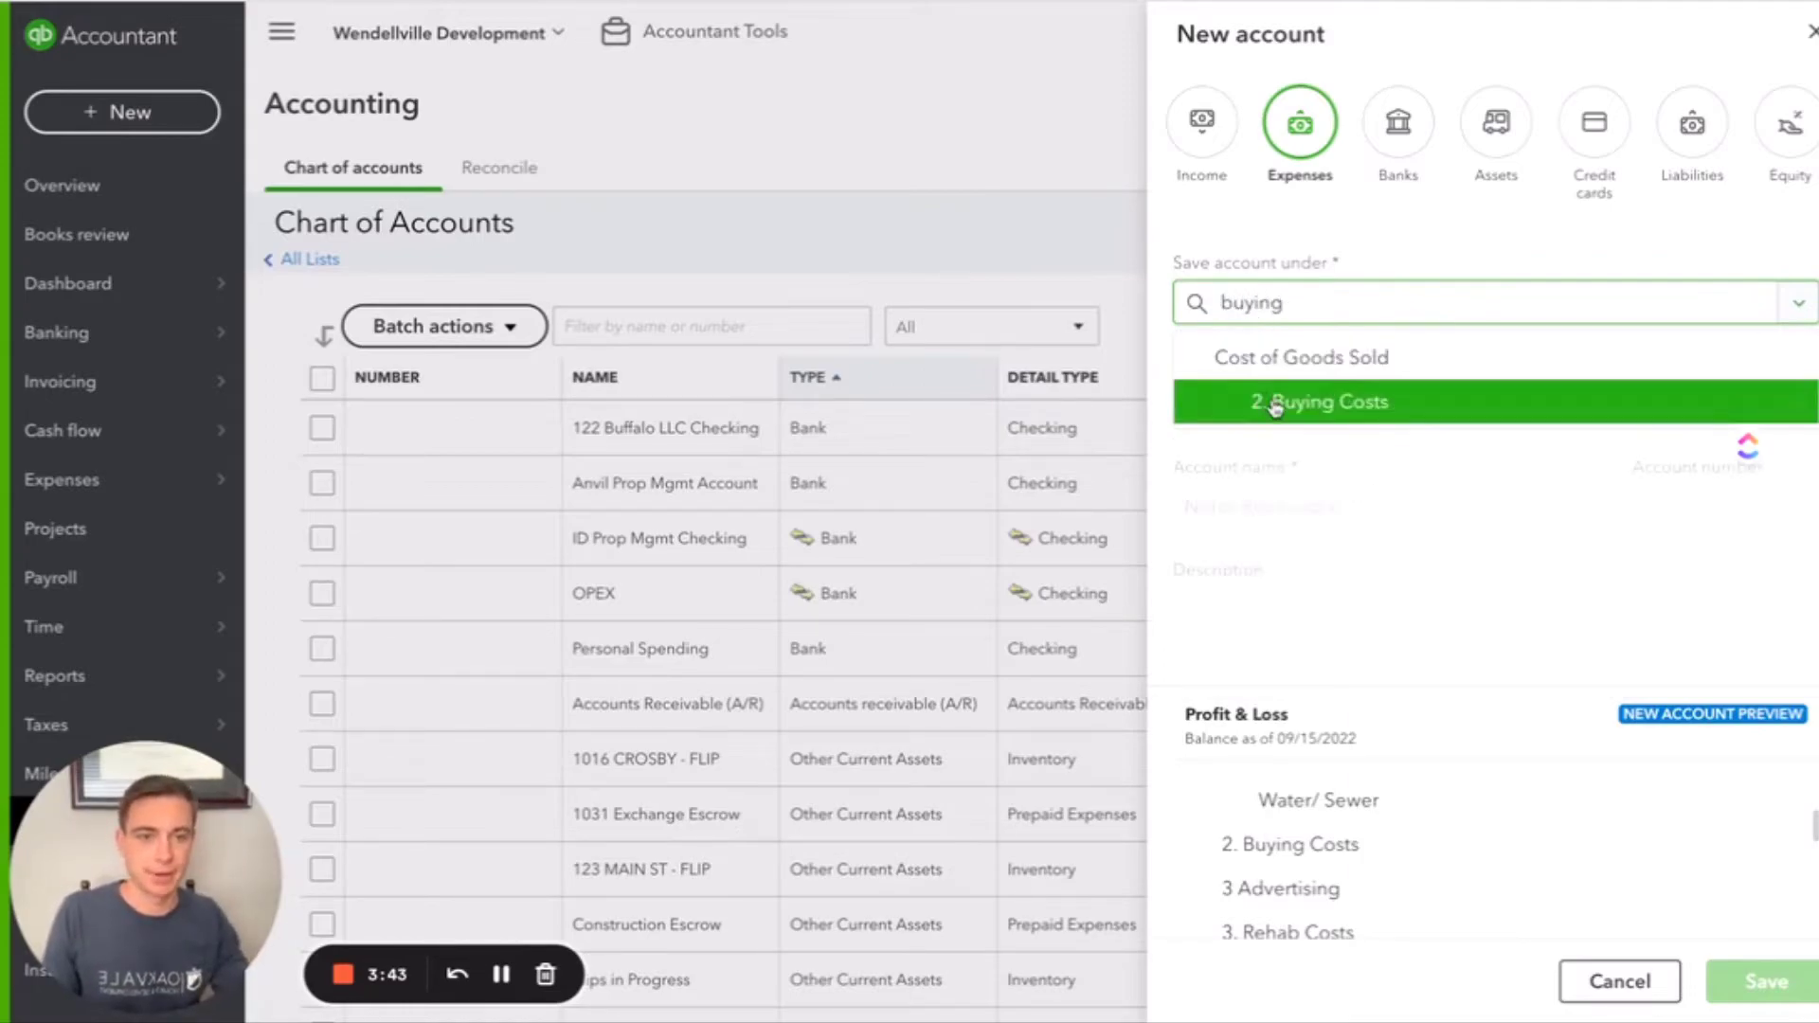
click(1319, 401)
text(Title Costs)
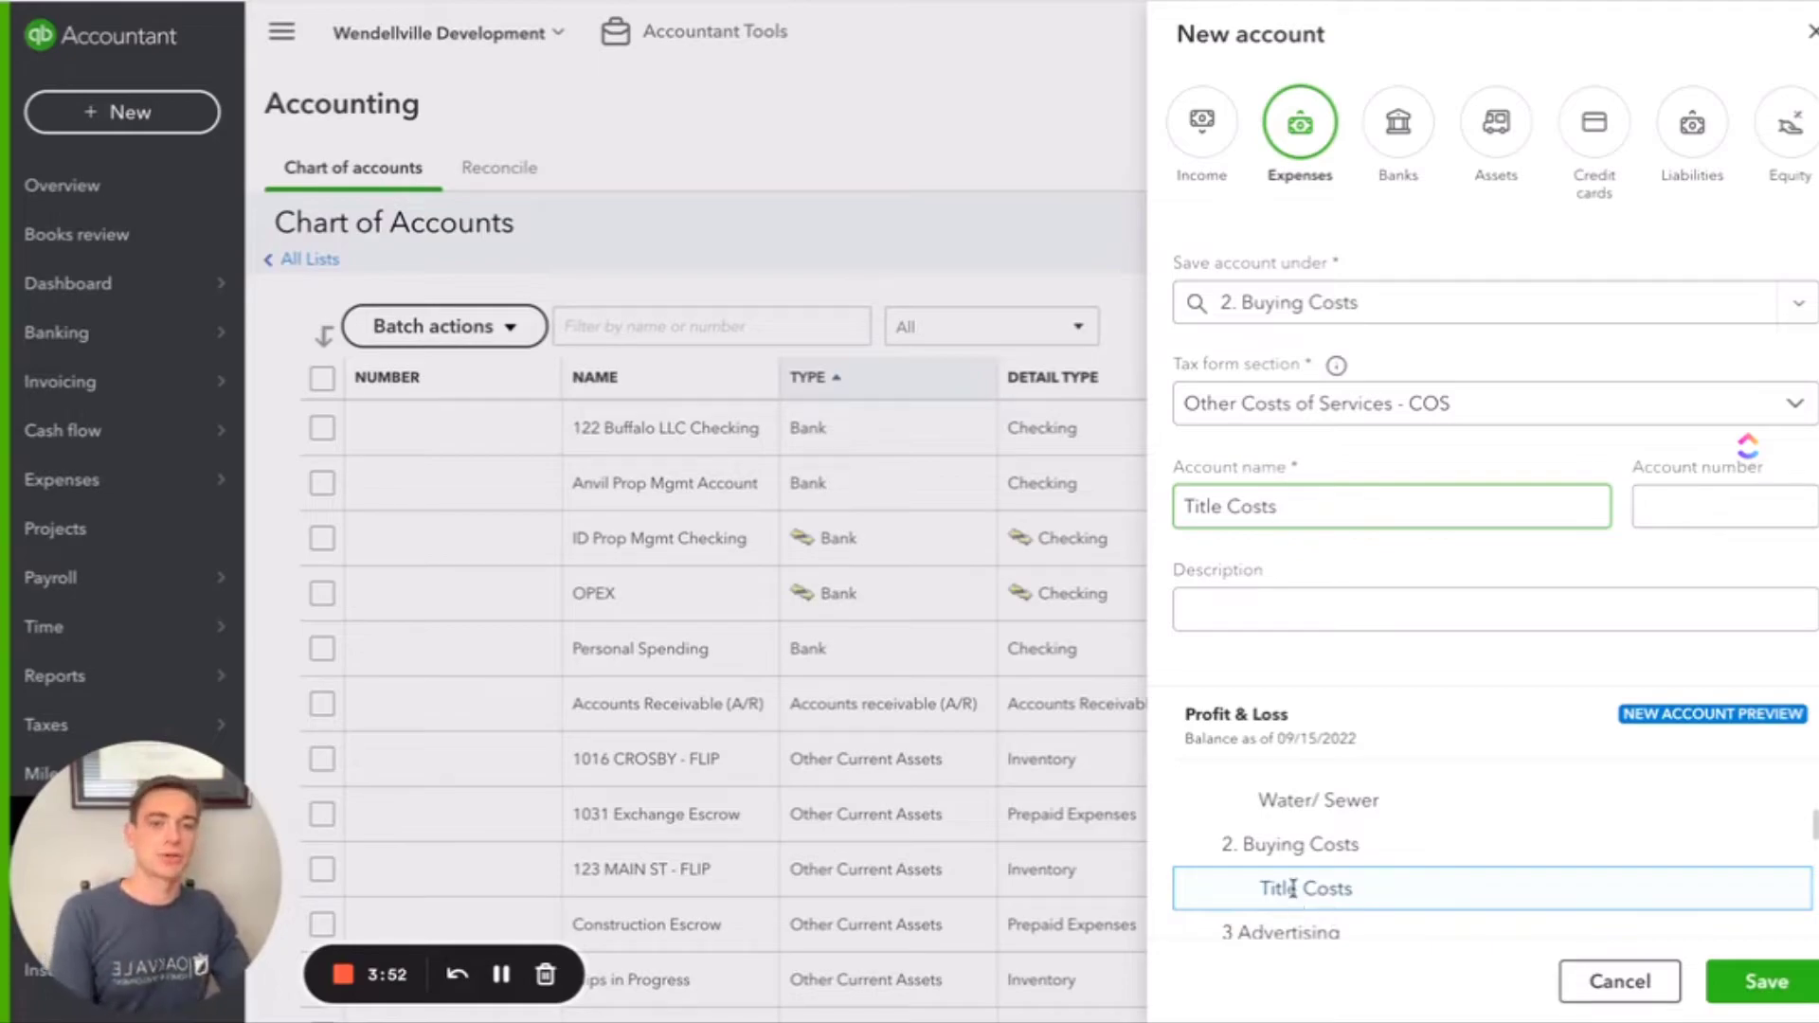
mouse_move(1311, 264)
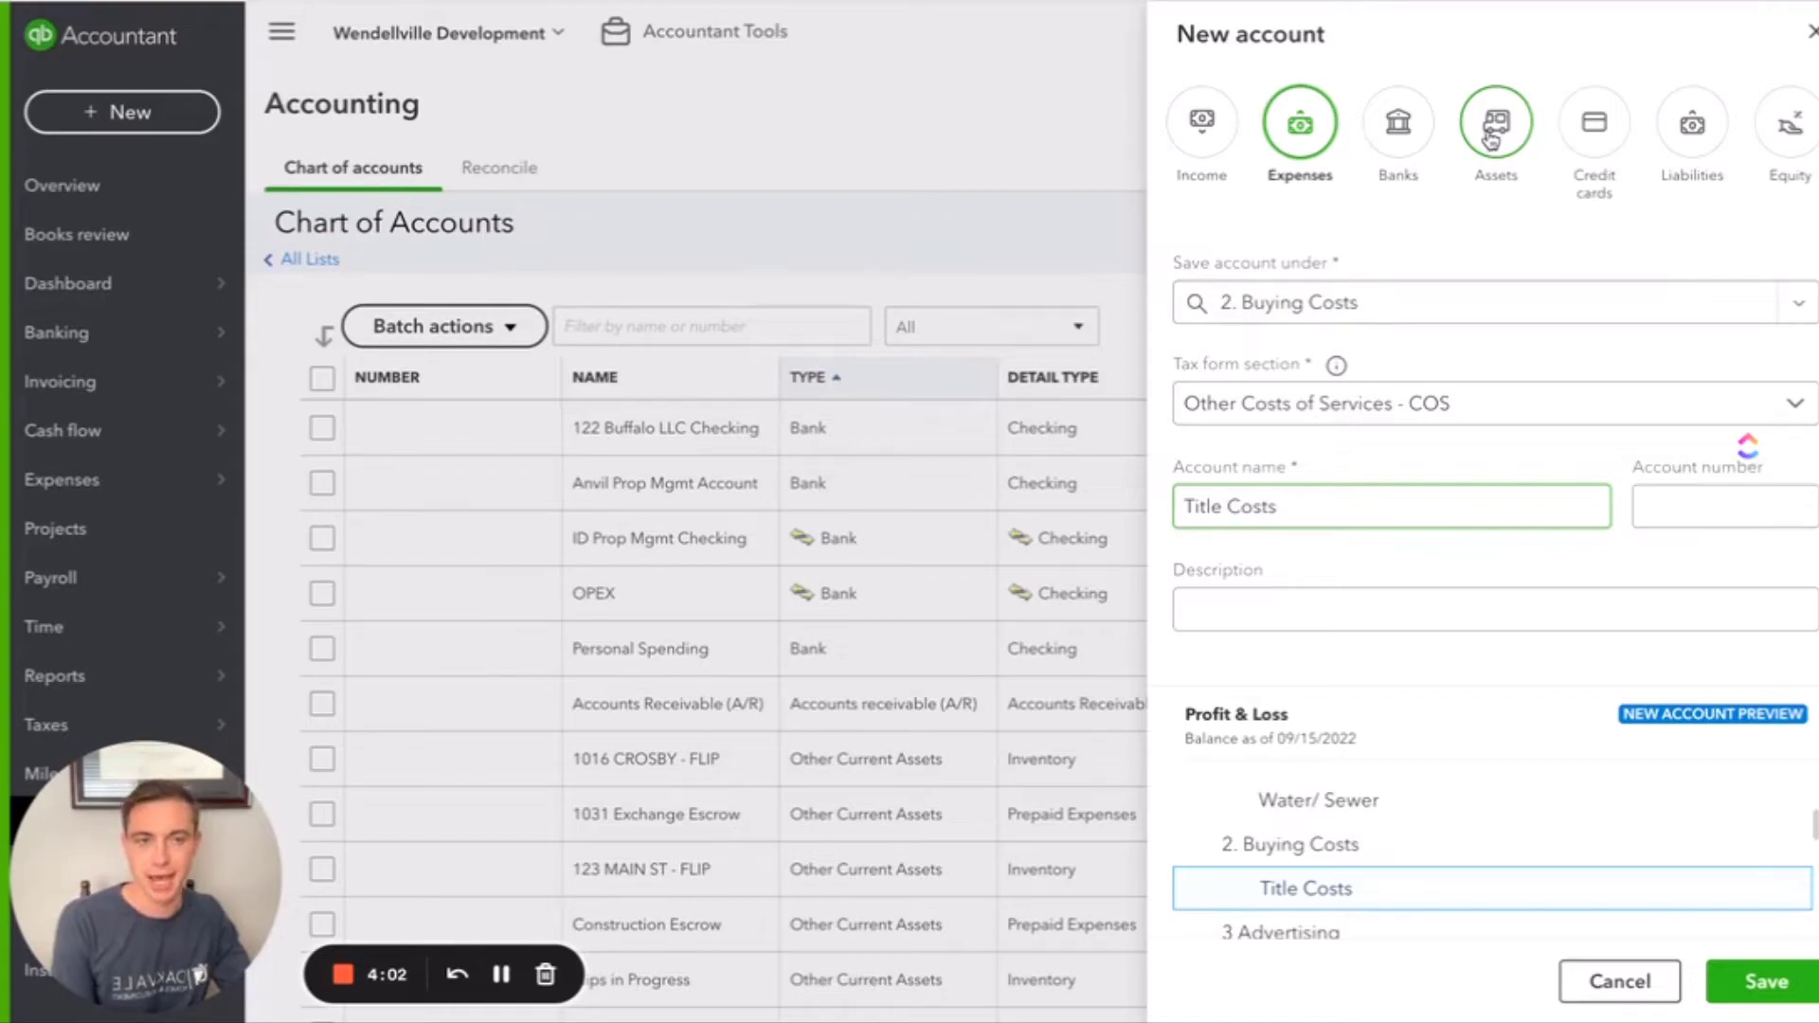
Step: Make it an asset under Fixed Assets, tax section Buildings, named 'ST Real Estate'
click(1494, 124)
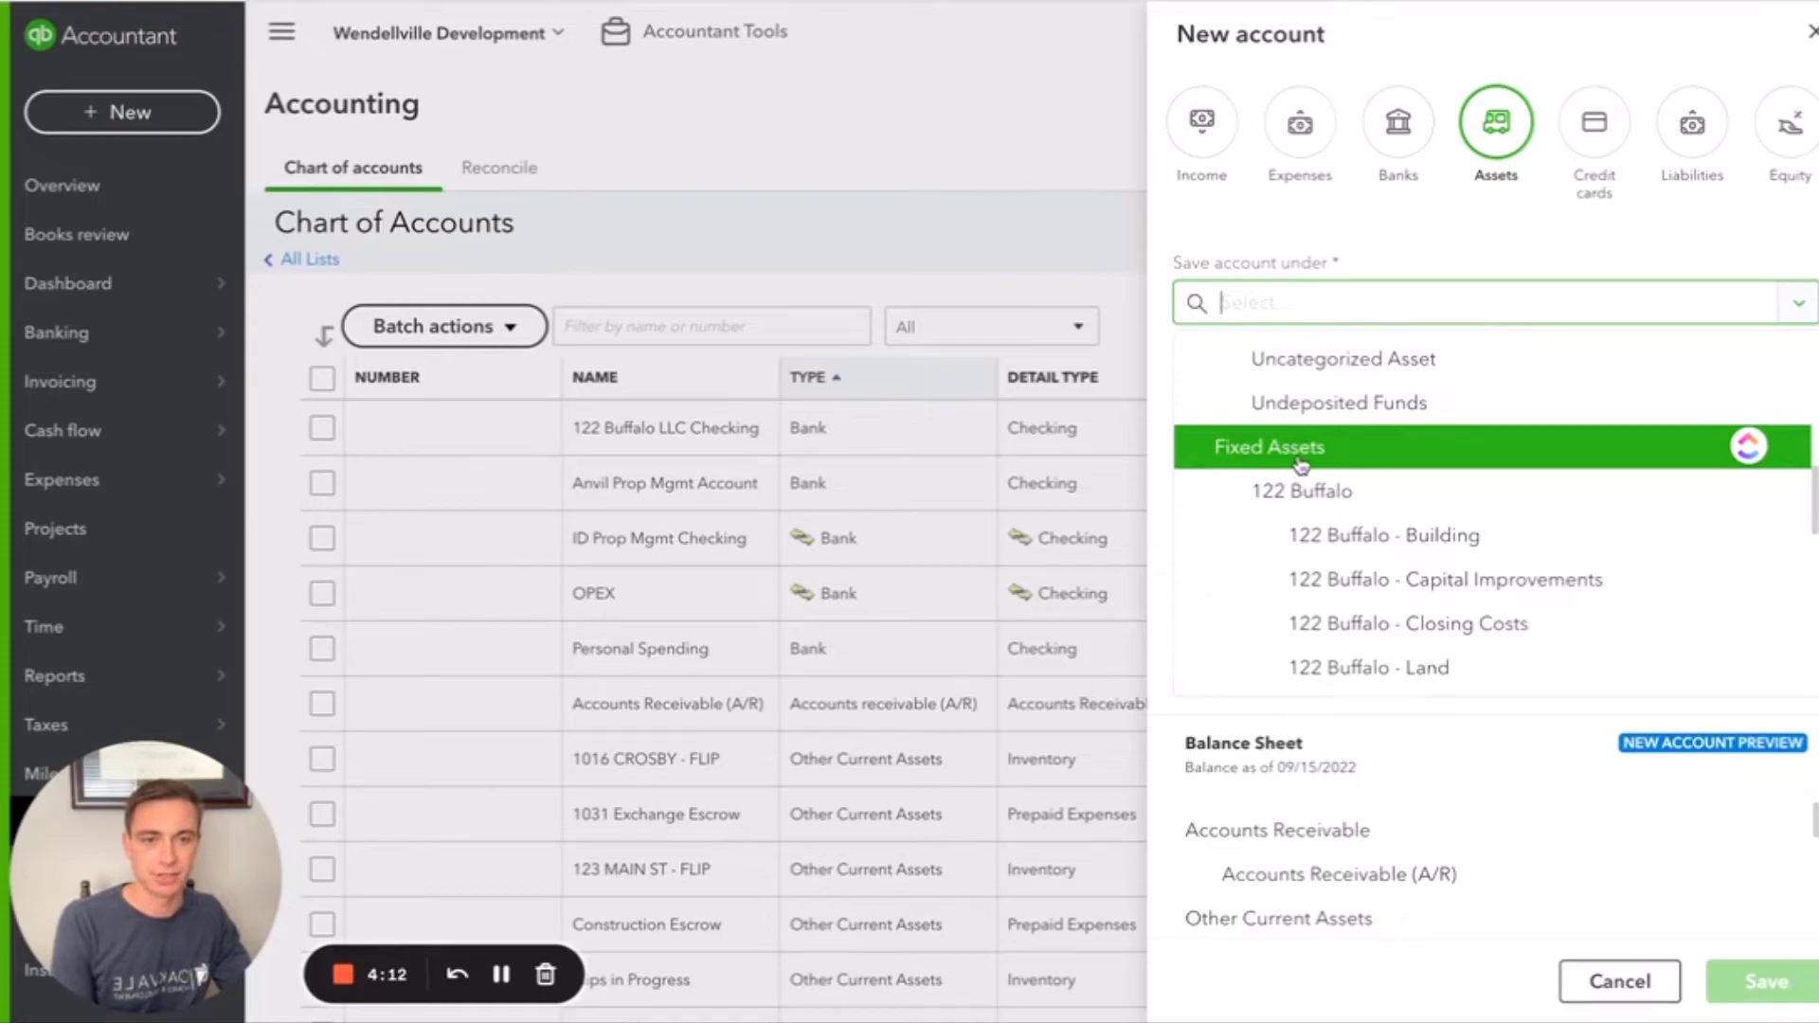
click(1270, 447)
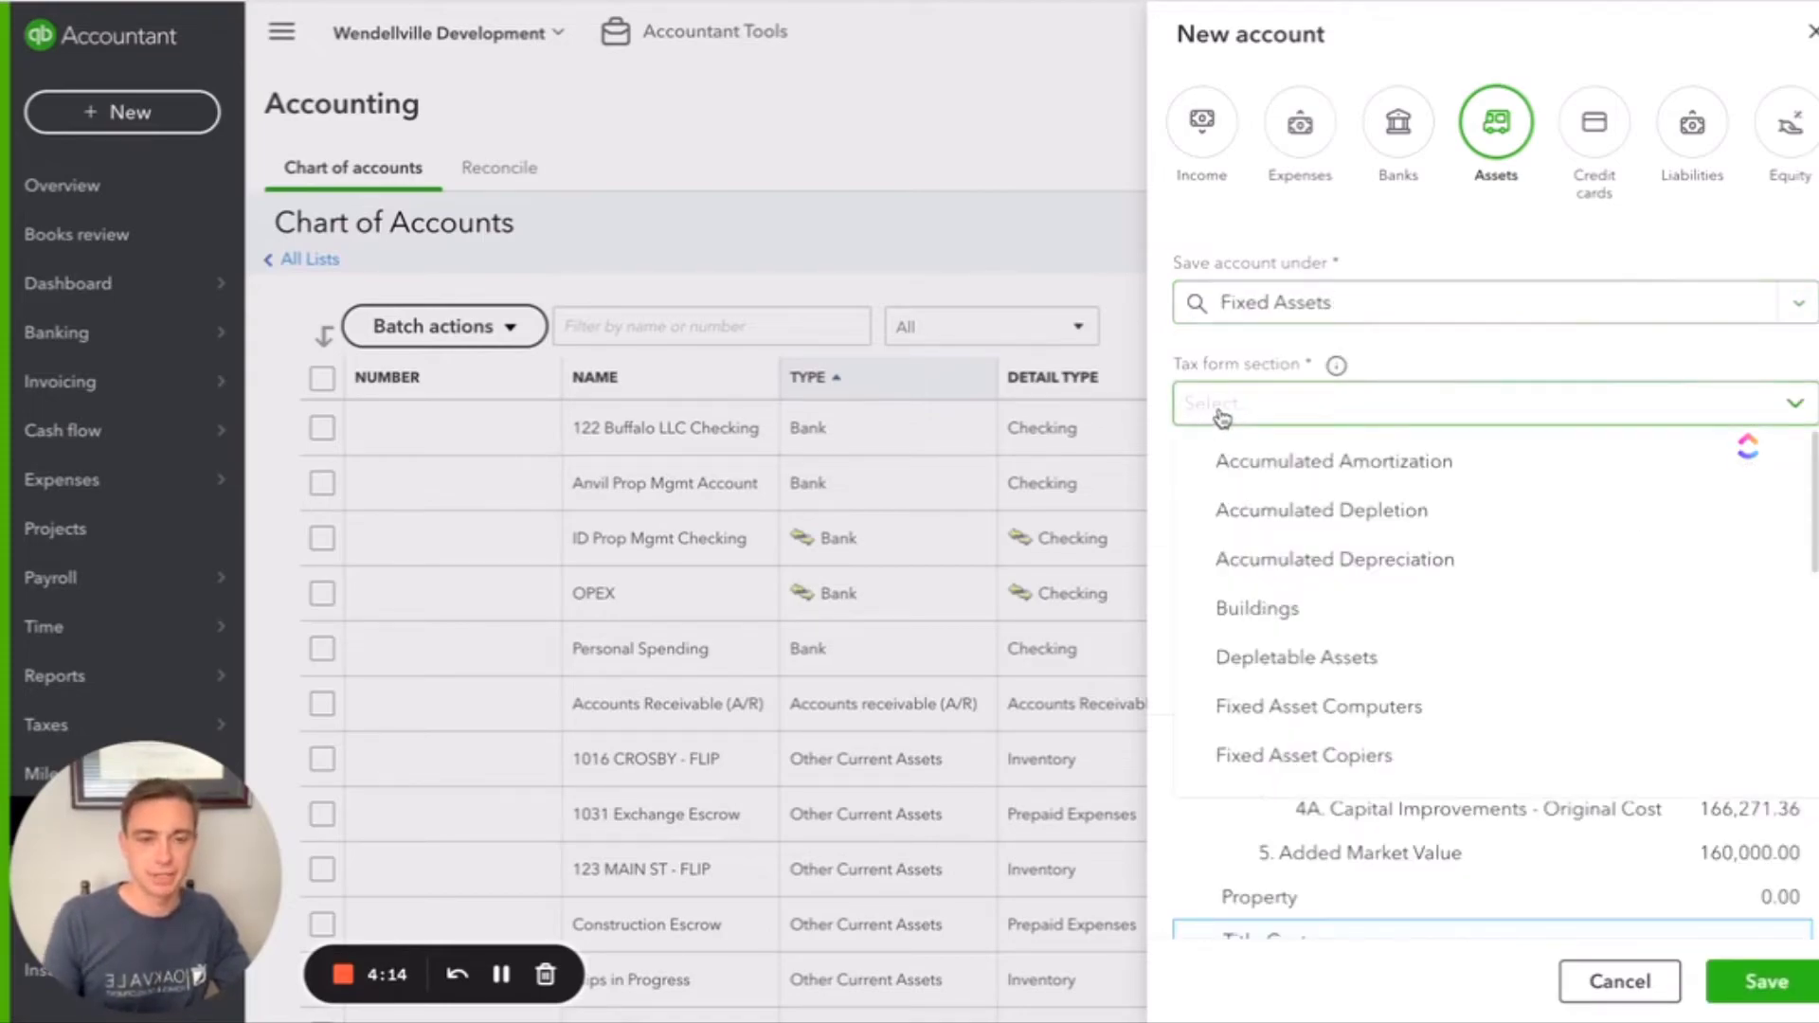
click(1256, 608)
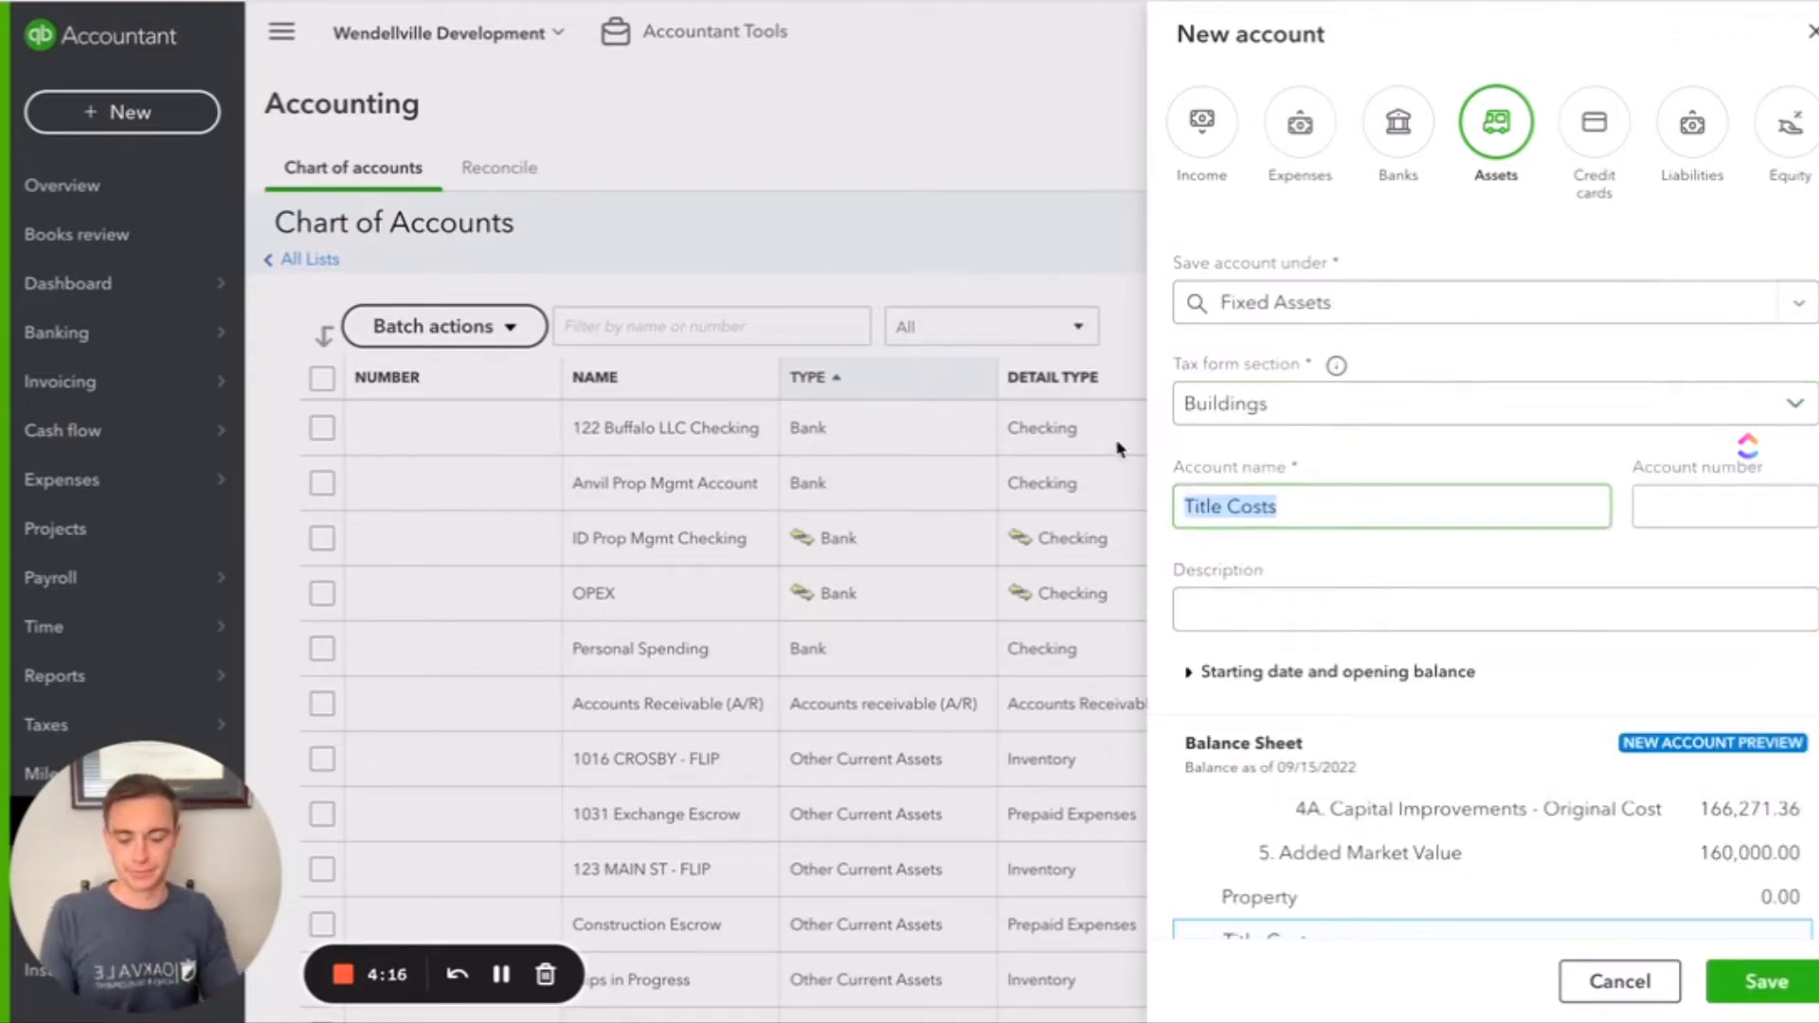
text(ST Real Esta)
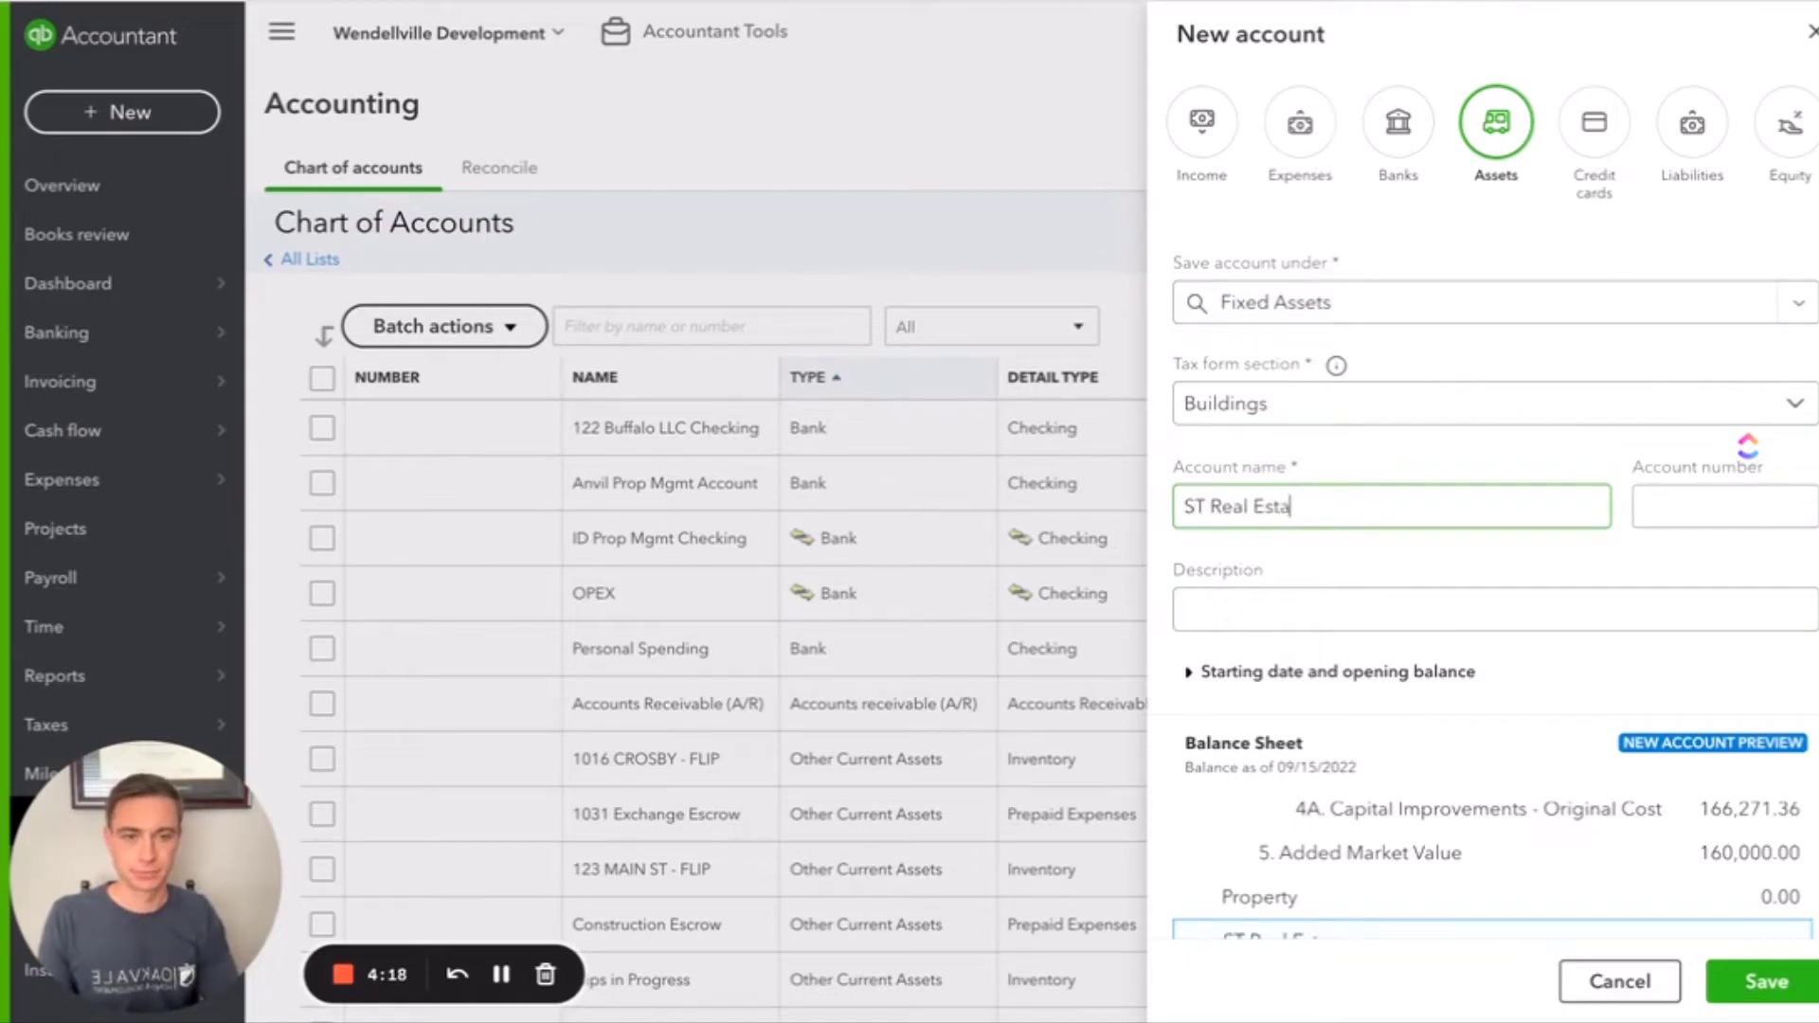
text(te)
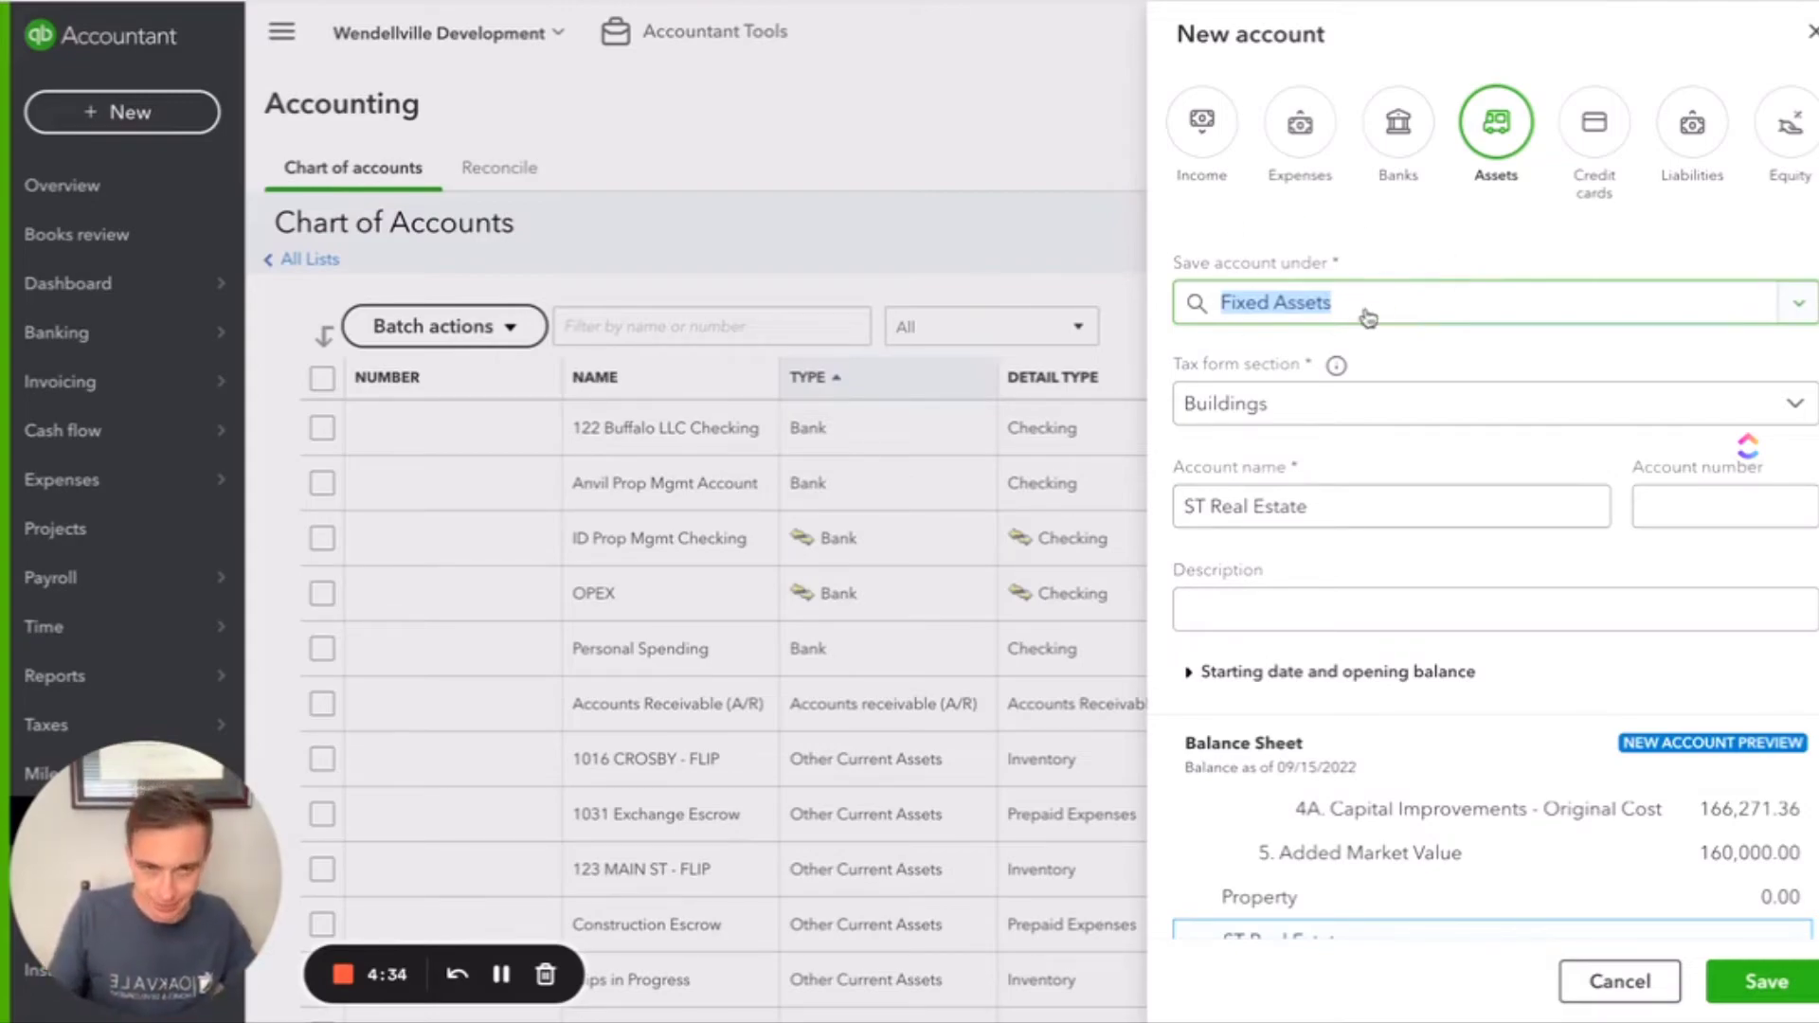
mouse_move(1357, 305)
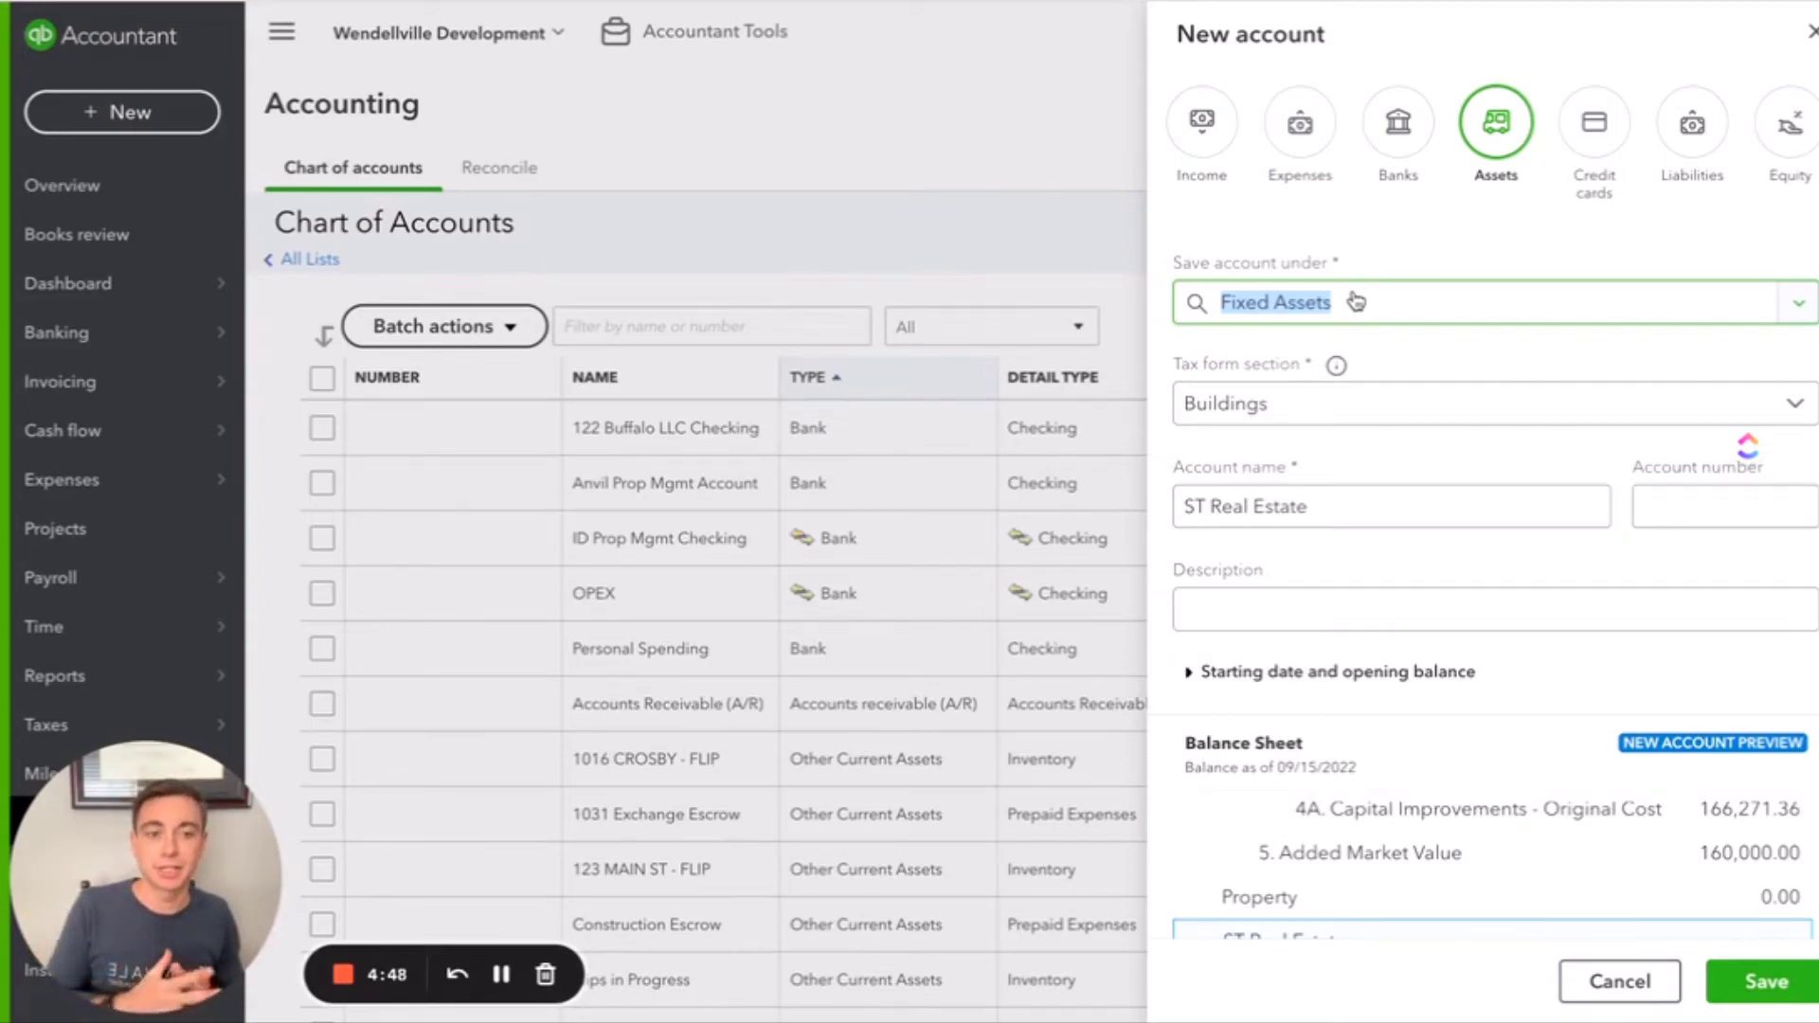
mouse_move(1508, 717)
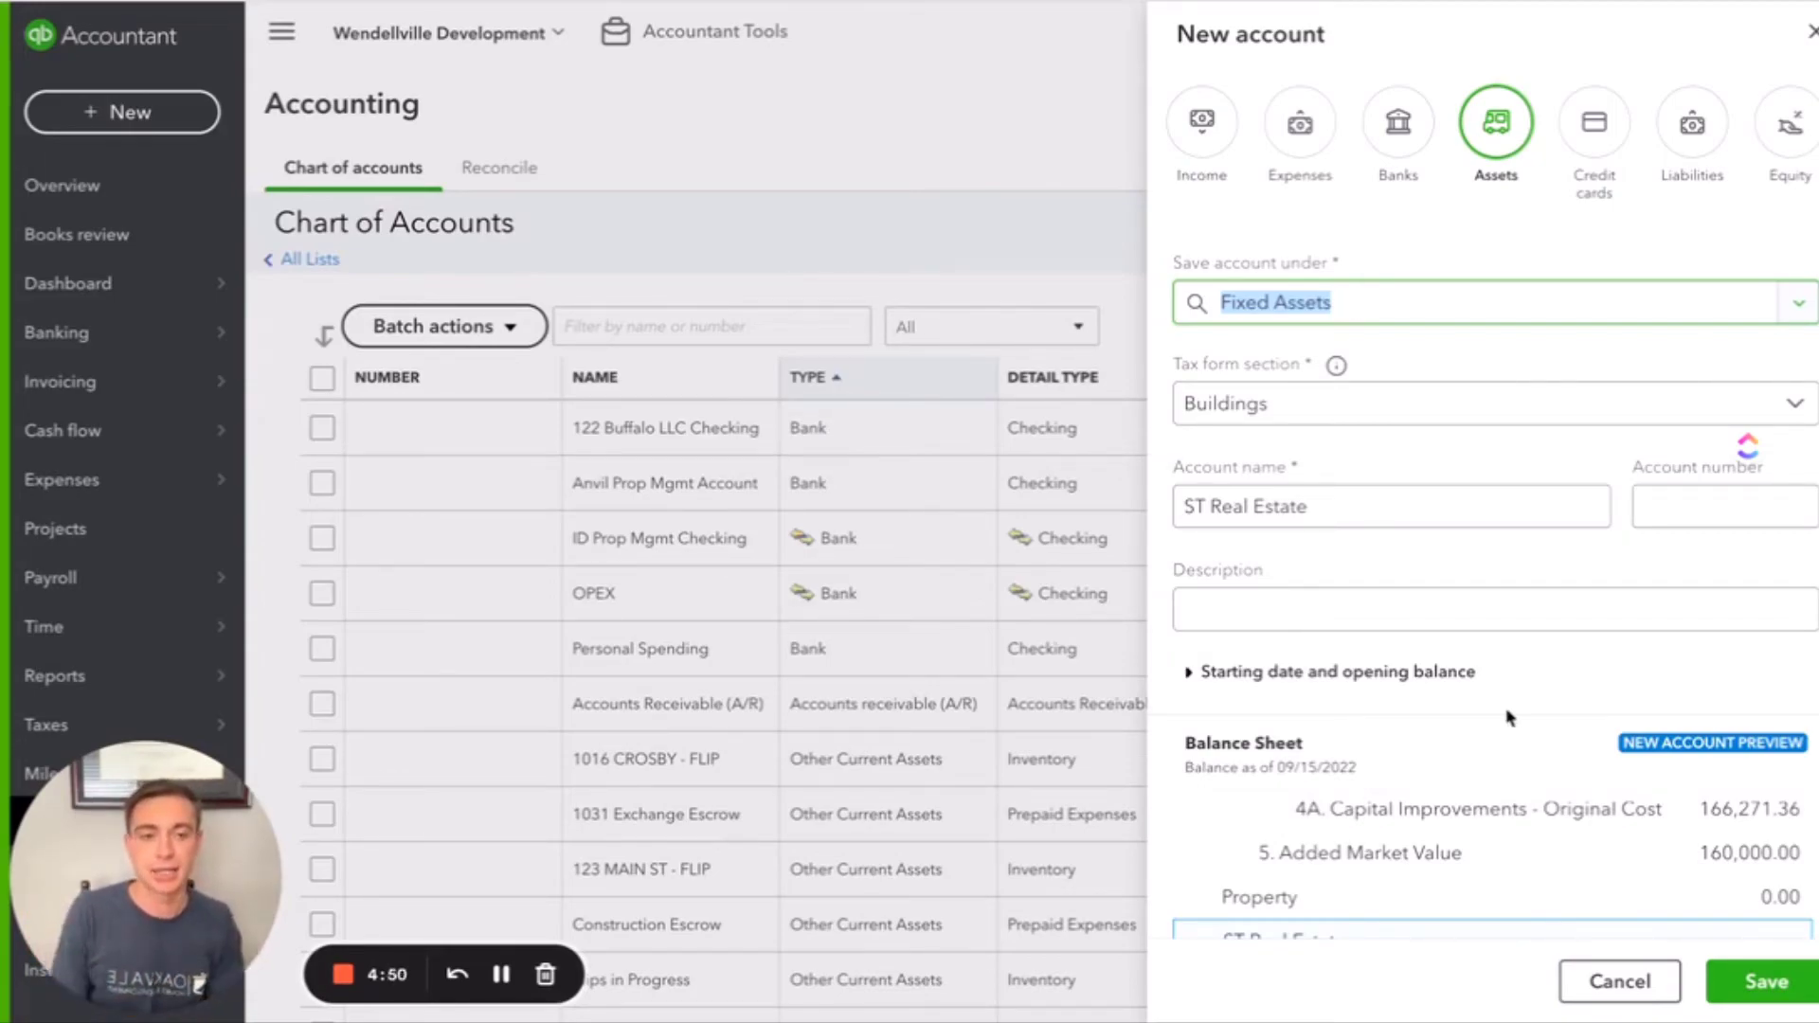